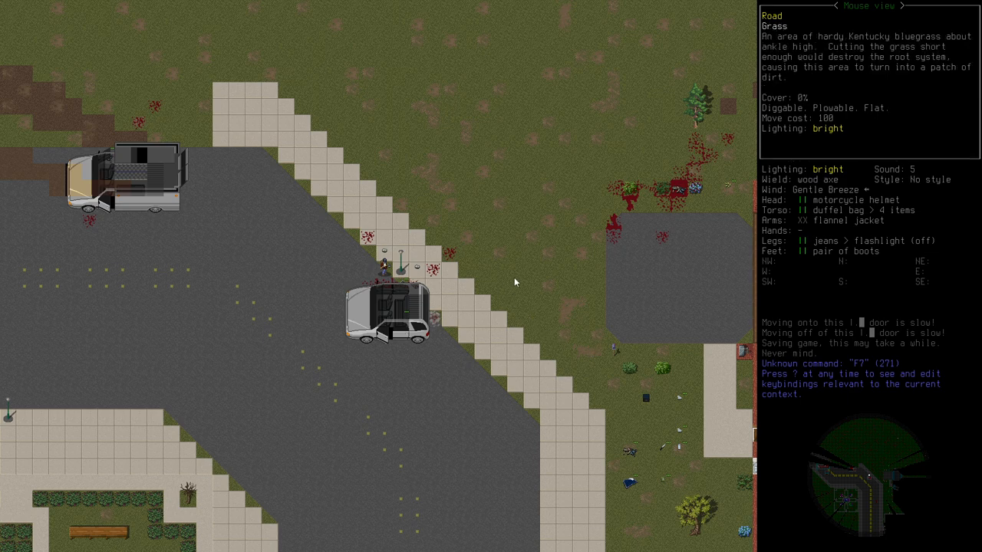
mouse_move(505, 281)
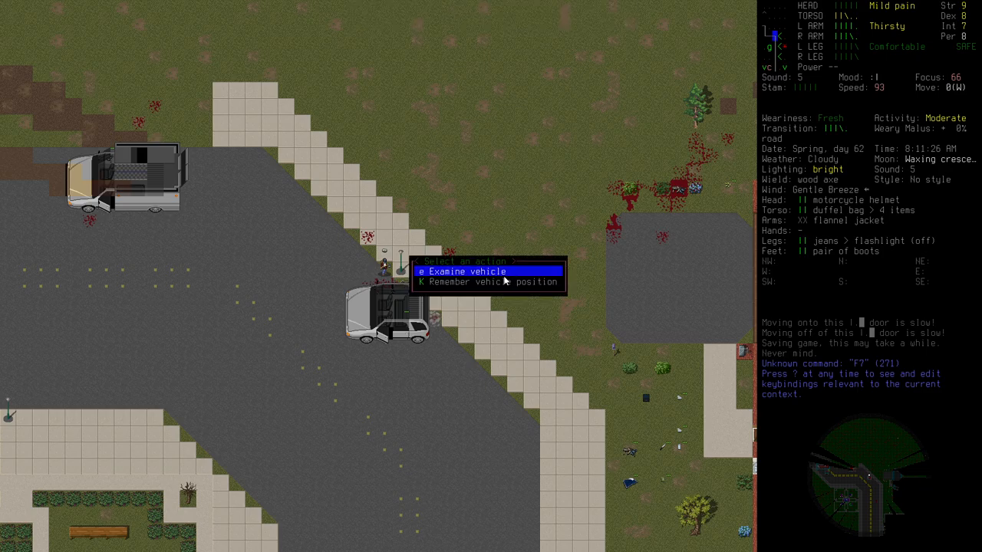
Examine the parked hatchback to review its dented parts, faulty engine, low gasoline and 15% battery.
click(463, 270)
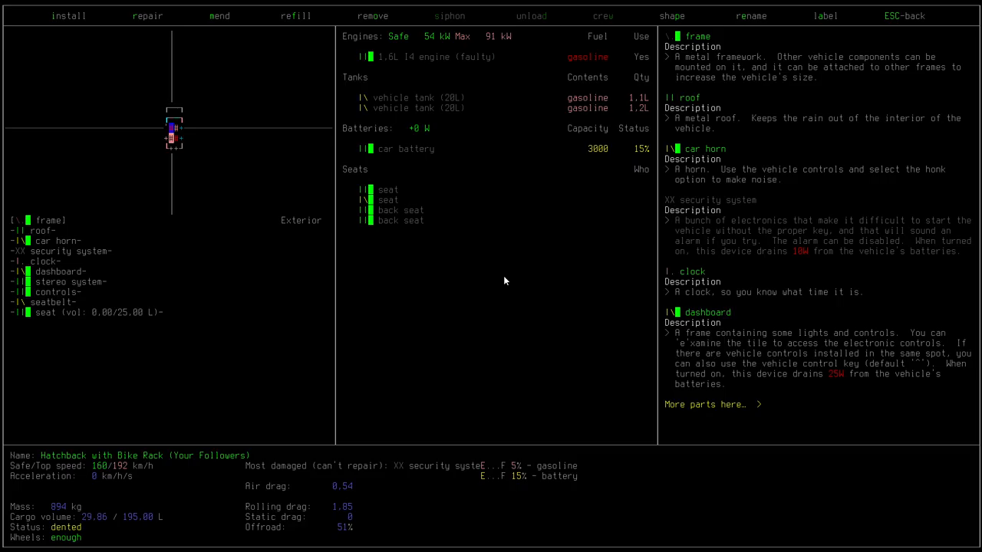
mouse_move(236, 155)
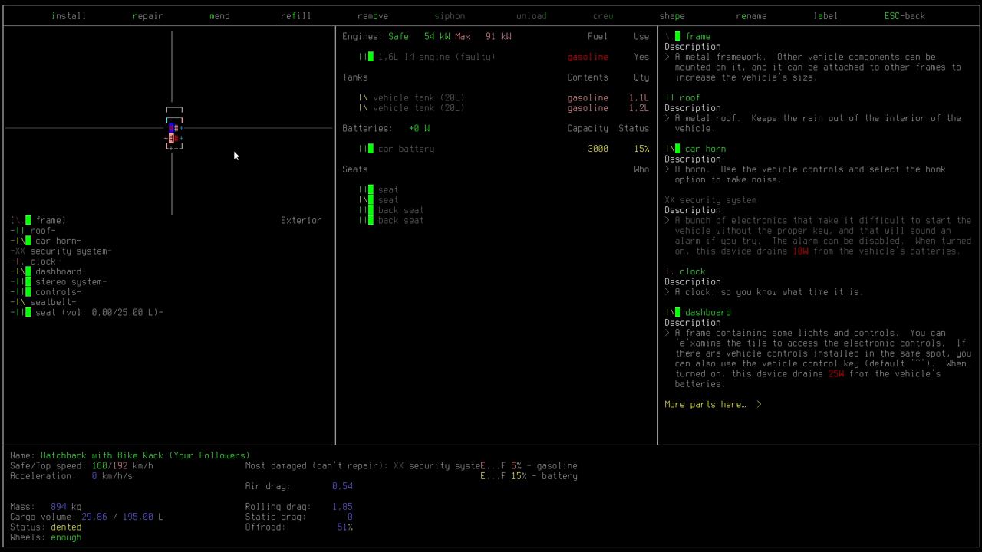
mouse_move(239, 156)
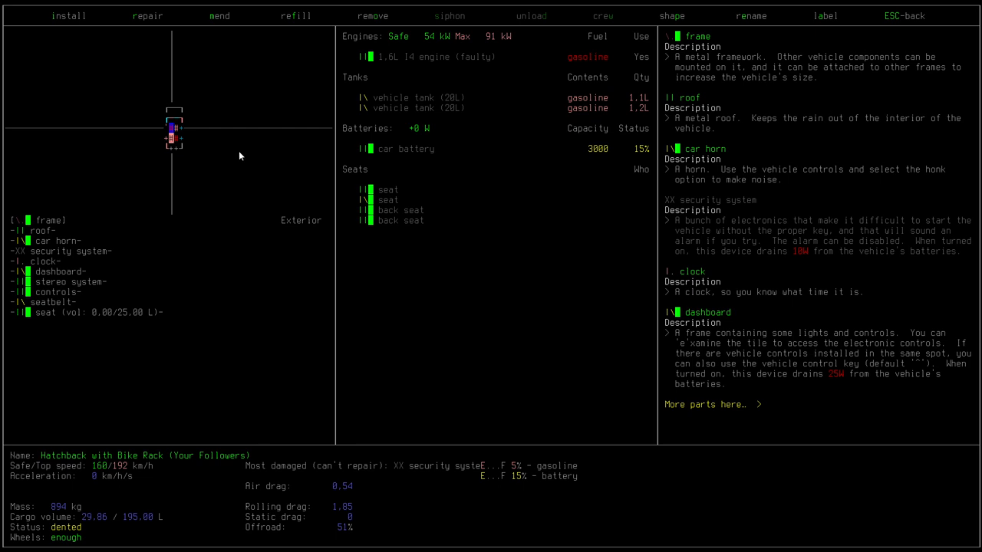
mouse_move(224, 135)
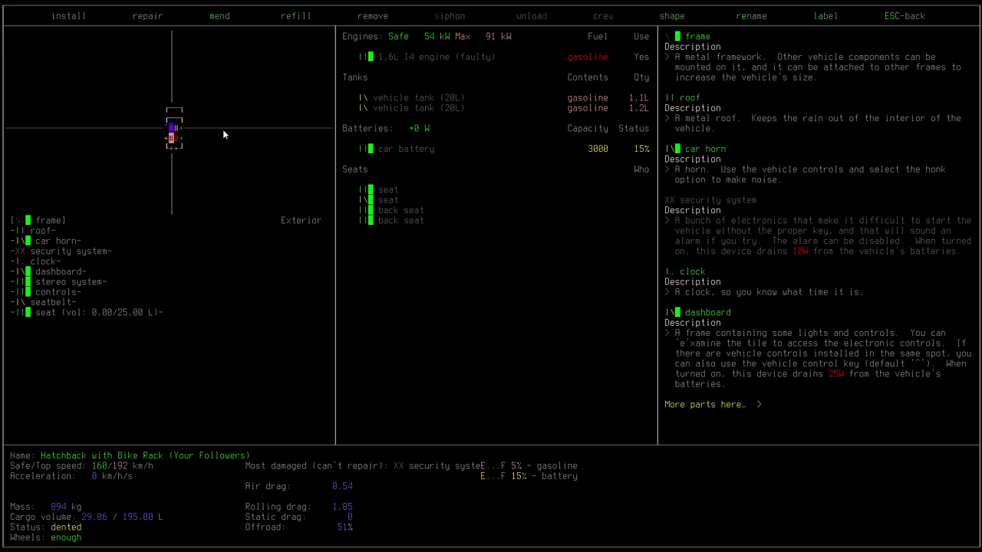
mouse_move(130, 167)
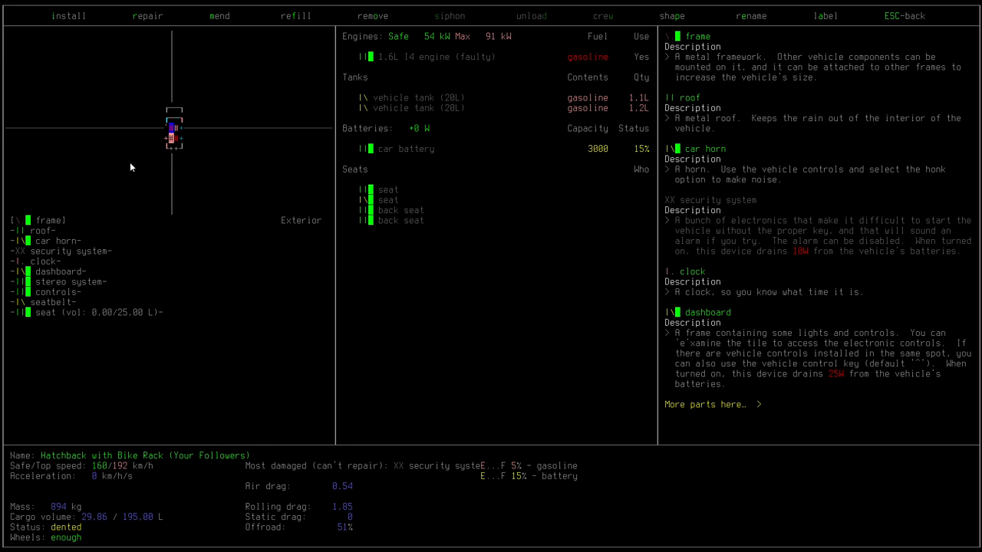
mouse_move(194, 107)
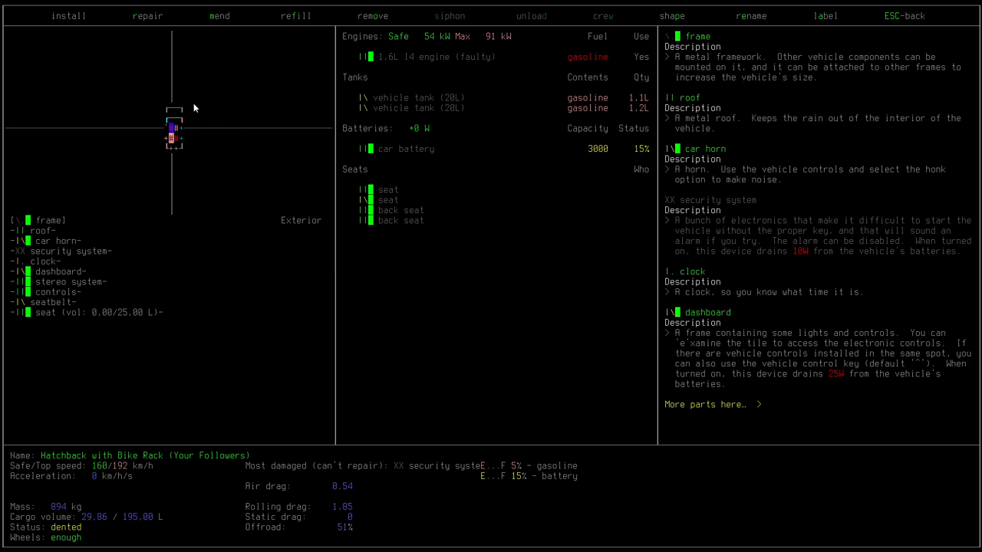
mouse_move(248, 101)
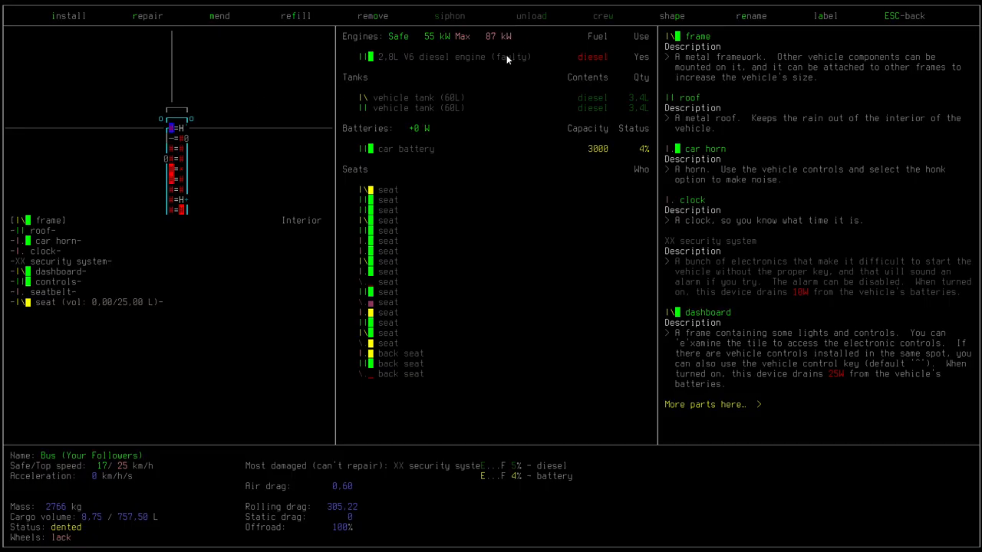
mouse_move(417, 64)
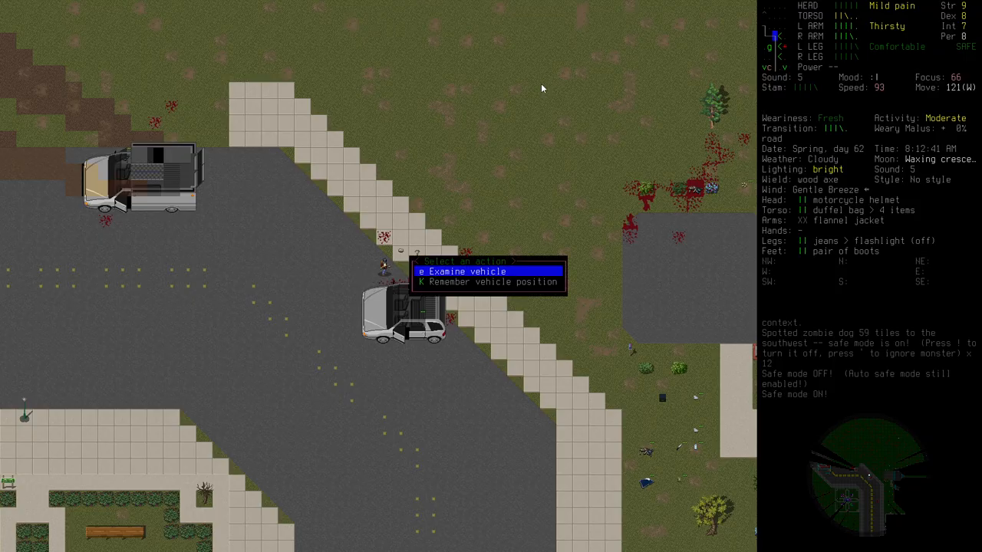
Examine the nearby vehicles again to review the bus's diesel engine, tanks, 4% battery and seats.
click(466, 270)
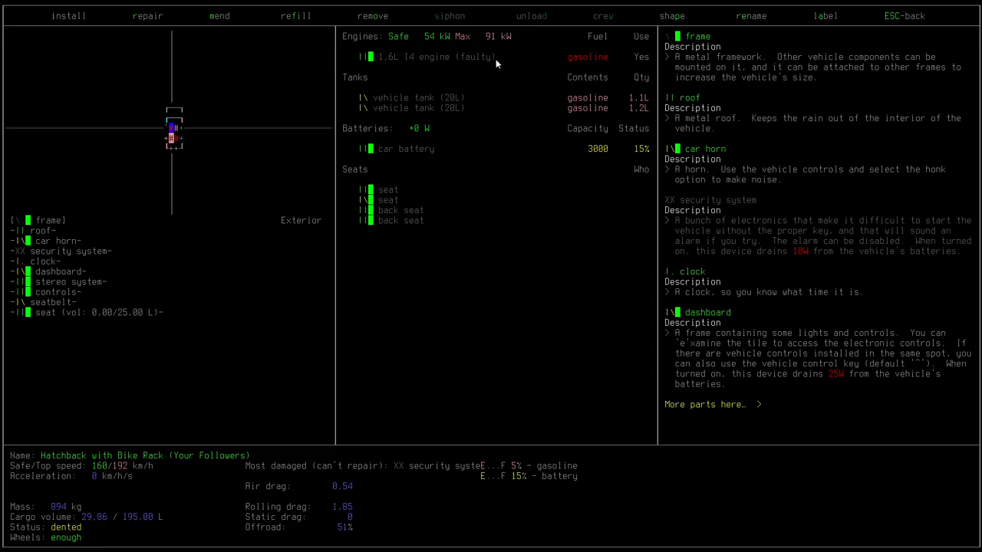
mouse_move(507, 61)
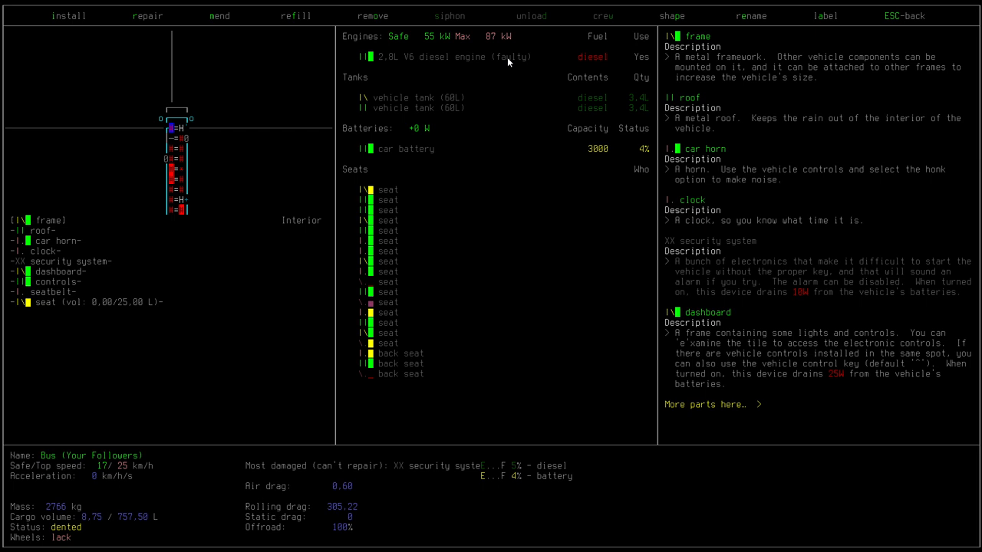
mouse_move(469, 53)
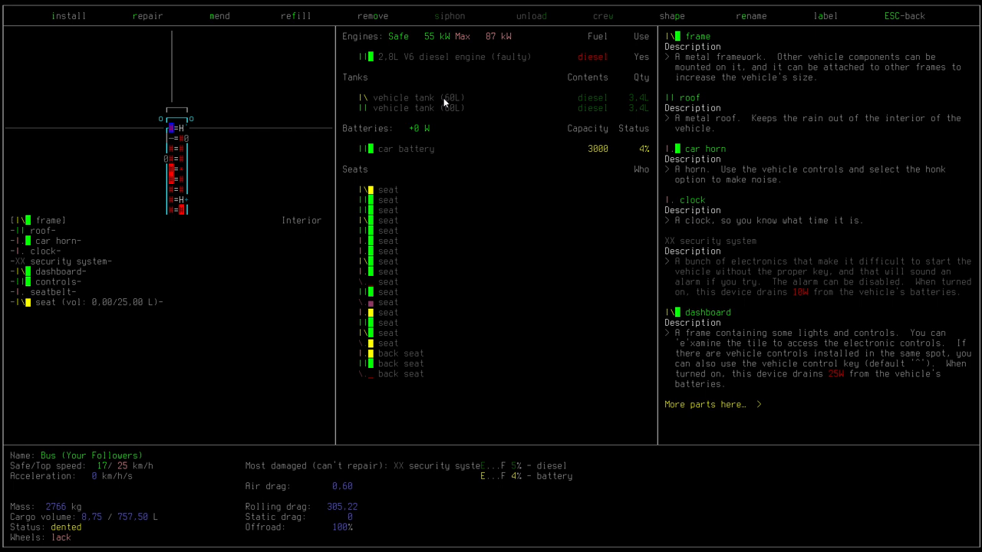
mouse_move(648, 114)
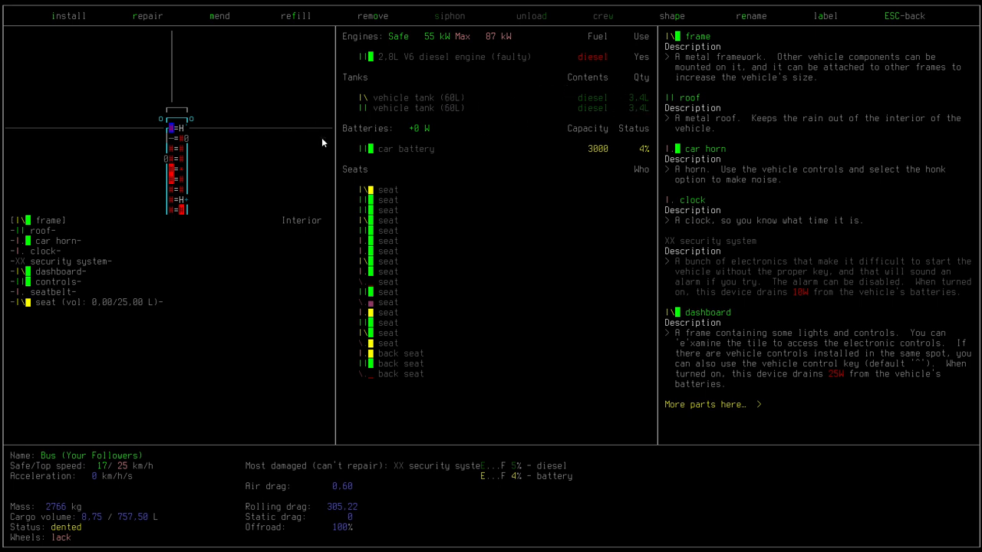
mouse_move(602, 156)
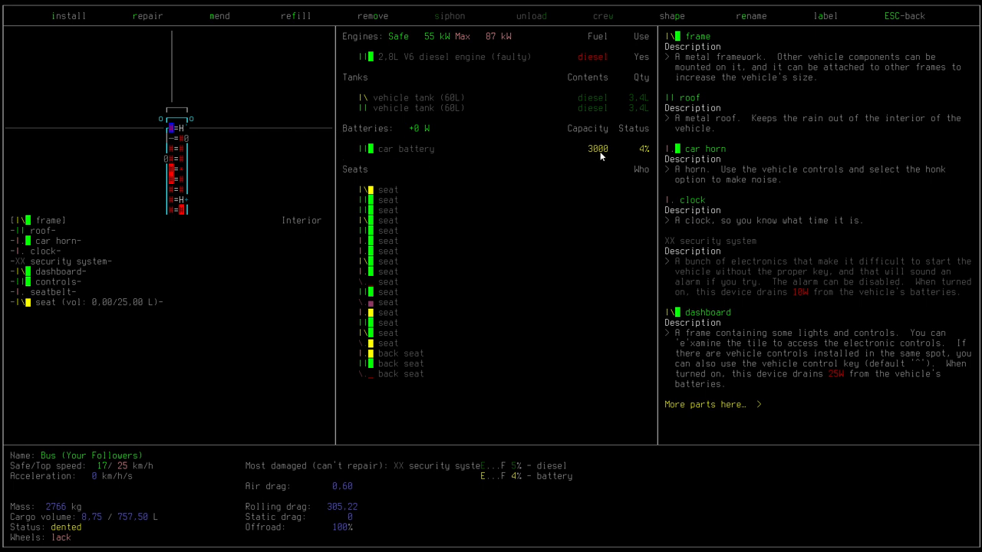
mouse_move(398, 123)
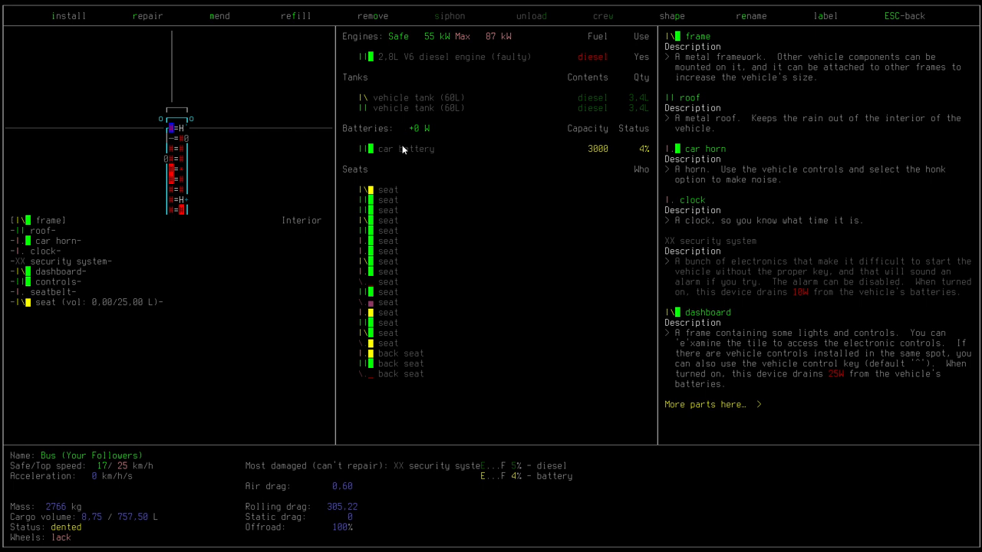
mouse_move(248, 120)
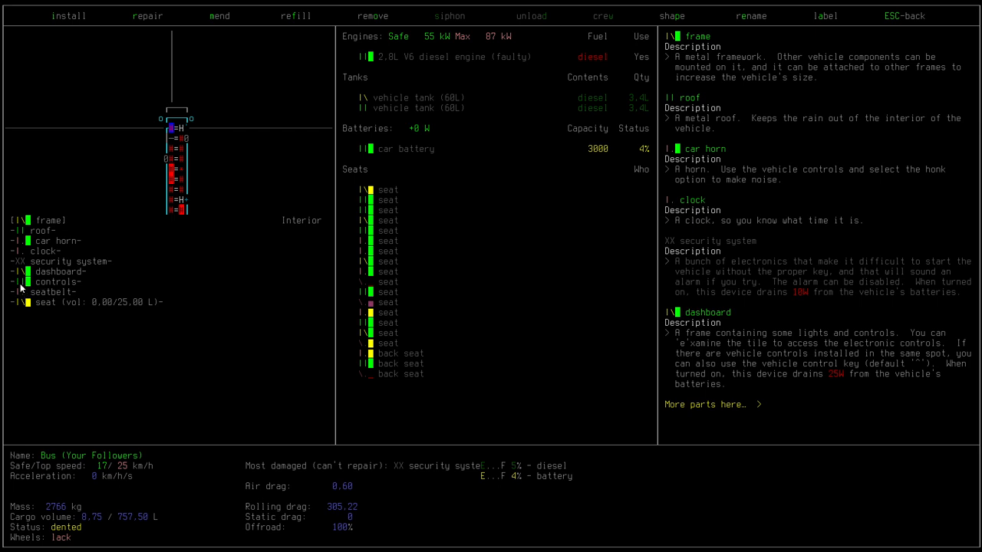
mouse_move(69, 276)
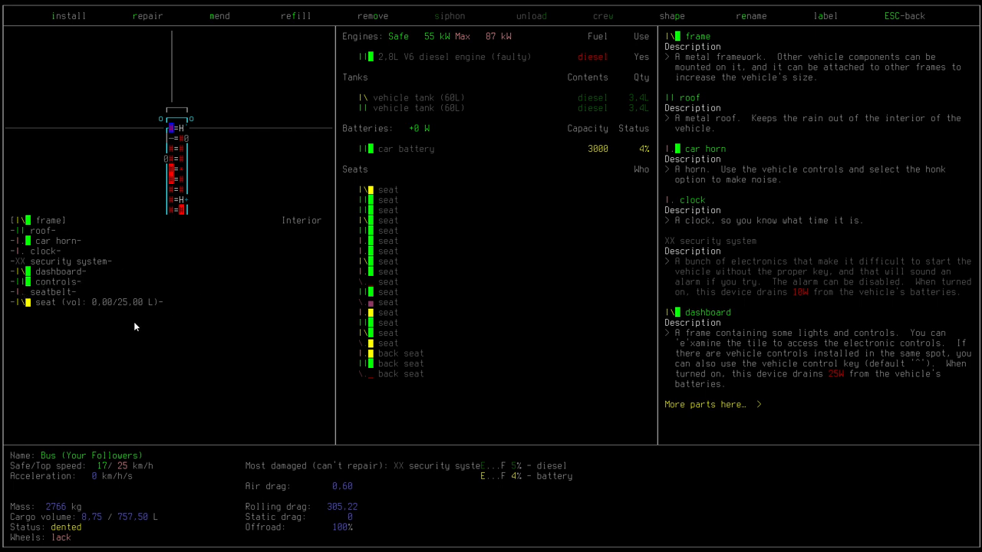
mouse_move(526, 258)
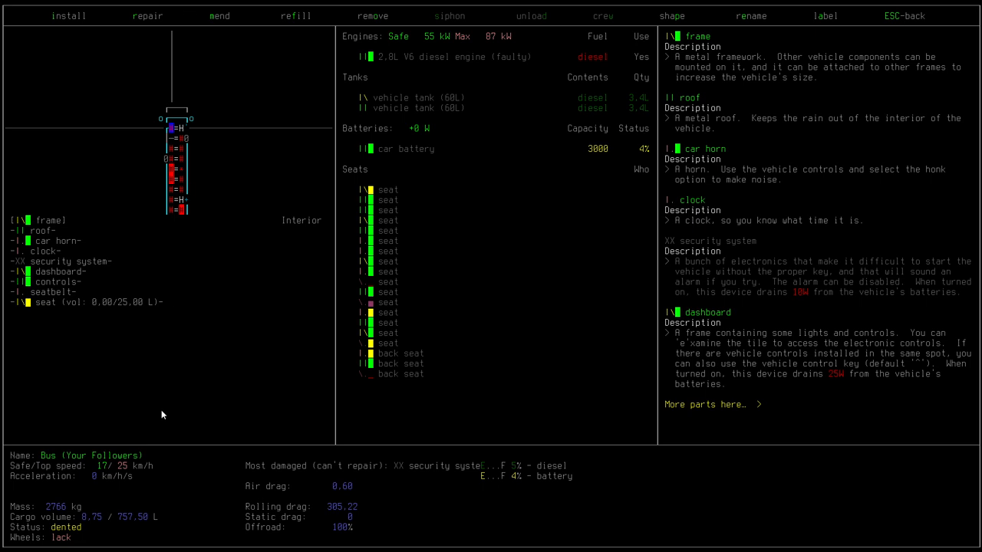
mouse_move(299, 288)
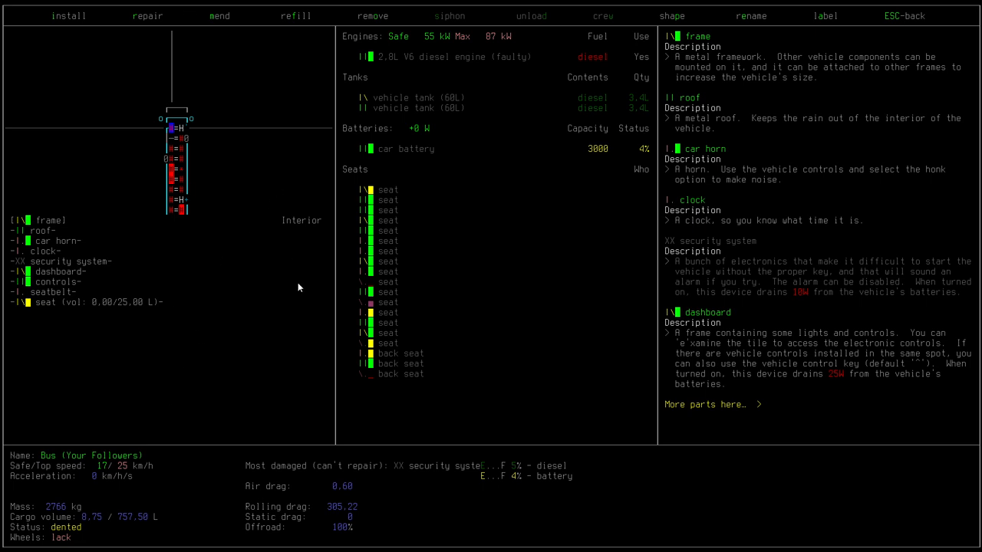
mouse_move(12, 538)
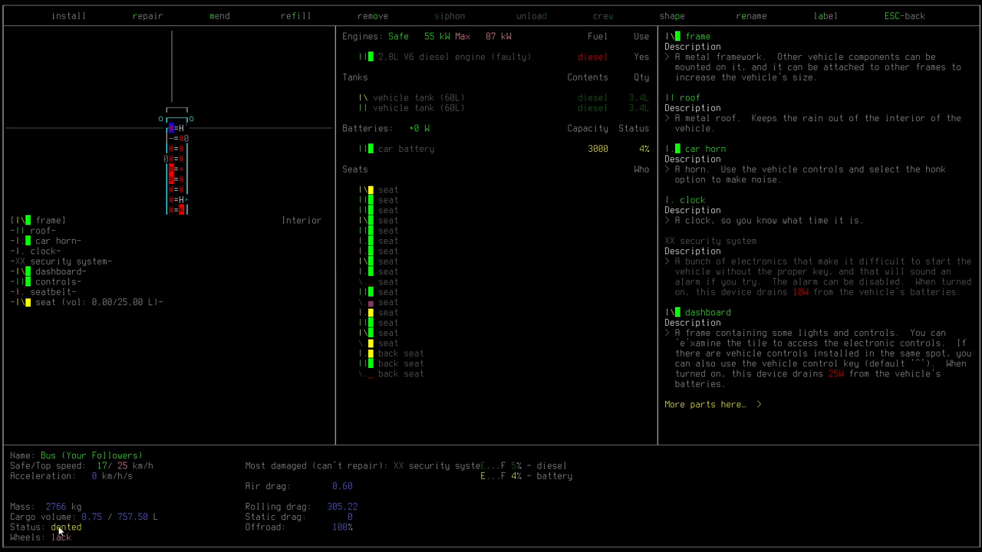
mouse_move(698, 361)
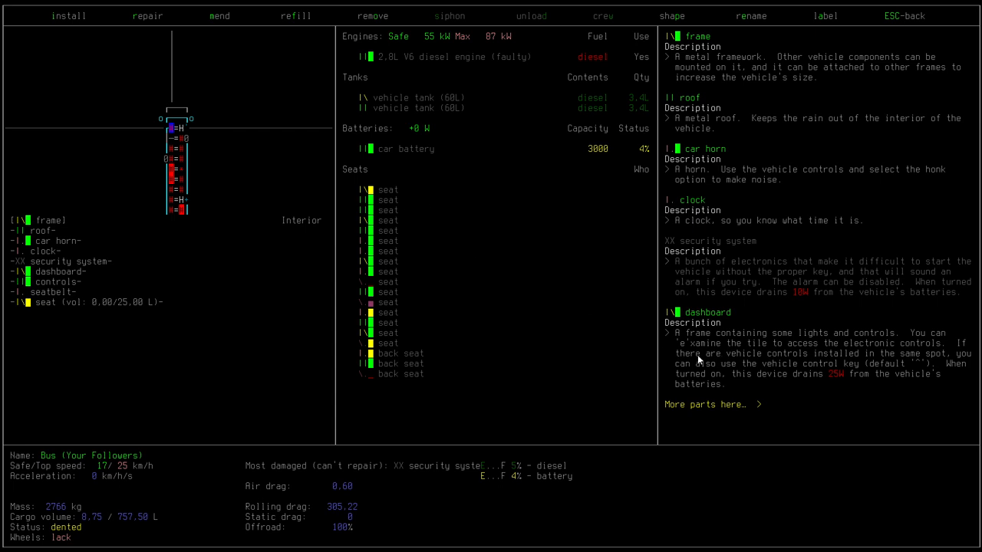
mouse_move(437, 218)
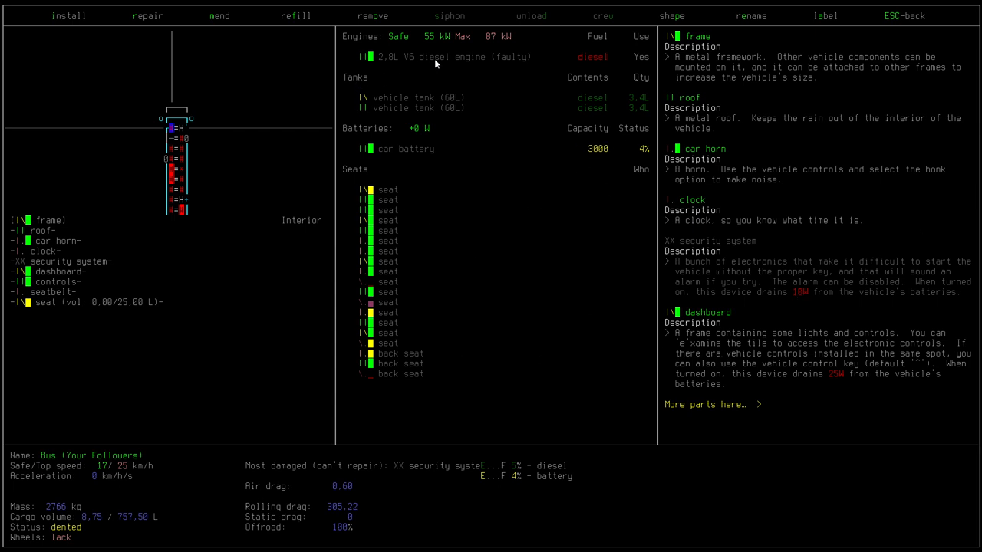
mouse_move(420, 144)
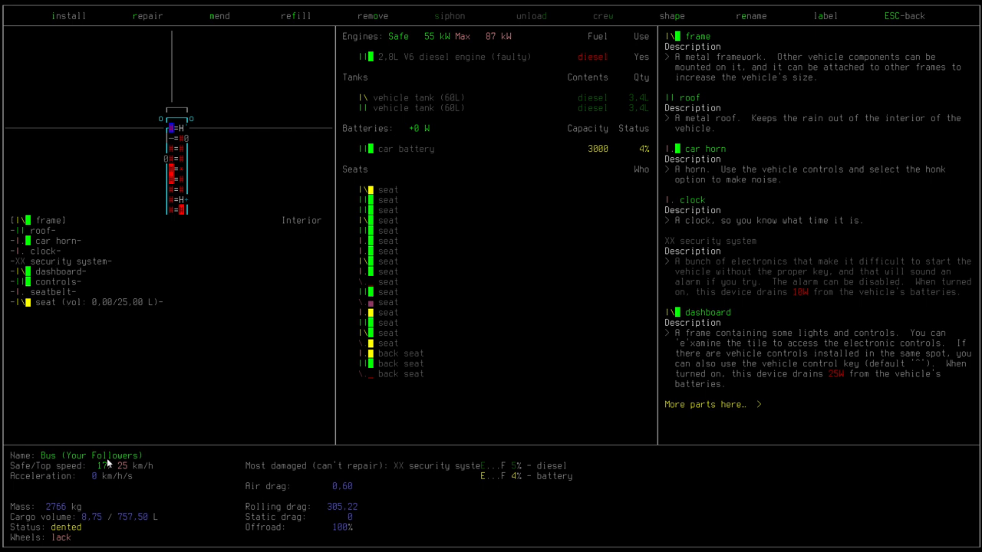
Move the vehicle screen on to the Beetle with its gasoline engine, single tank and two seats.
key(Escape)
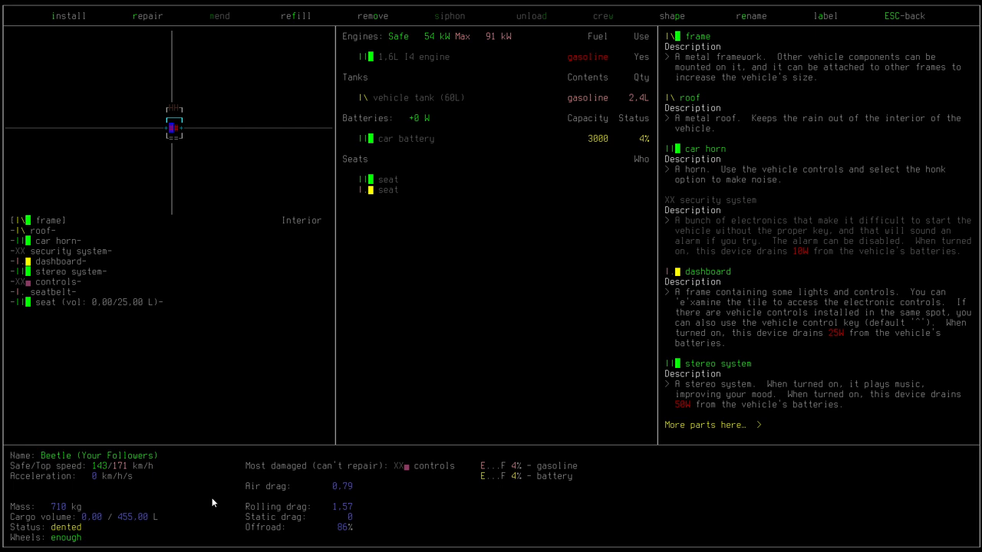
mouse_move(293, 209)
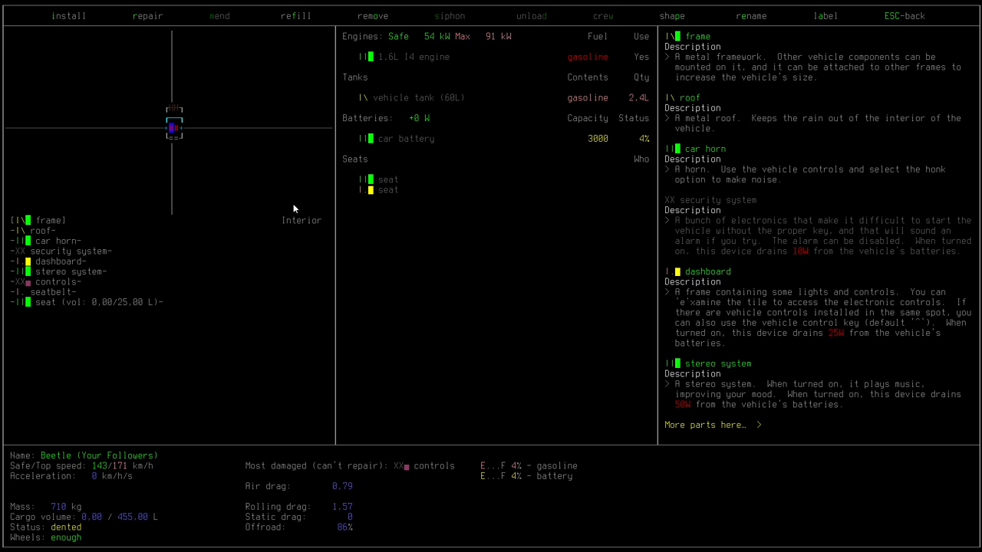
mouse_move(25, 288)
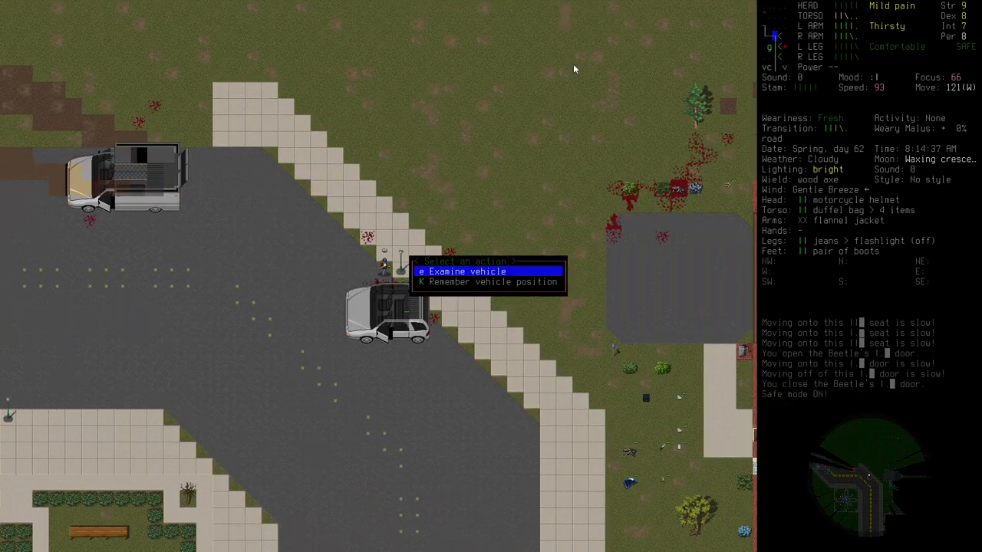
click(464, 270)
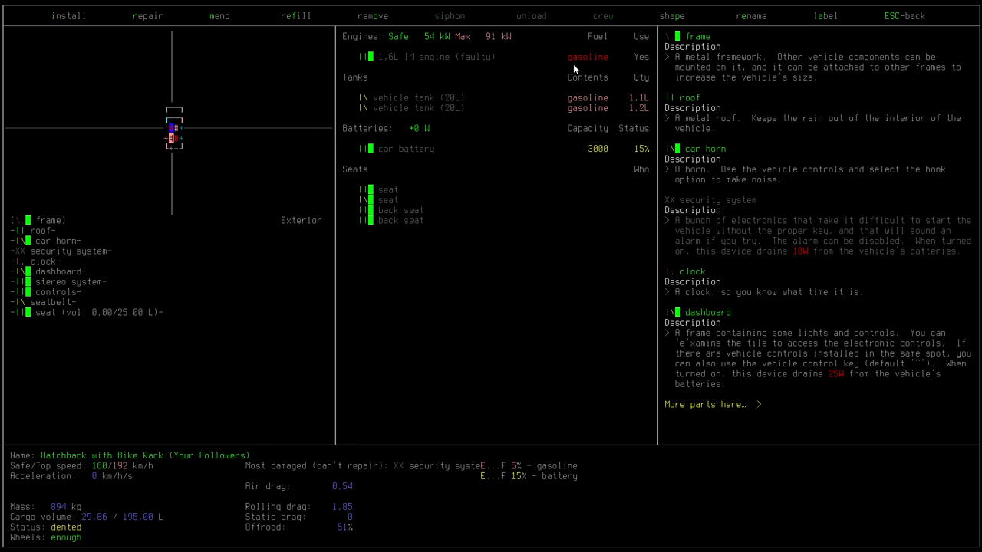
mouse_move(463, 73)
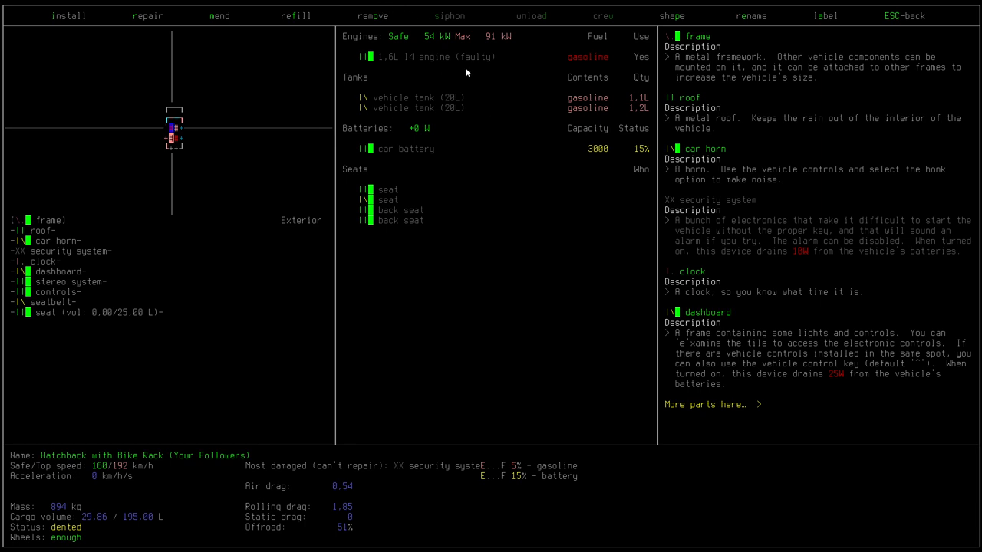
mouse_move(482, 48)
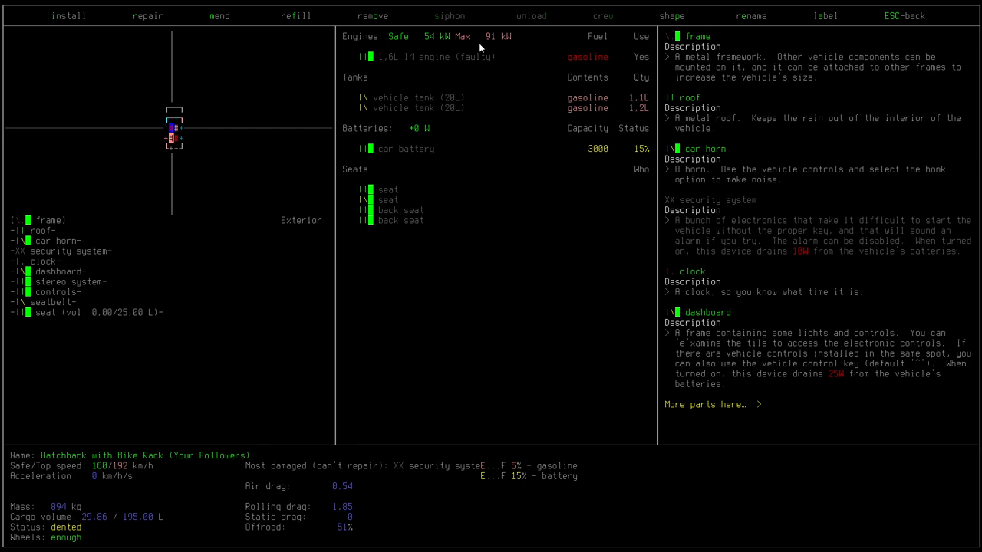
mouse_move(675, 86)
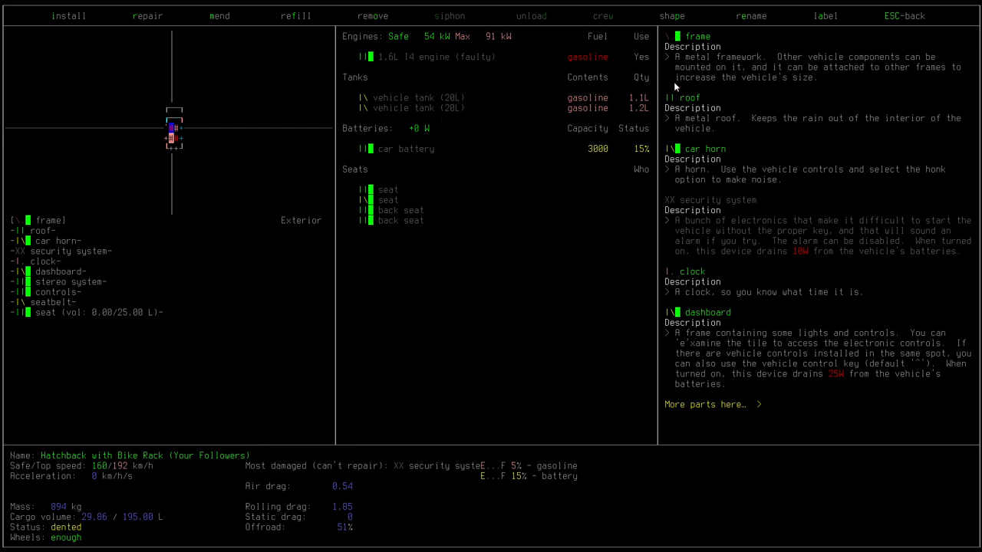
mouse_move(395, 151)
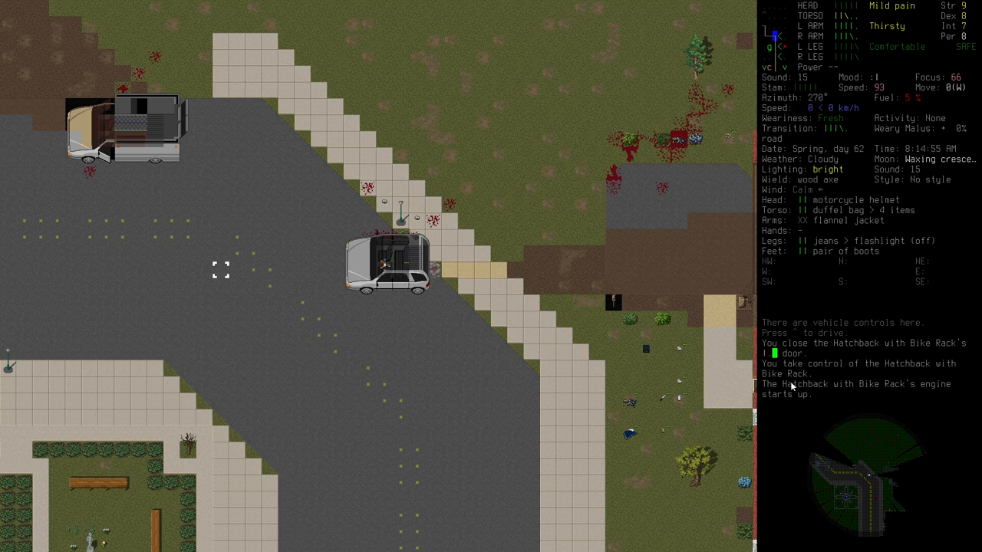
mouse_move(829, 120)
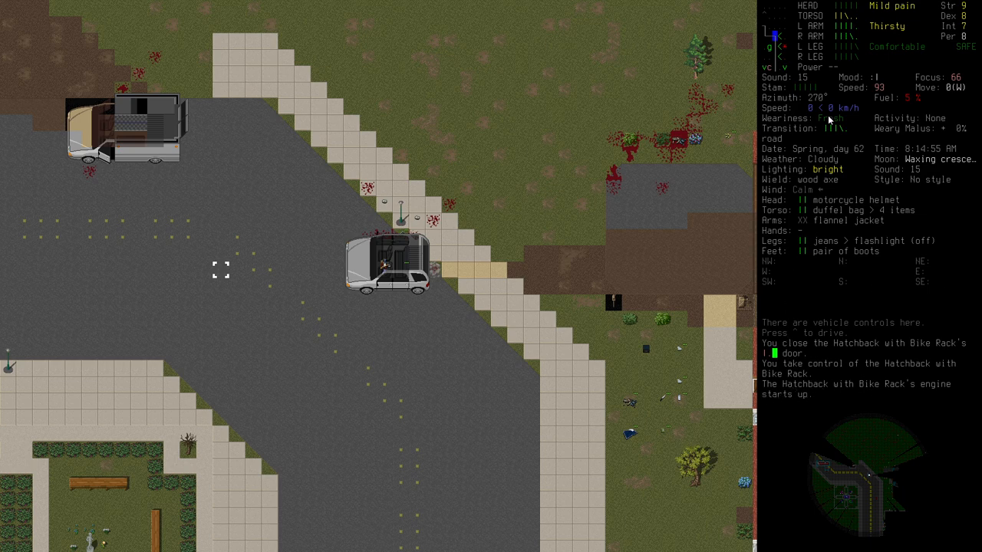
mouse_move(786, 111)
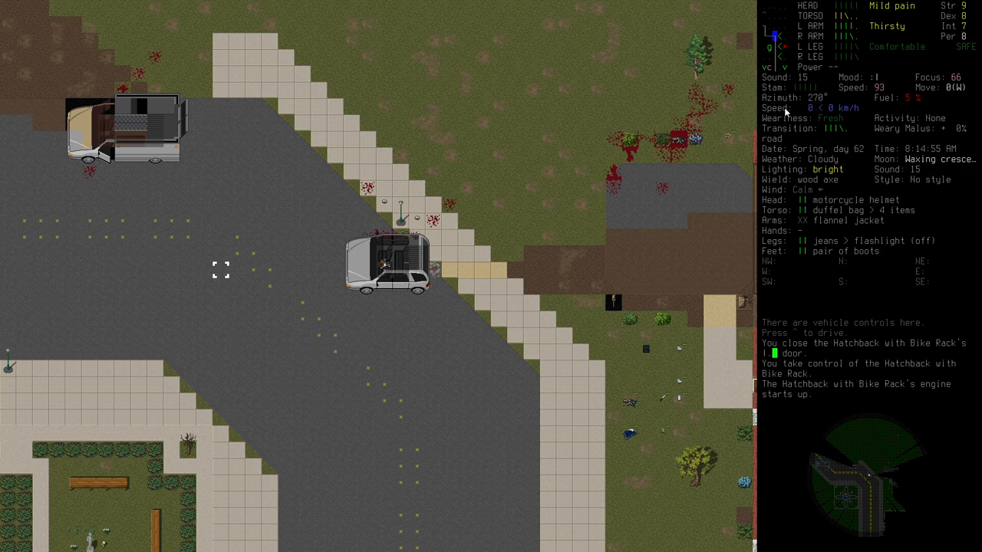
mouse_move(936, 258)
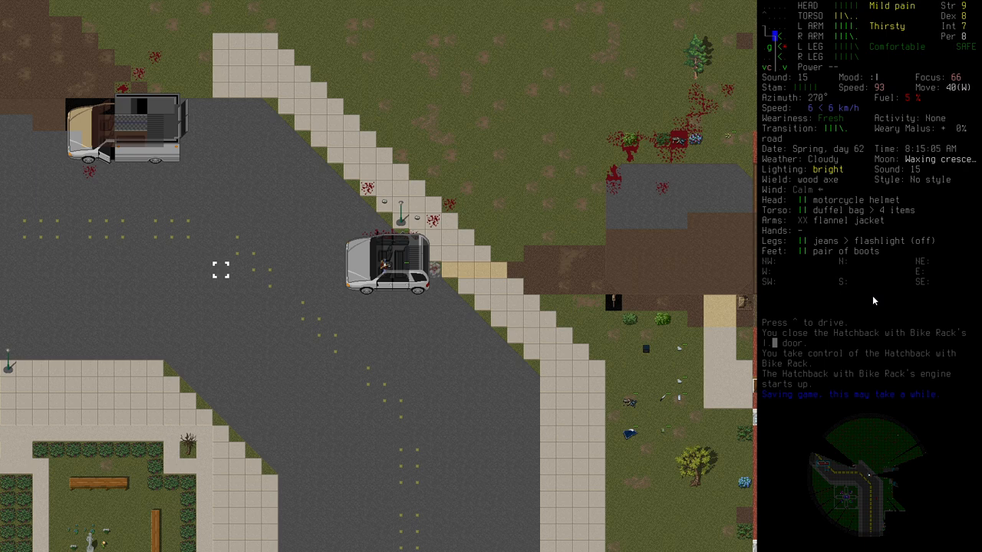
mouse_move(805, 112)
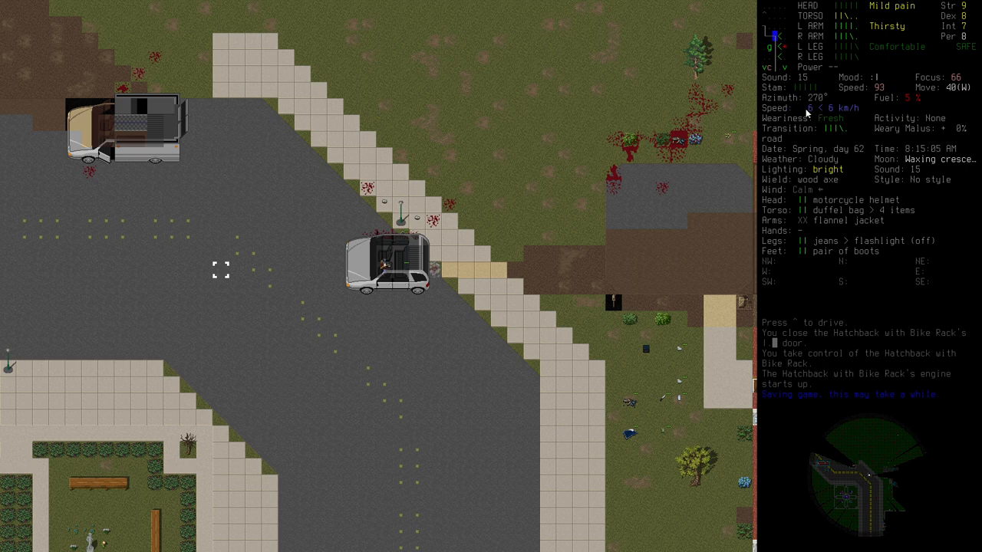
mouse_move(827, 106)
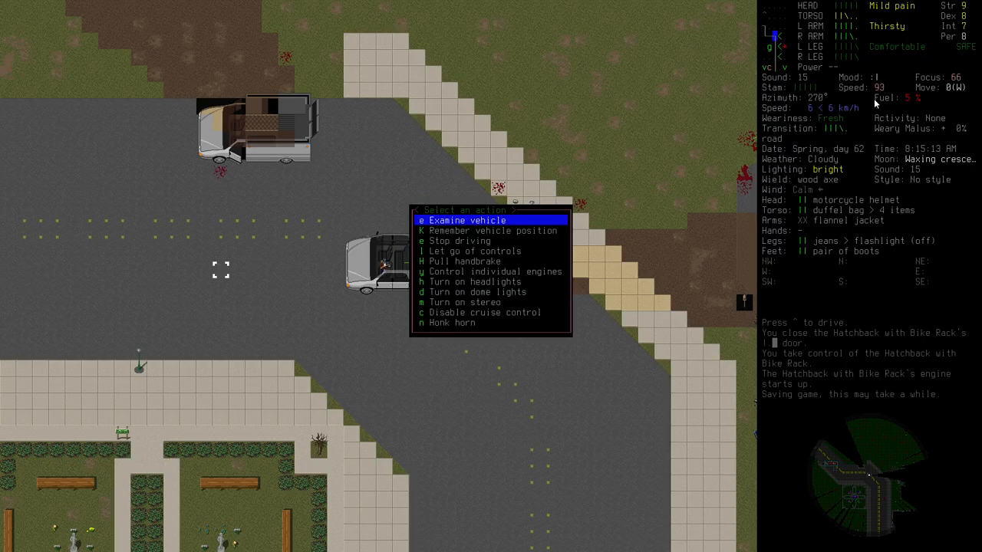
Examine the running hatchback to read its gasoline emptying rate and battery charging rate.
click(466, 220)
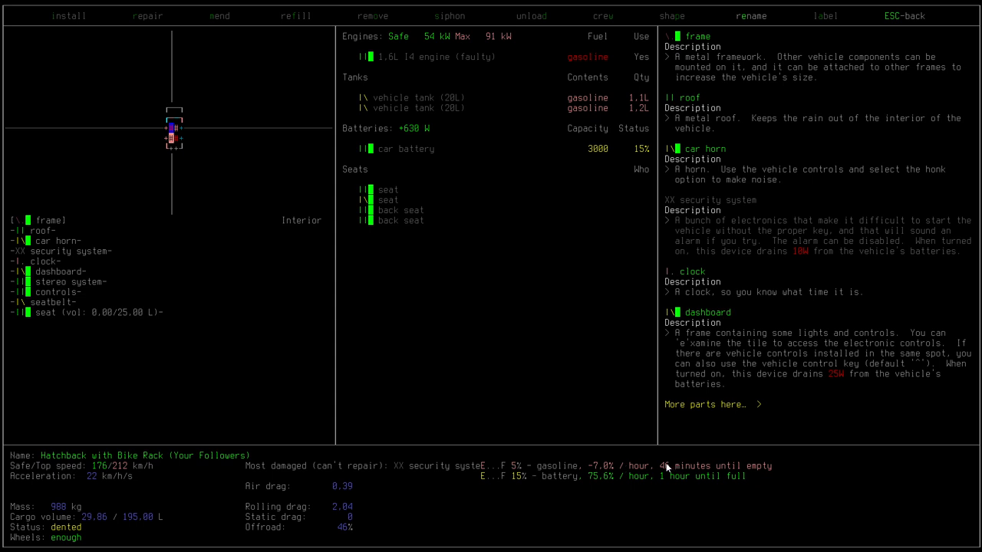
mouse_move(611, 144)
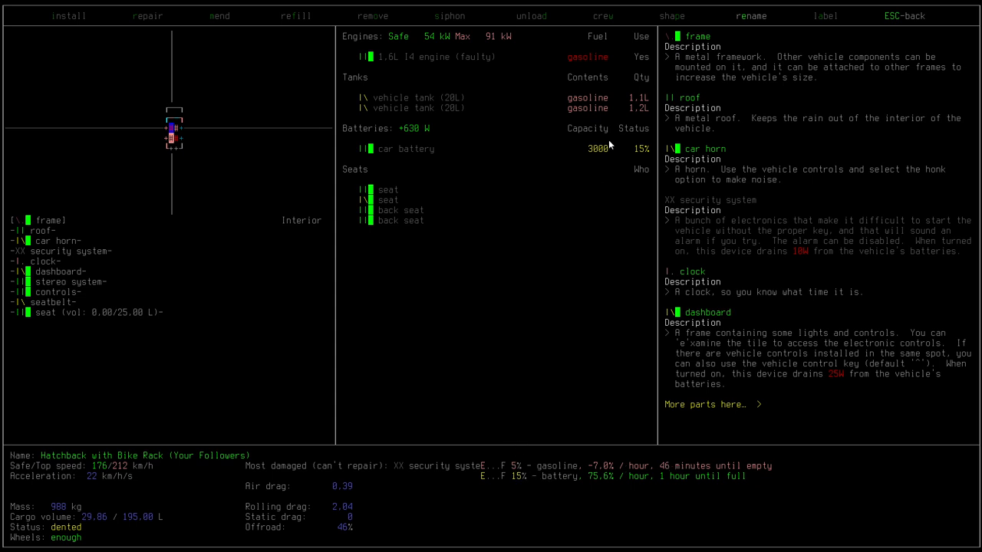
mouse_move(583, 472)
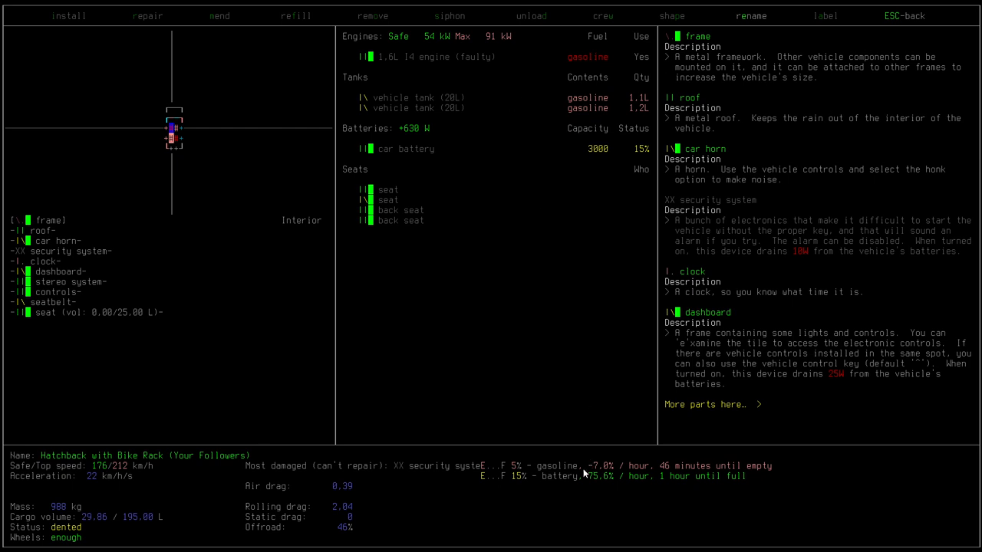
mouse_move(600, 482)
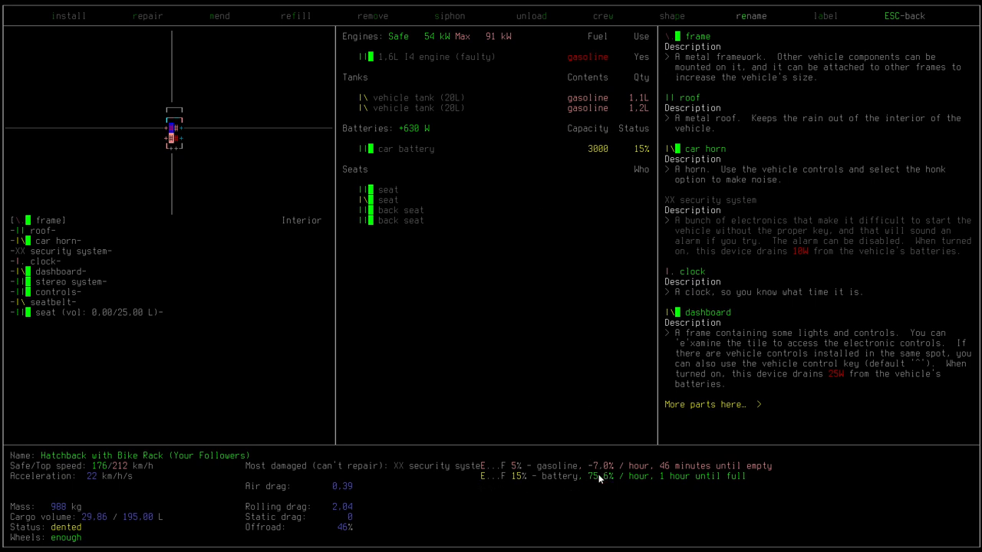
mouse_move(592, 491)
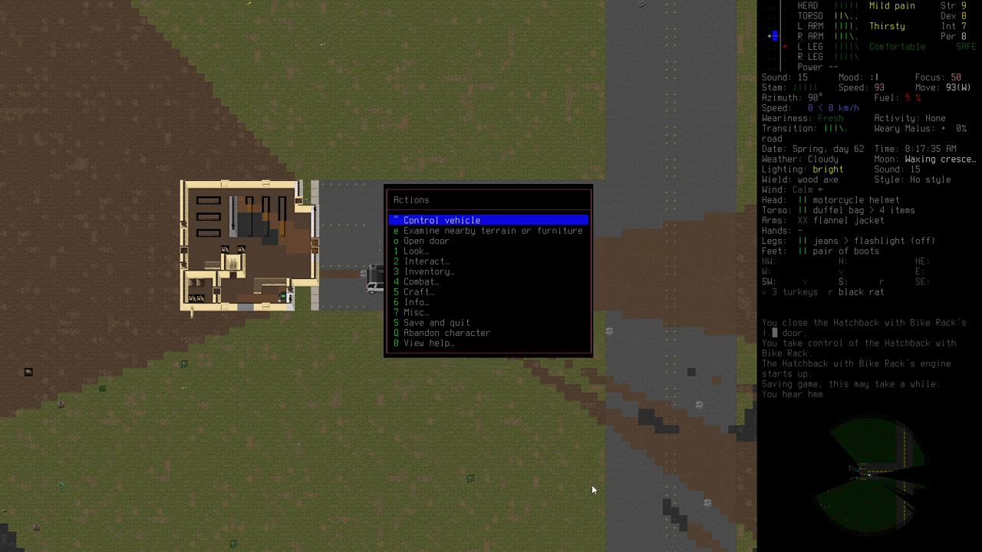
Stop driving the hatchback beside the building and step out through its door.
click(442, 221)
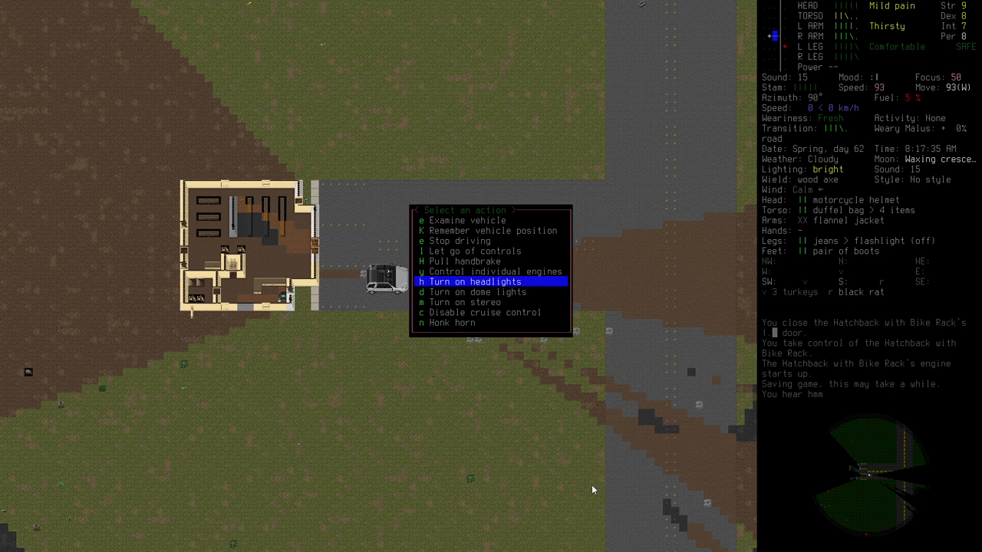
key(down)
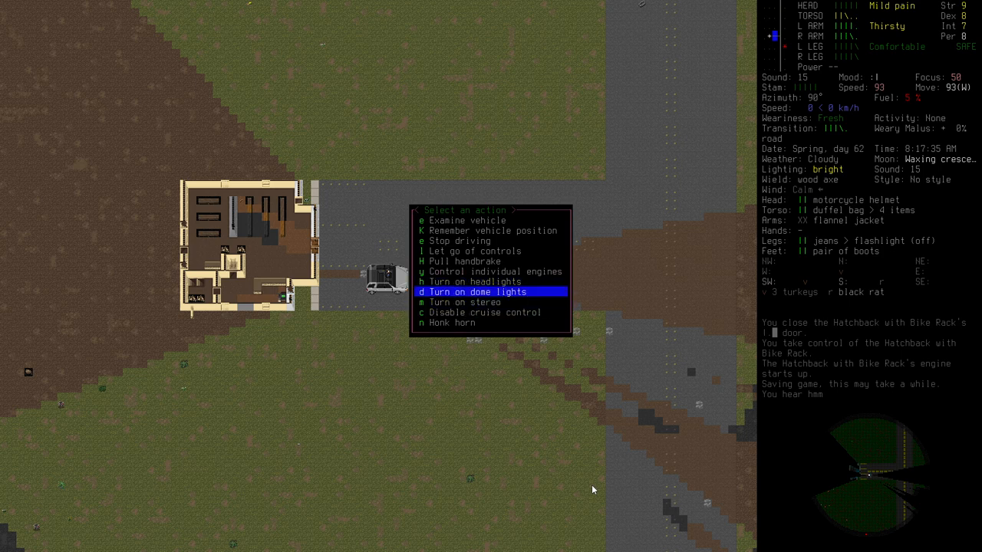
key(up)
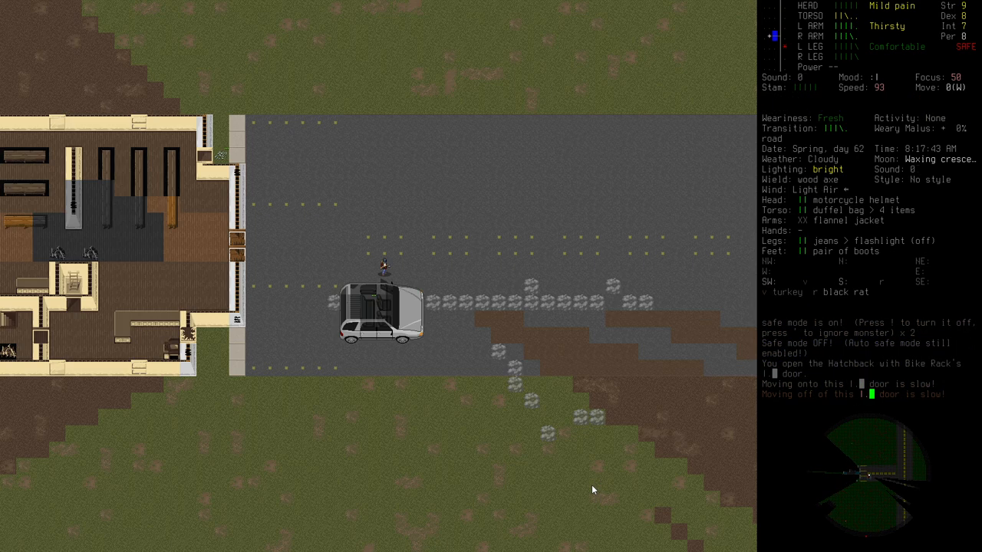
Wield the makeshift tool from the inventory, then bring up the zones manager beside the hatchback.
key(w)
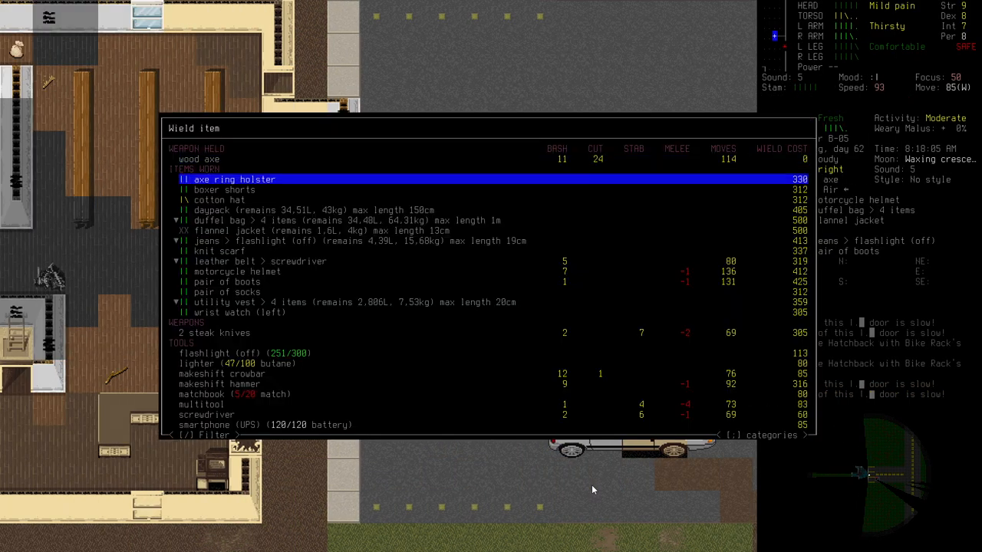
key(down)
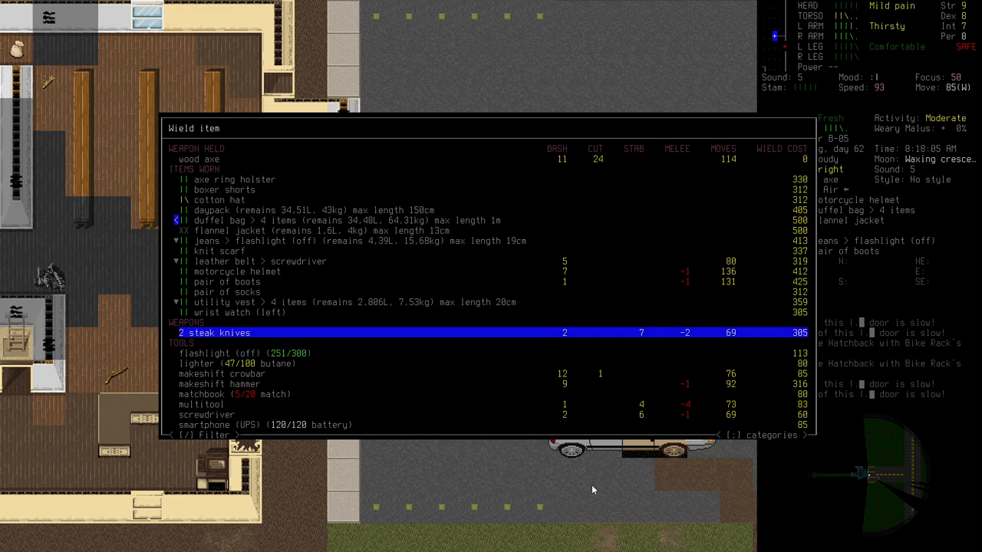
key(down)
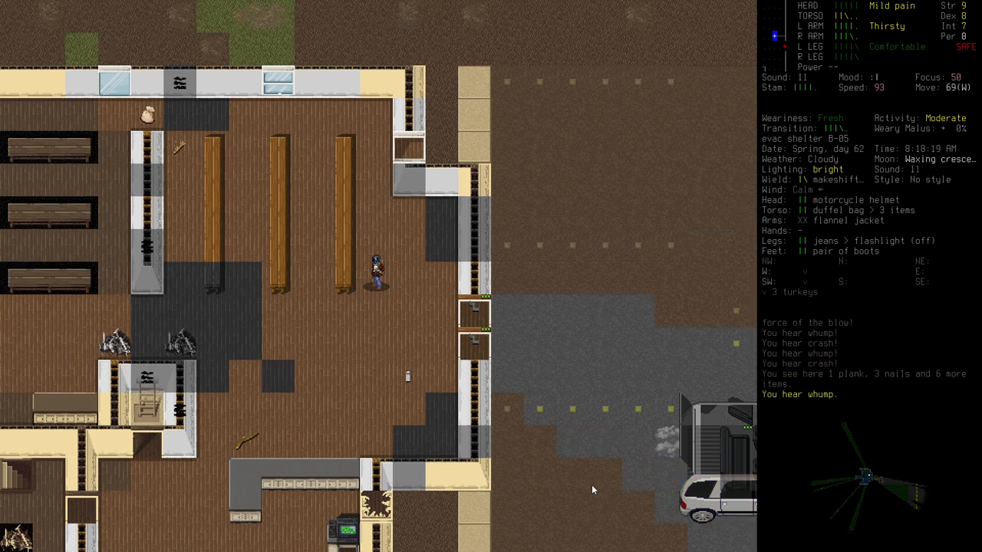
key(g)
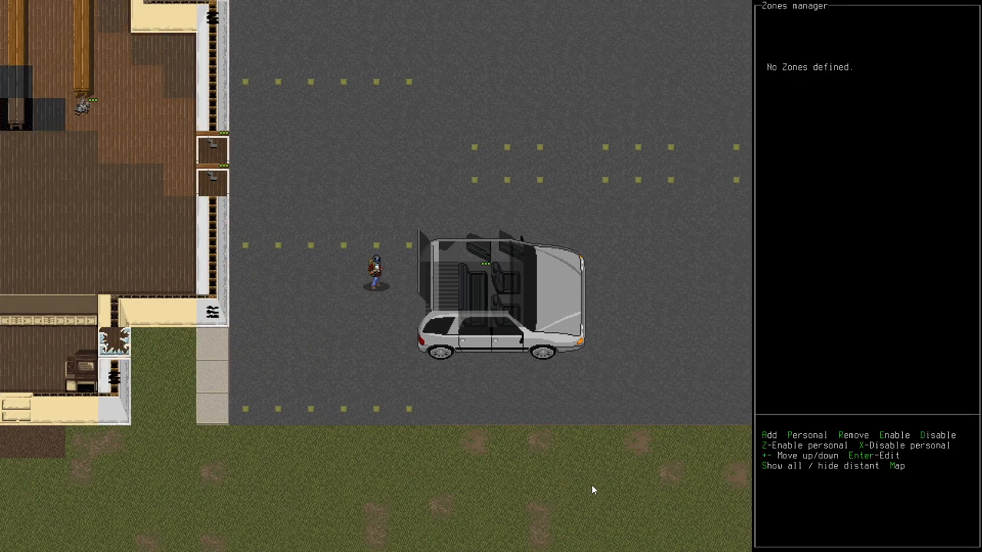
Add a Loot: Wood zone bound to the hatchback's cargo space and save it.
click(767, 436)
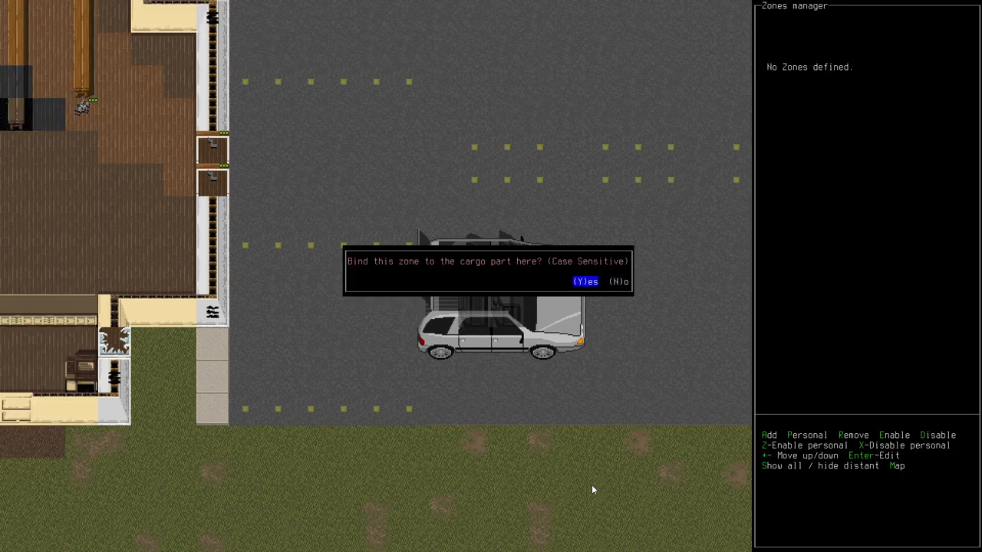
key(Right)
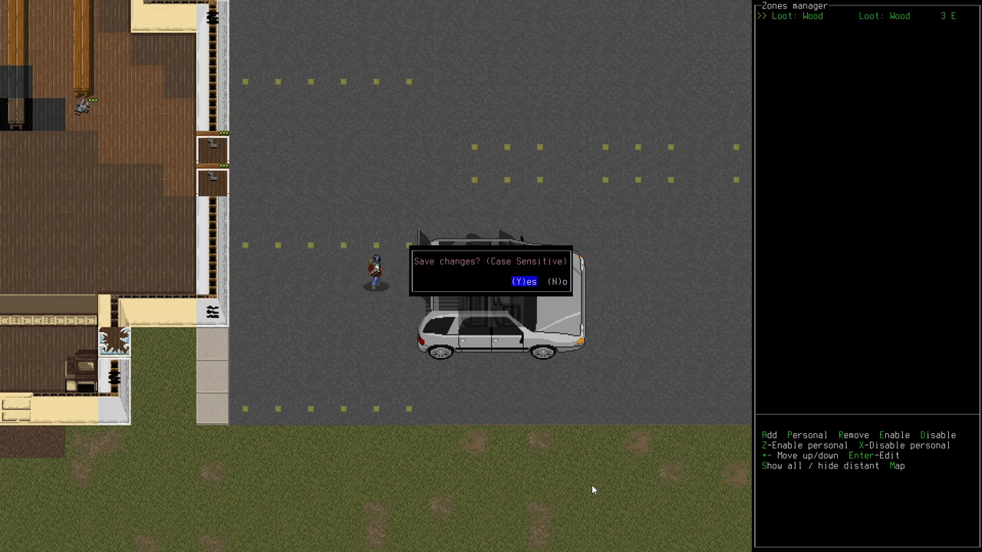
key(Y)
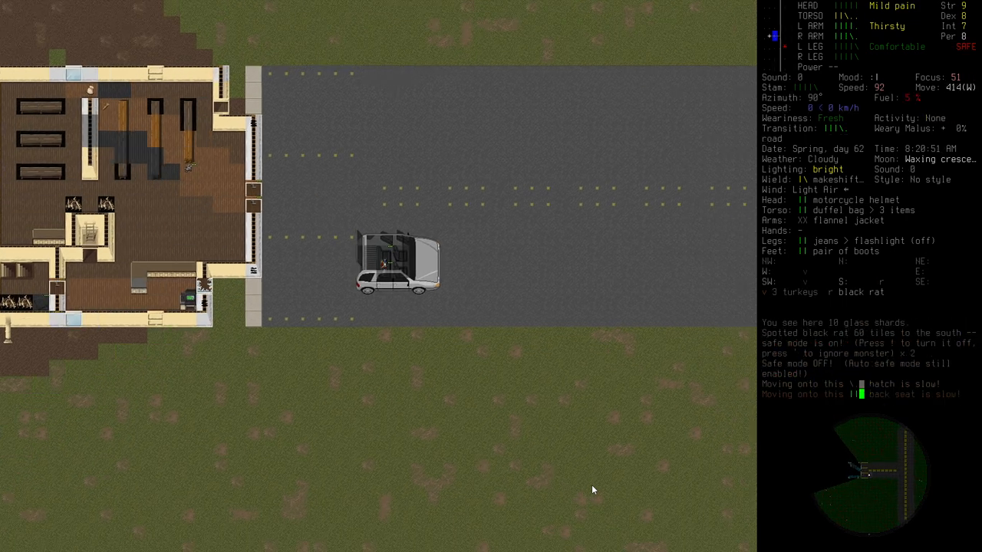
Step onto the hatchback tile and onto the car's back seat.
key(g)
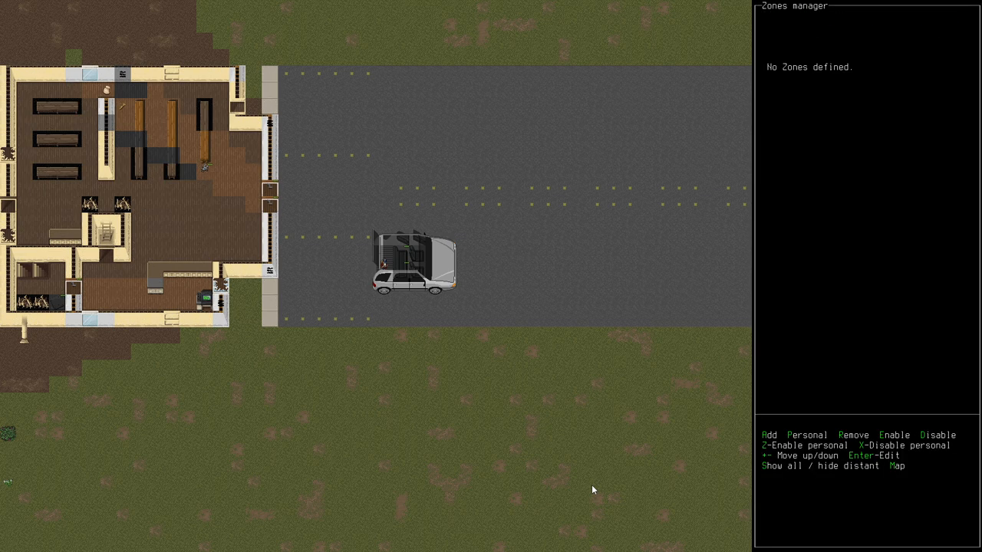
Shut the hatchback door from inside before moving to the vehicle controls.
key(c)
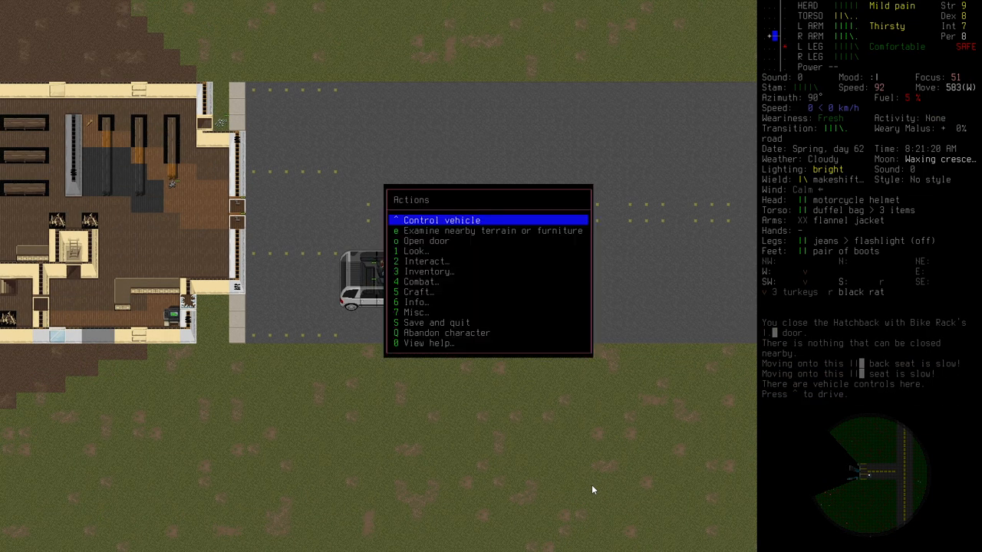
Take control of the hatchback and bring up the overmap around Lemington to pick a destination.
click(442, 221)
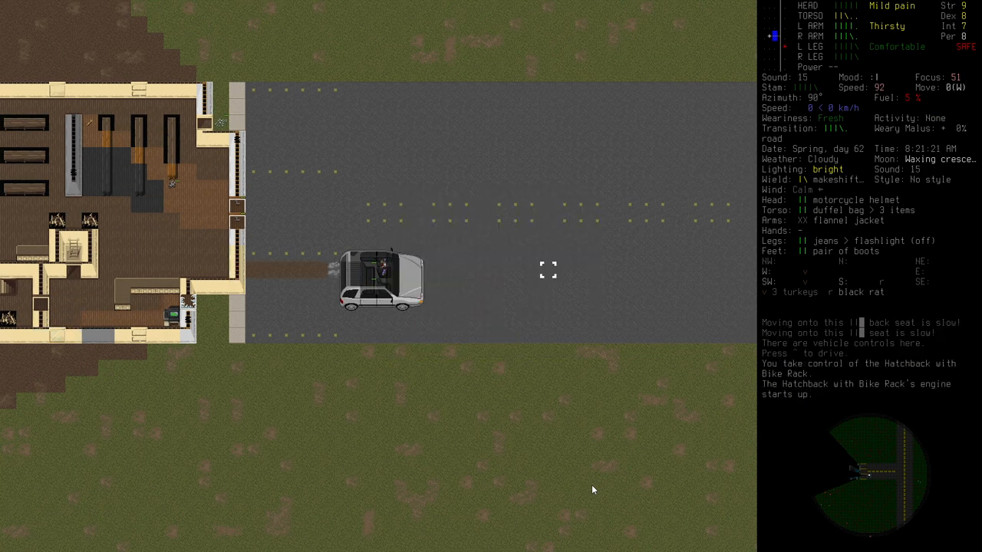
key(m)
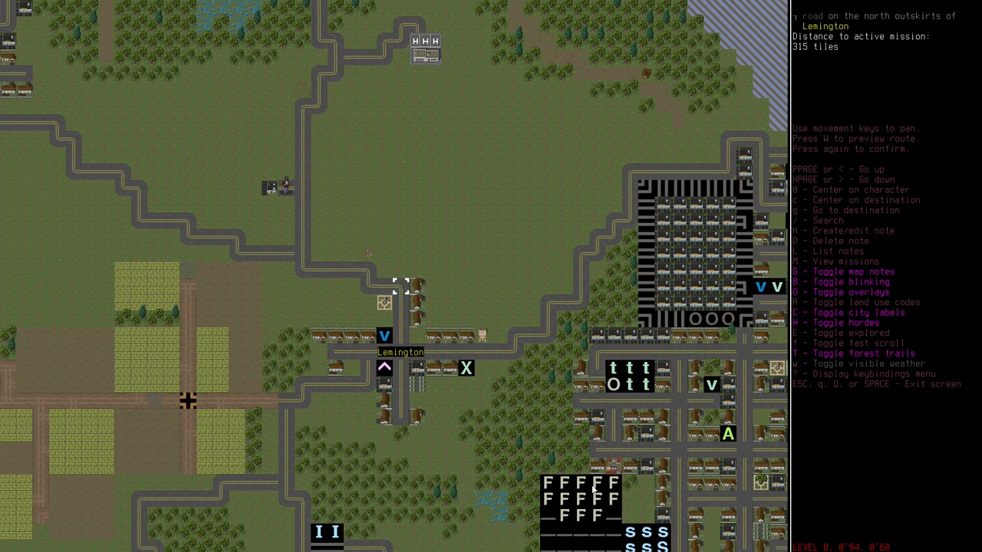
Pick the road spot beside the Lemington houses and confirm auto-driving the hatchback there.
key(W)
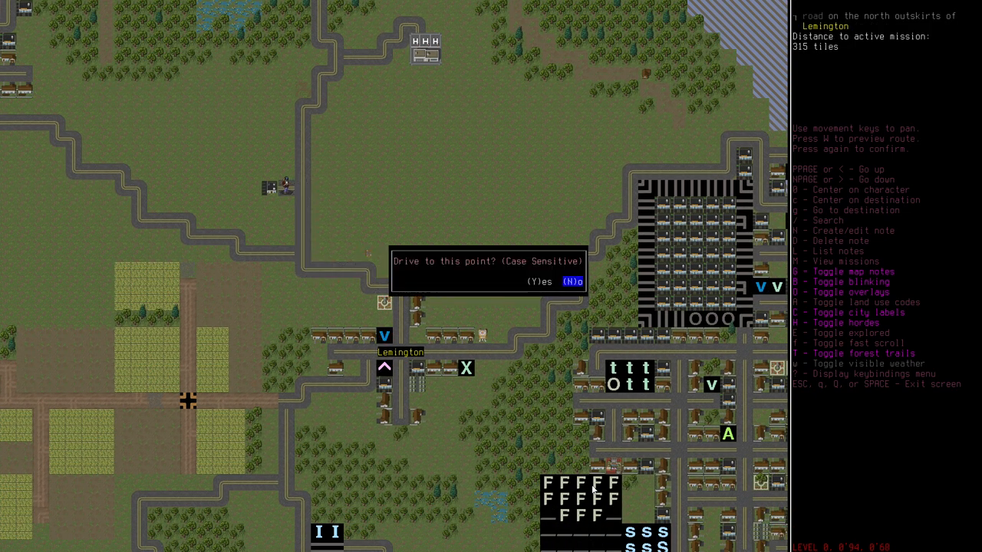
key(y)
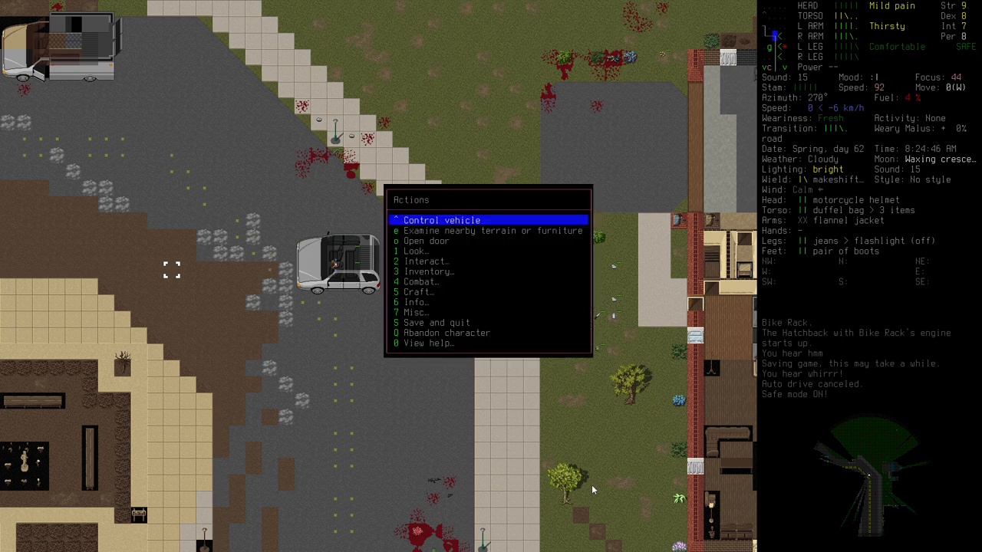
Stop controlling the hatchback and walk west toward the neighbouring house.
click(442, 221)
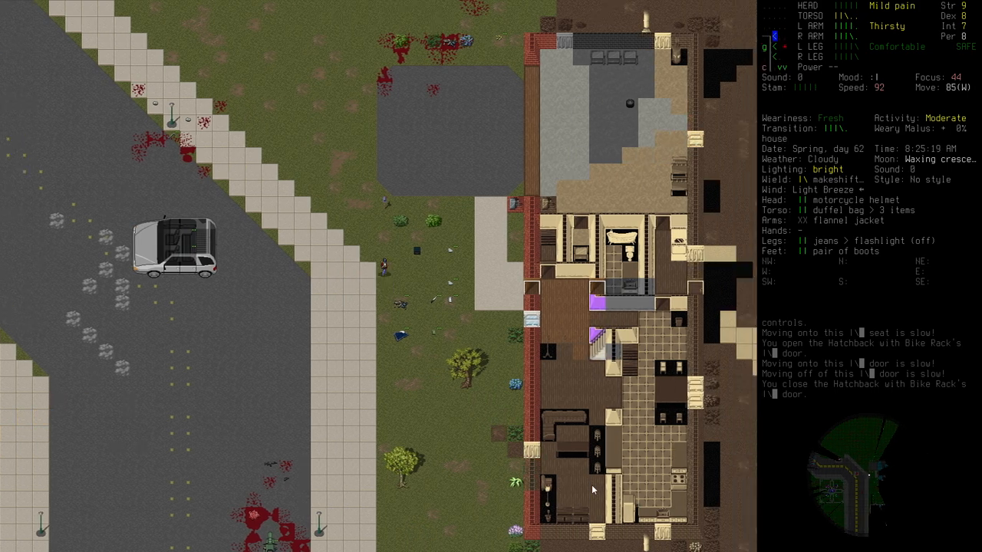
key(w)
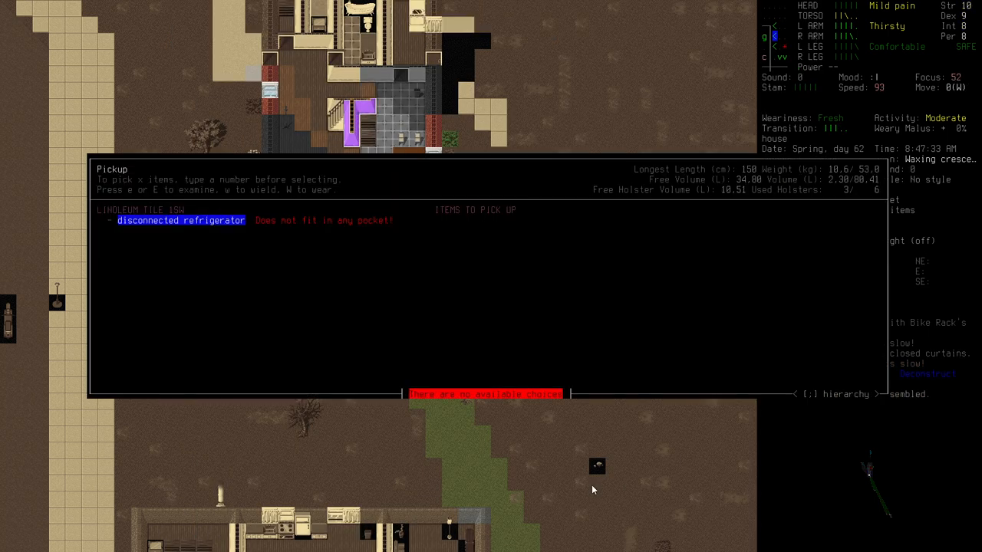
Dismiss the disconnected-refrigerator pickup list before heading into the house.
key(Escape)
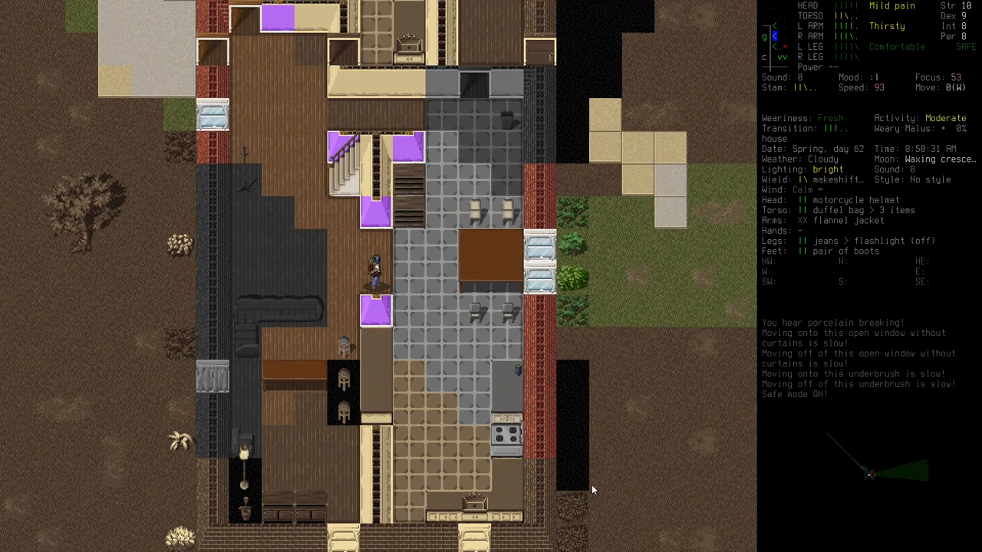
Check the disassembly list of nearby items, then leave it.
key(s)
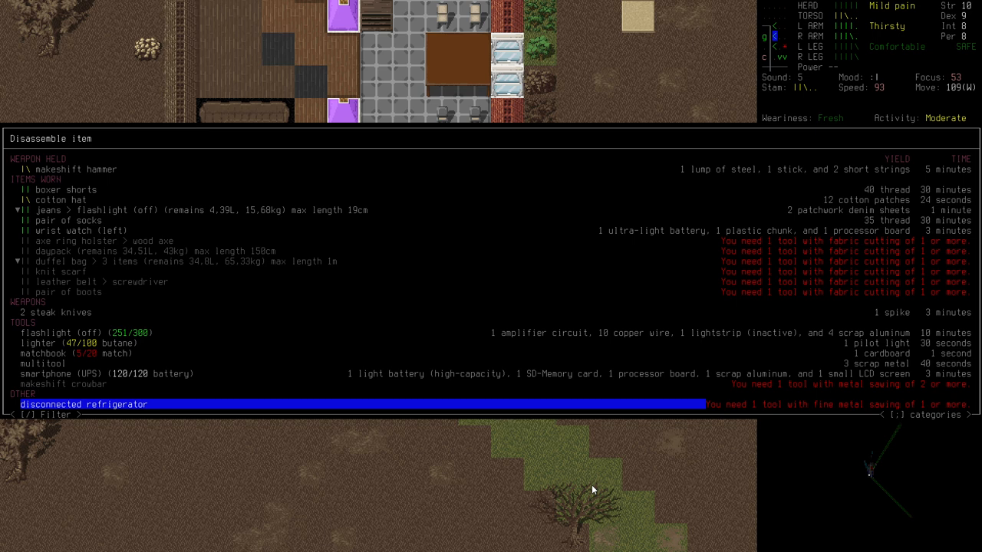
key(Escape)
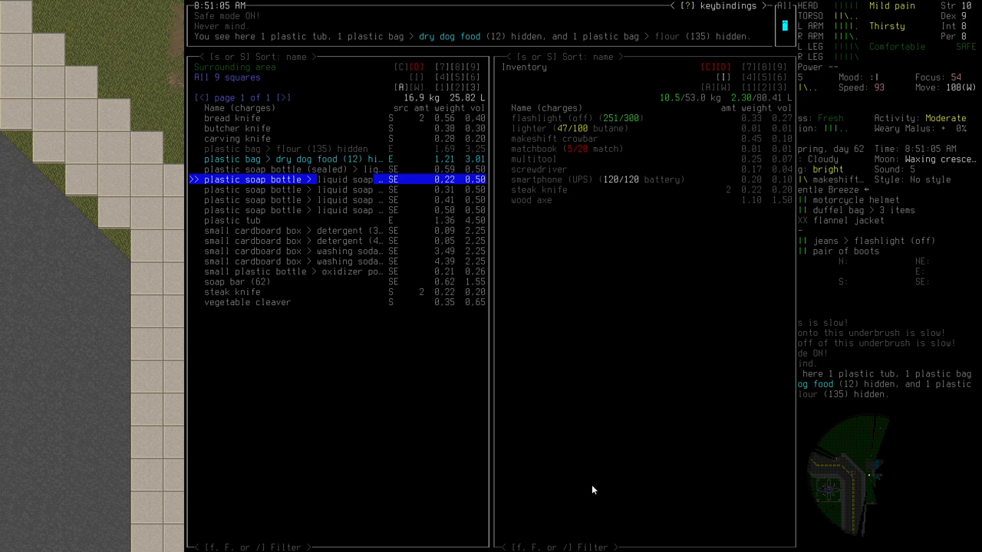
Leave the item comparison, wait several minutes to rest, then pick up from the character's own tile.
key(down)
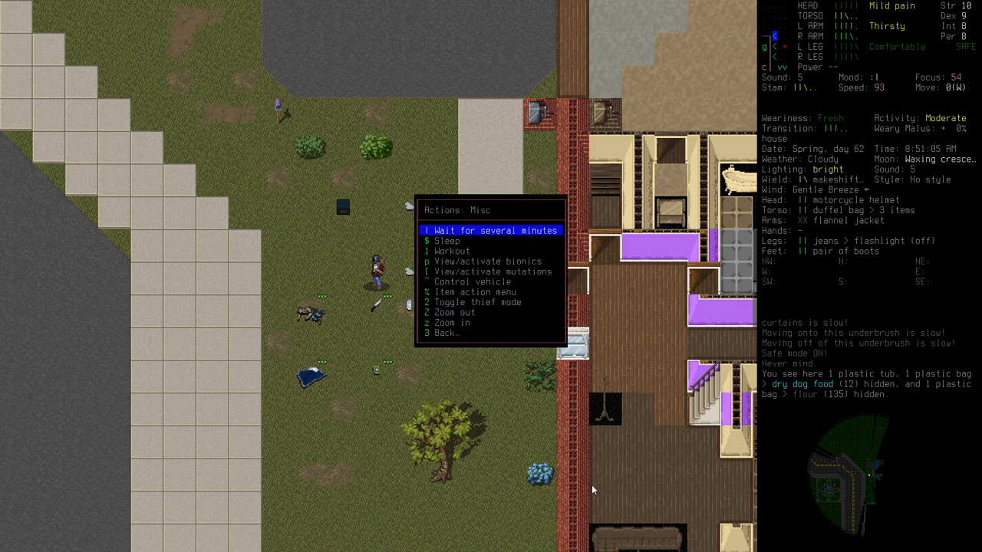
click(475, 230)
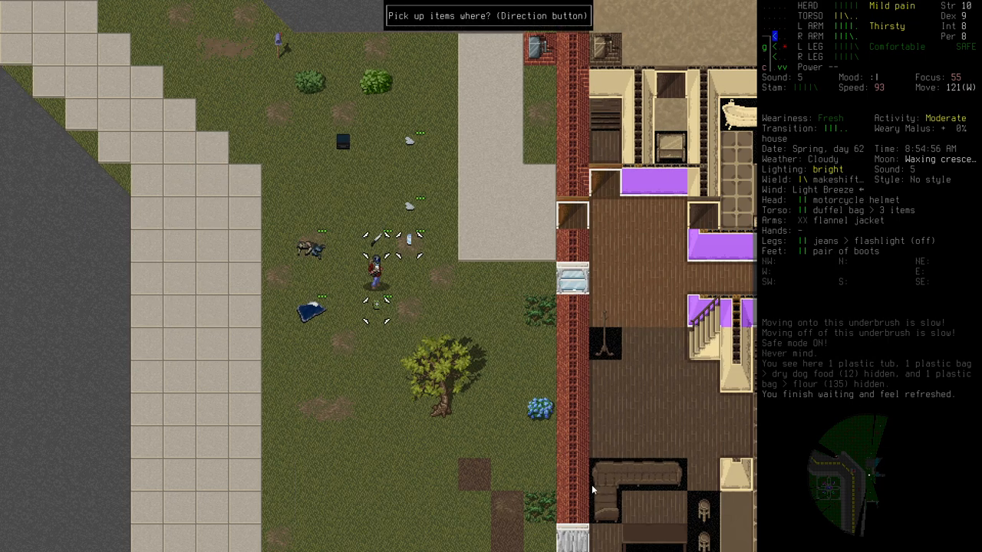
key(.)
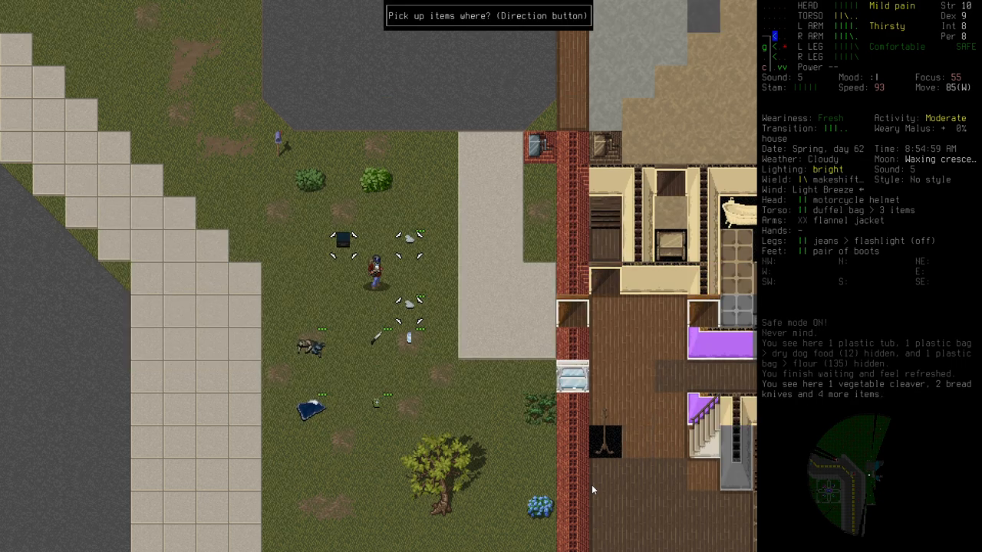
key(.)
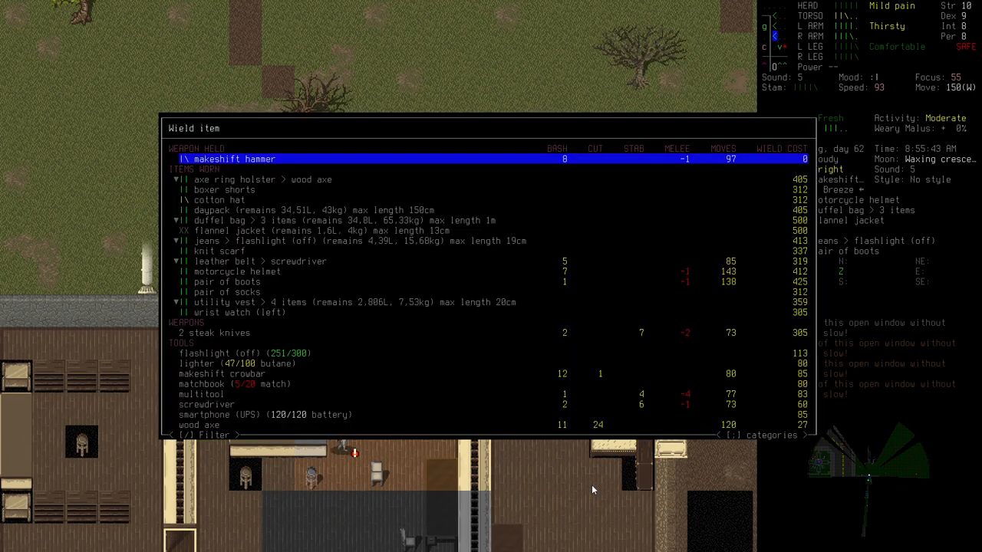
Wield the wood axe from the wield list.
key(down)
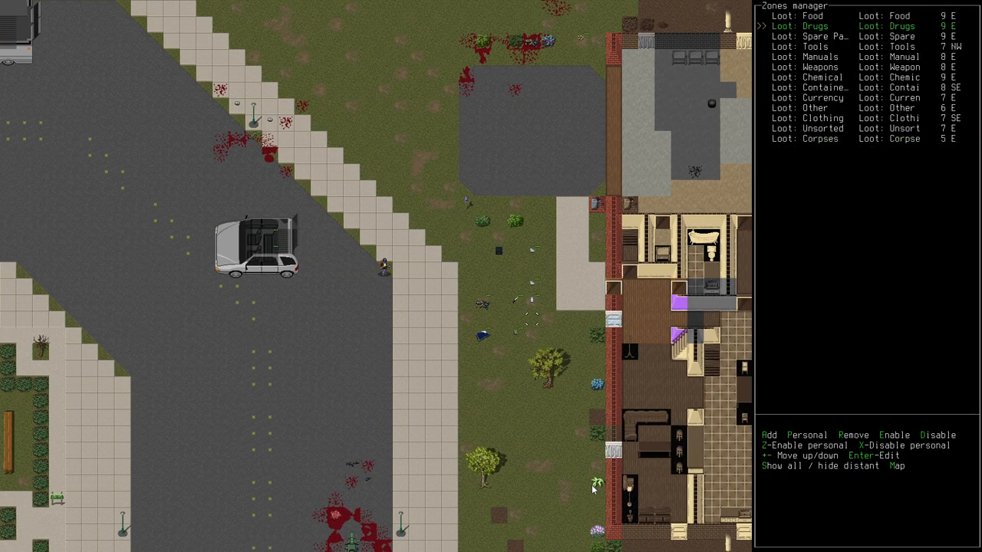
Scroll through the loot zones (tools, clothing and others) and leave the zones manager.
key(up)
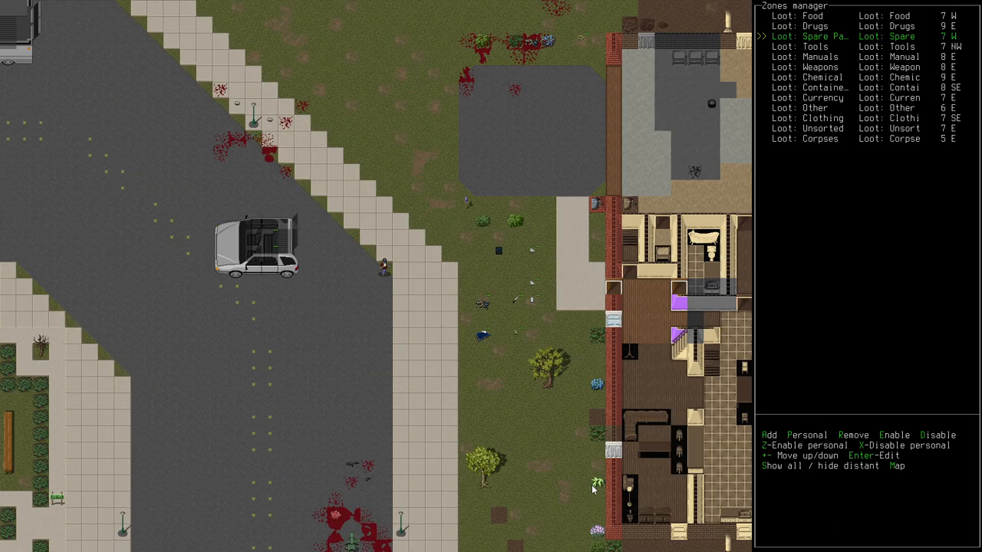
key(down)
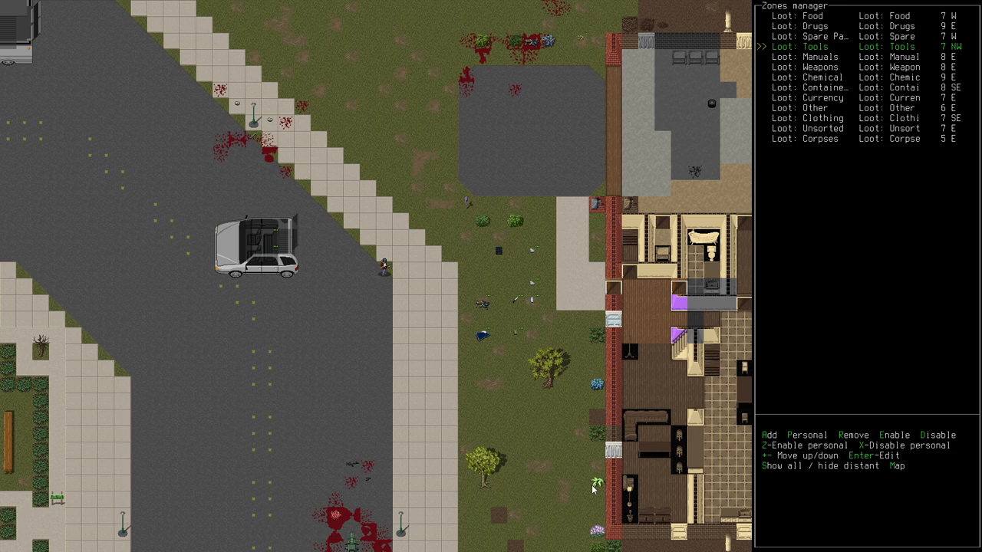
key(Down)
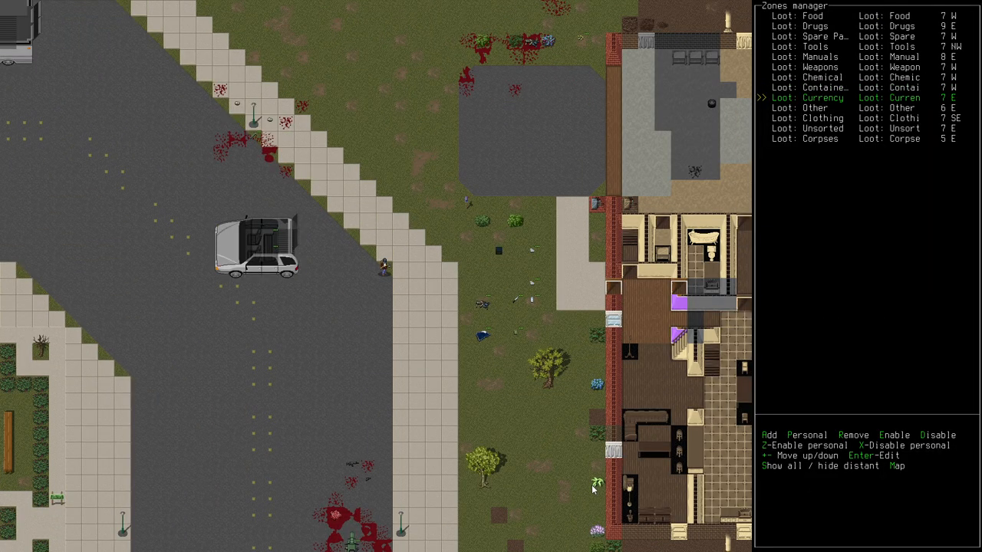
key(Down)
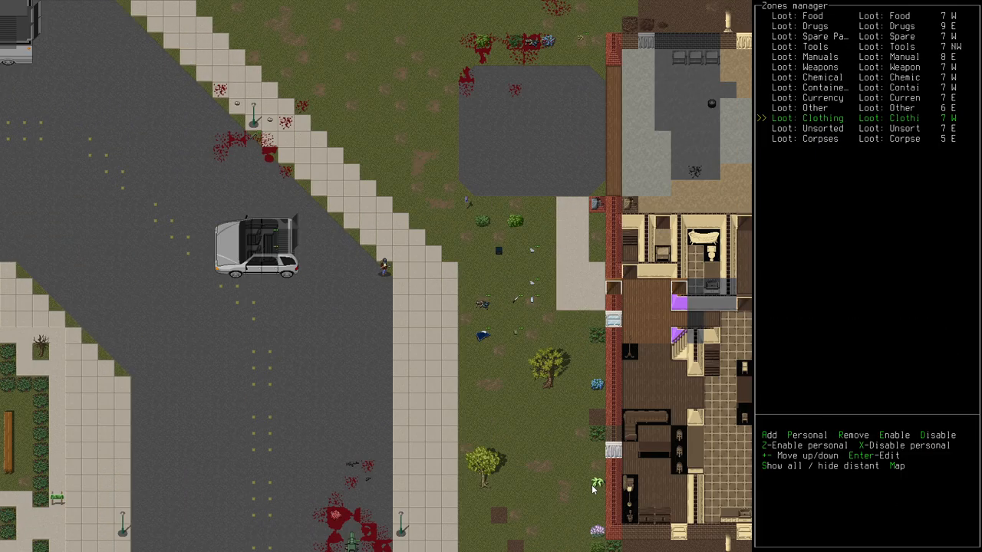
key(down)
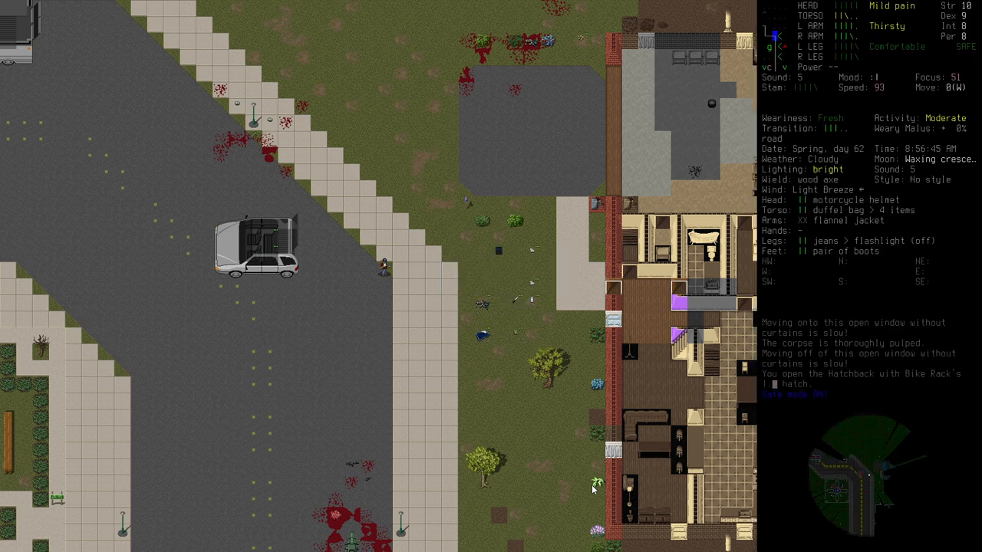
Store the cotton patches in the hatchback's back seat and return to the car.
key(Down)
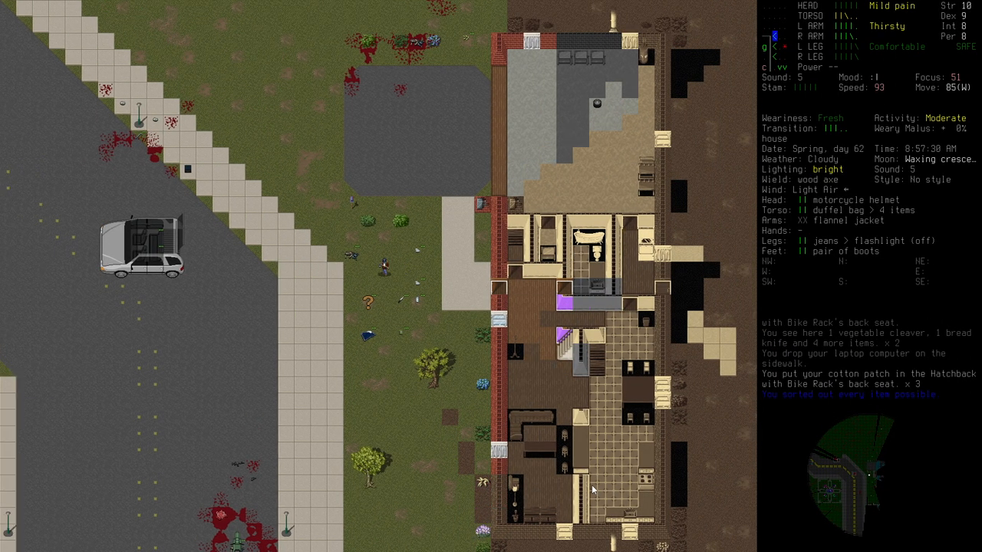
key(g)
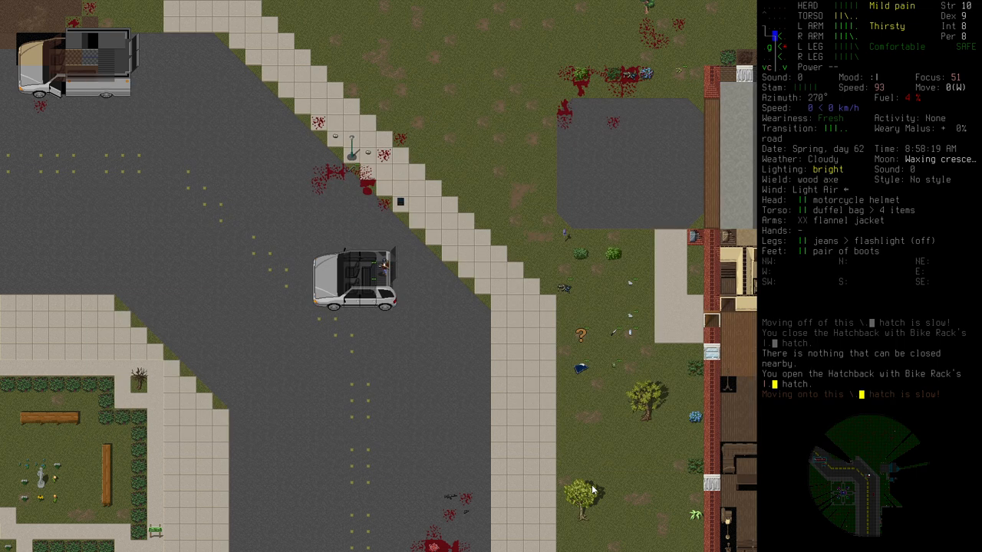
Step off the hatchback's hatch onto the adjacent ground and get back to the car.
key(w)
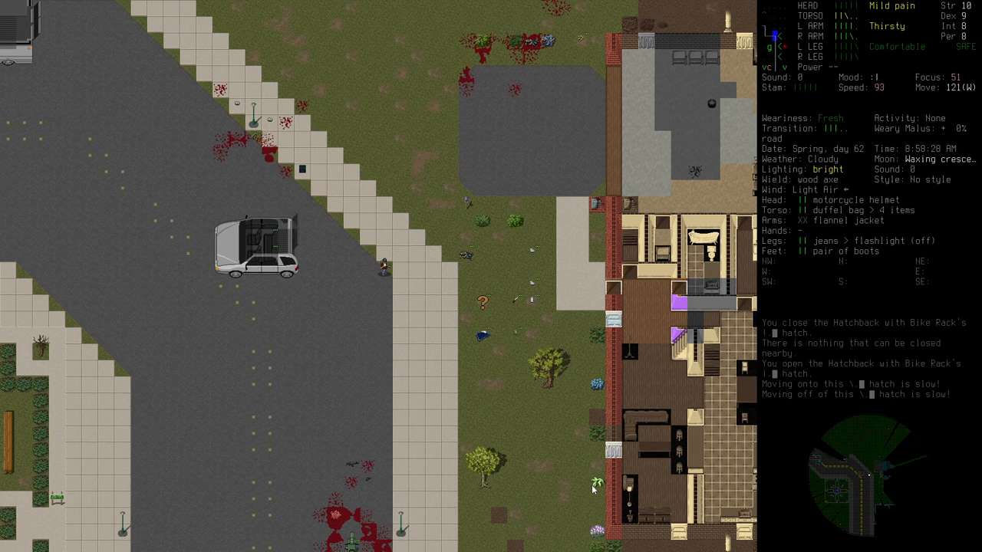
key(g)
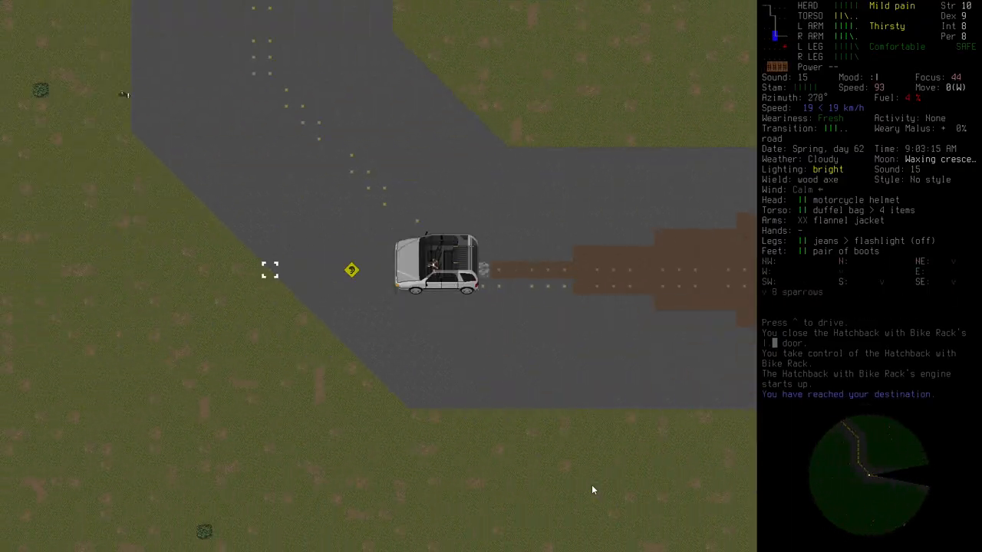
Bring up the overmap to choose a new driving destination near Lemington.
key(m)
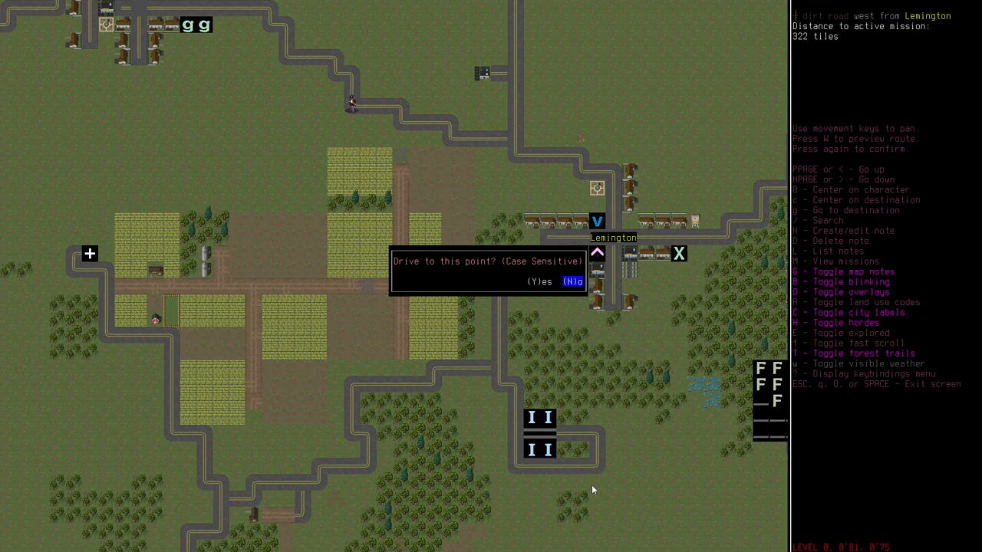
key(y)
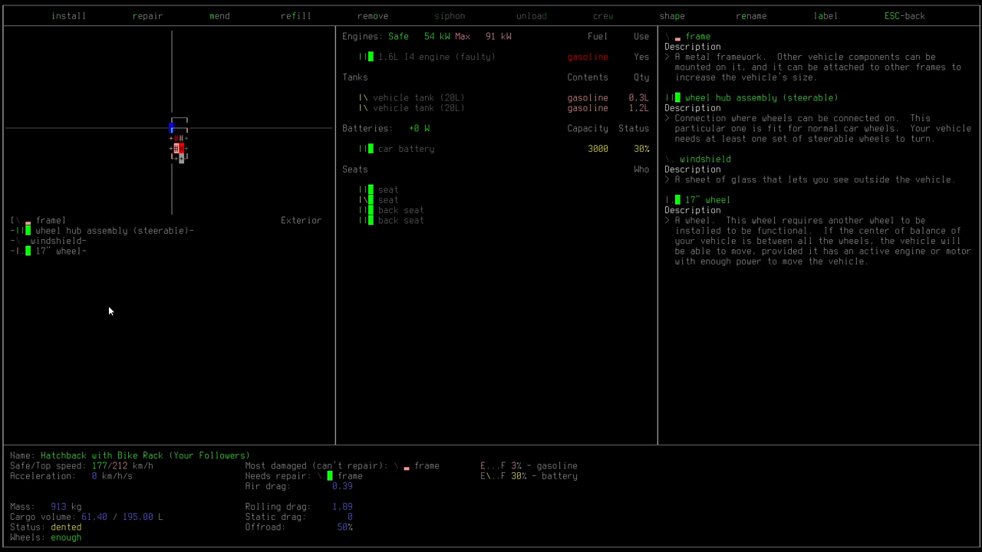
Leave the hatchback's vehicle parts screen and return to the map.
key(Escape)
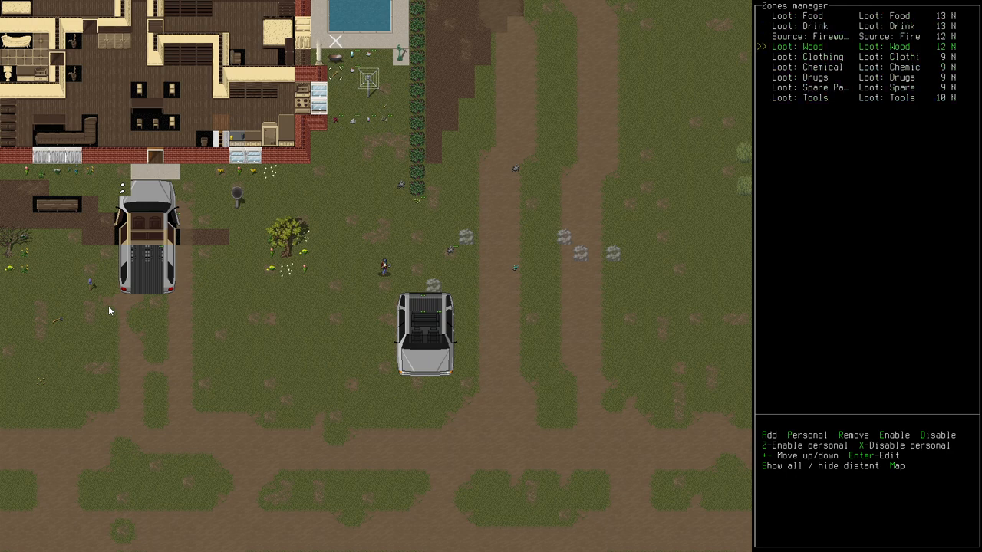
Add a Loot: Unsorted zone, then choose the type for another new zone.
key(down)
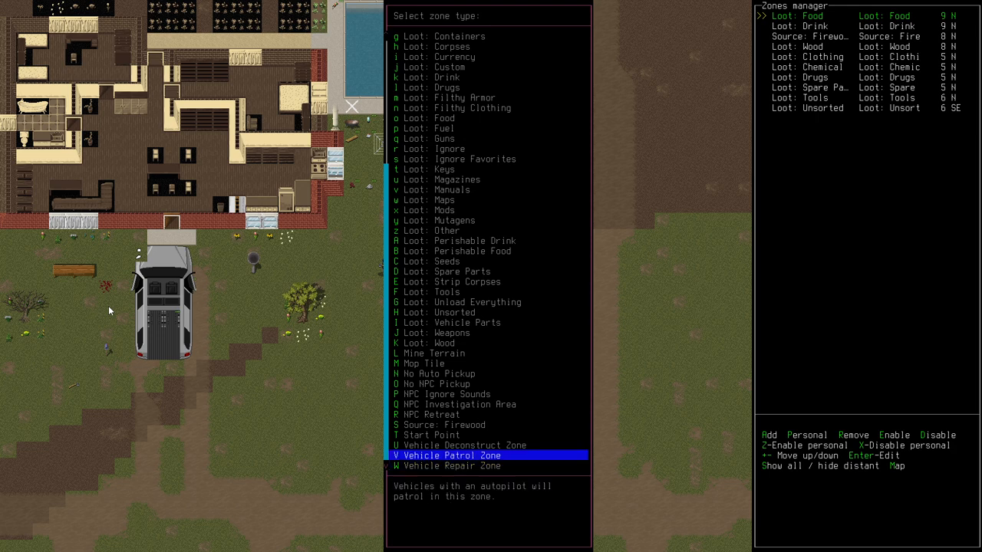
click(451, 454)
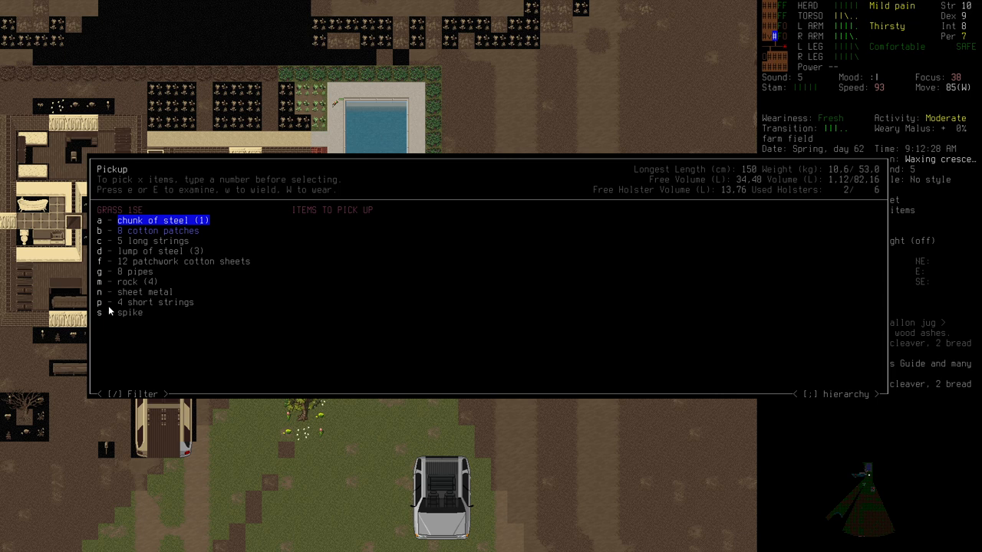
key(Escape)
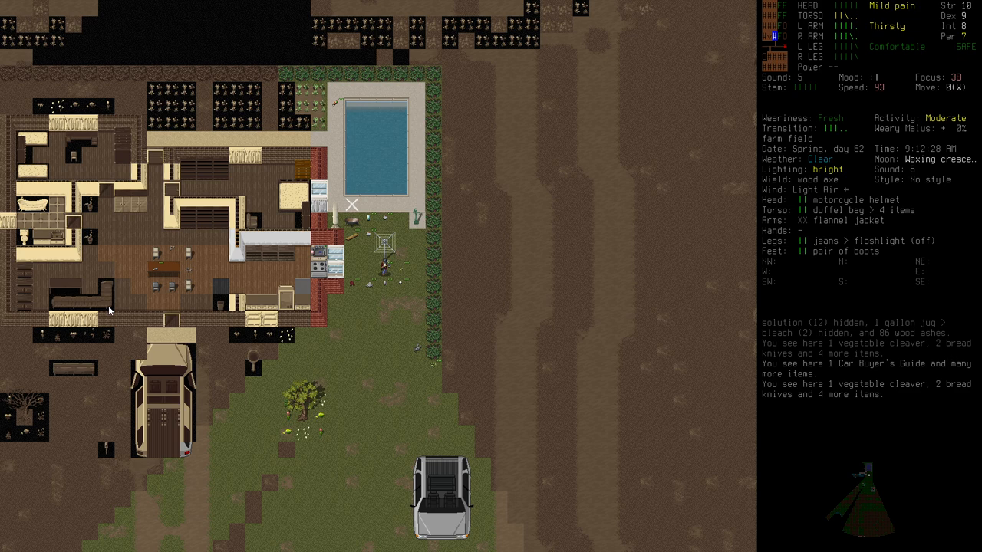
key(g)
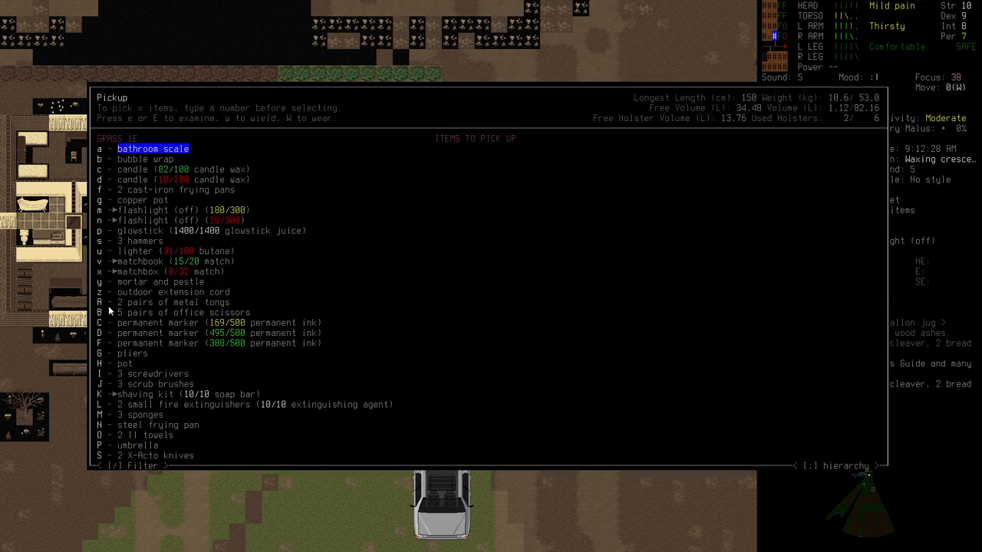
key(down)
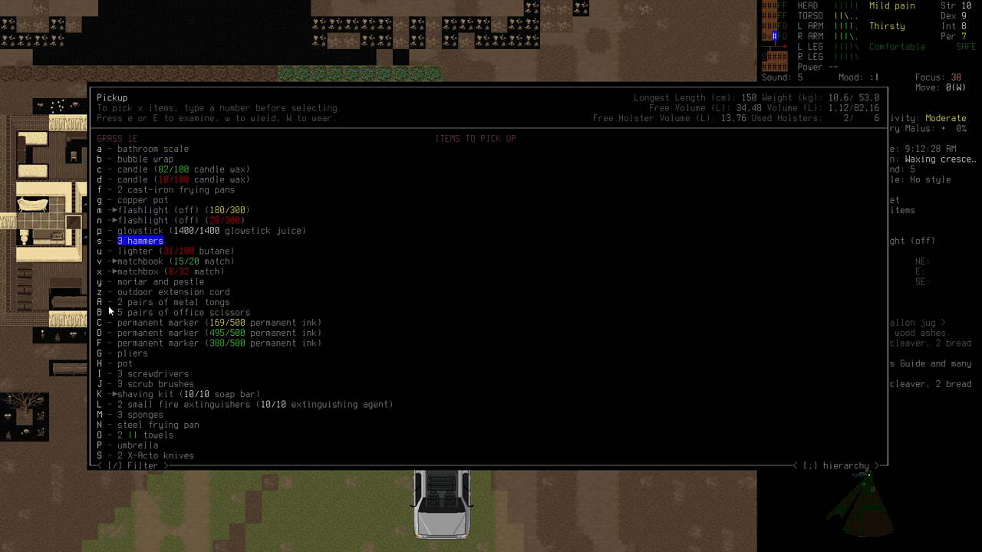
key(down)
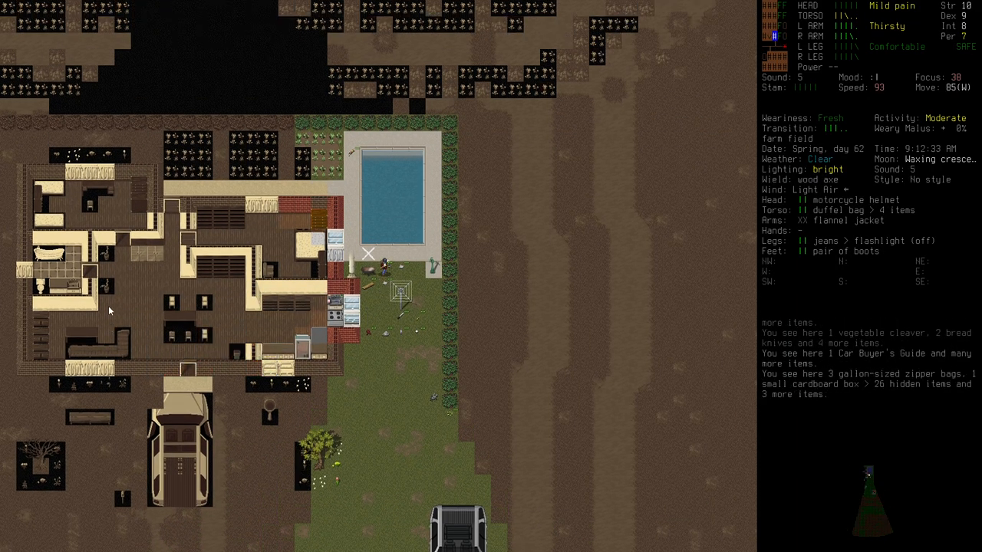
Eat the grapes from the Consume item menu and close the food list.
key(E)
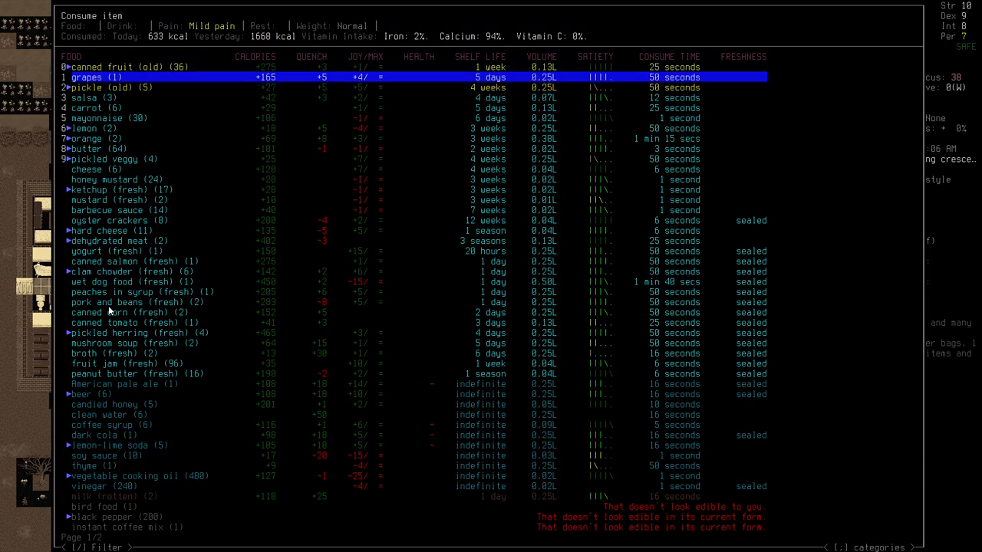
key(down)
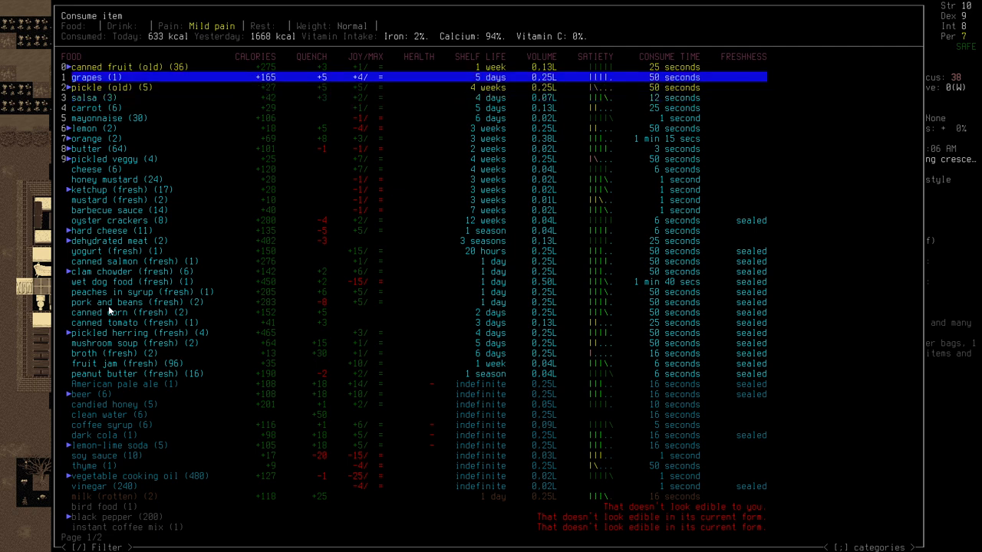
key(Return)
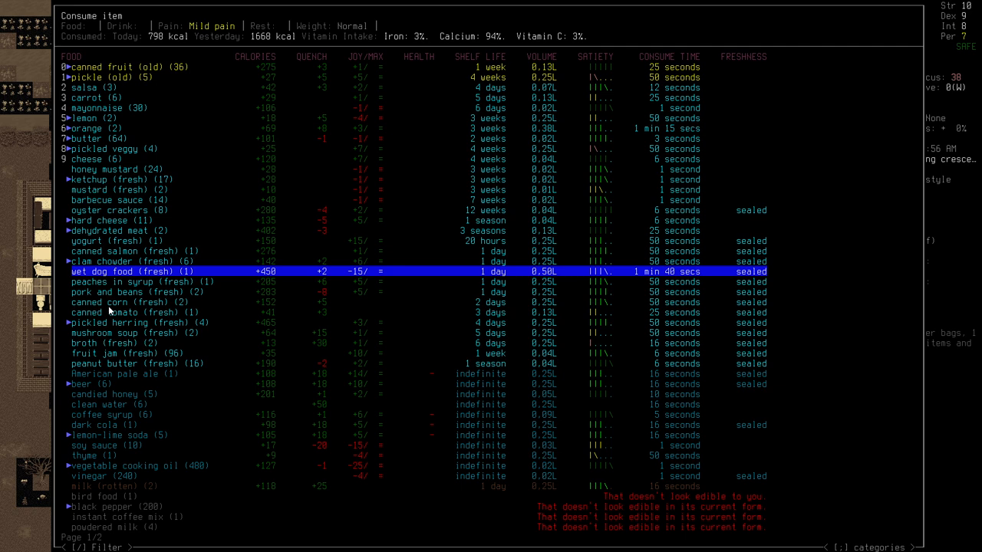
key(up)
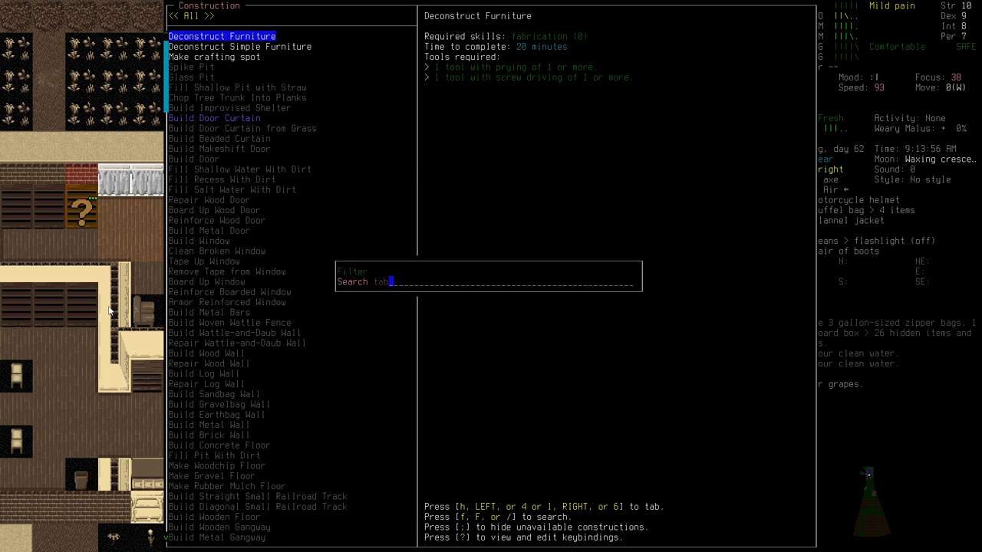
Filter the construction list for 'table' and pick a construction to place.
text(le)
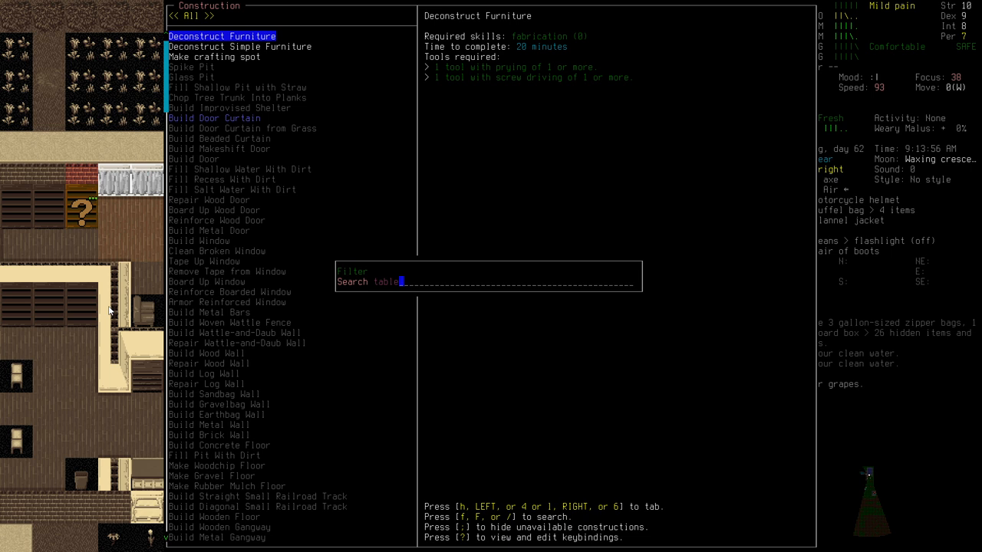
text(table)
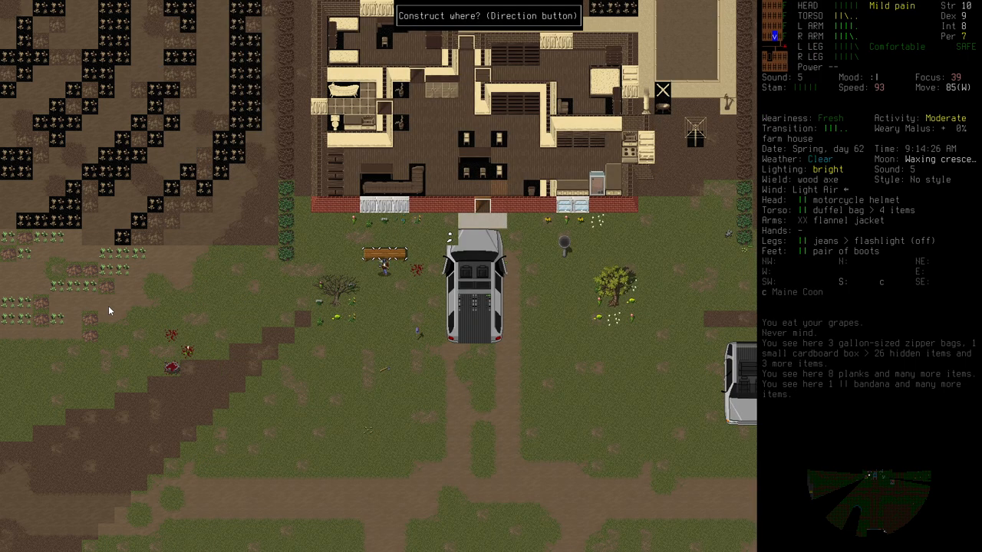
Deconstruct the farmhouse bench, then return to the construction projects list.
key(g)
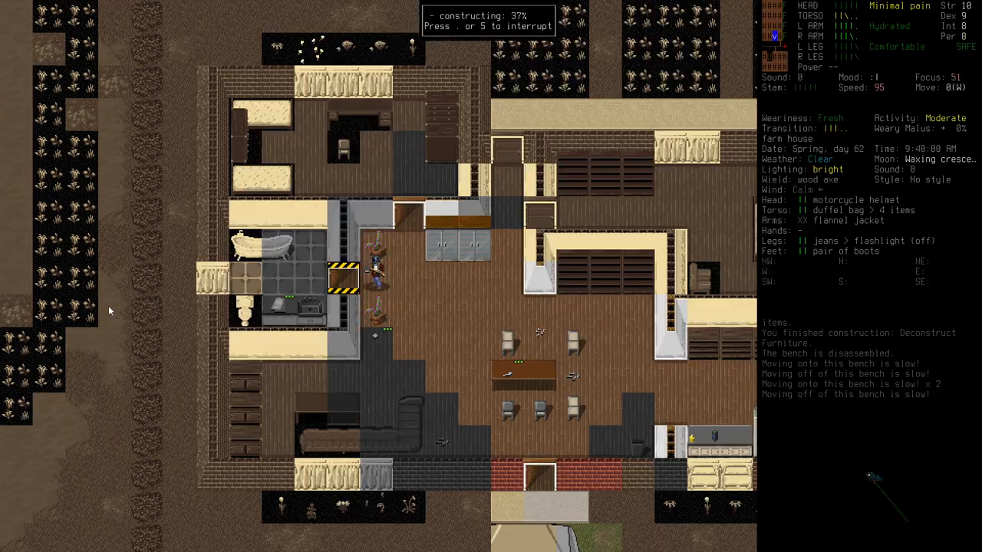
key(g)
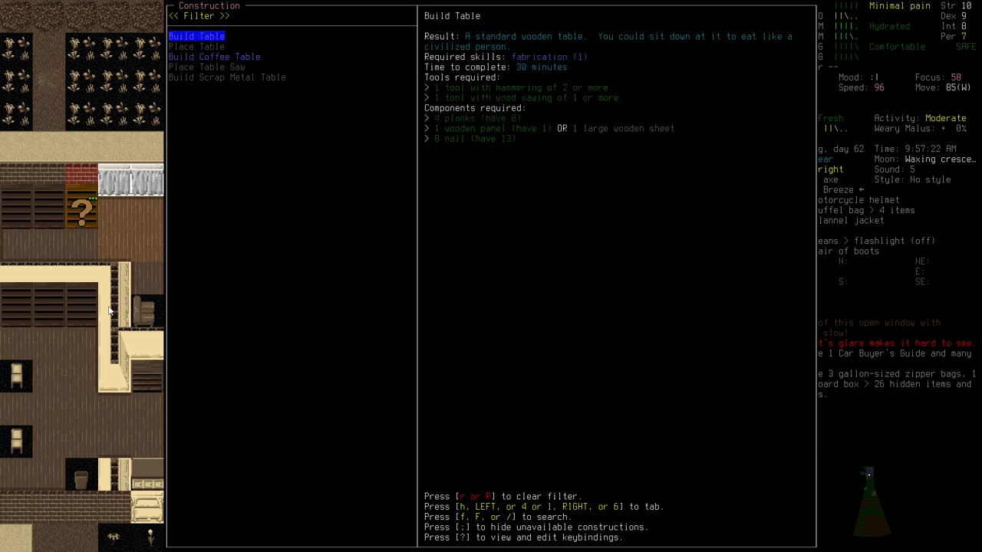
Build the wooden table beside the pool, then bring up the crafting recipes.
key(enter)
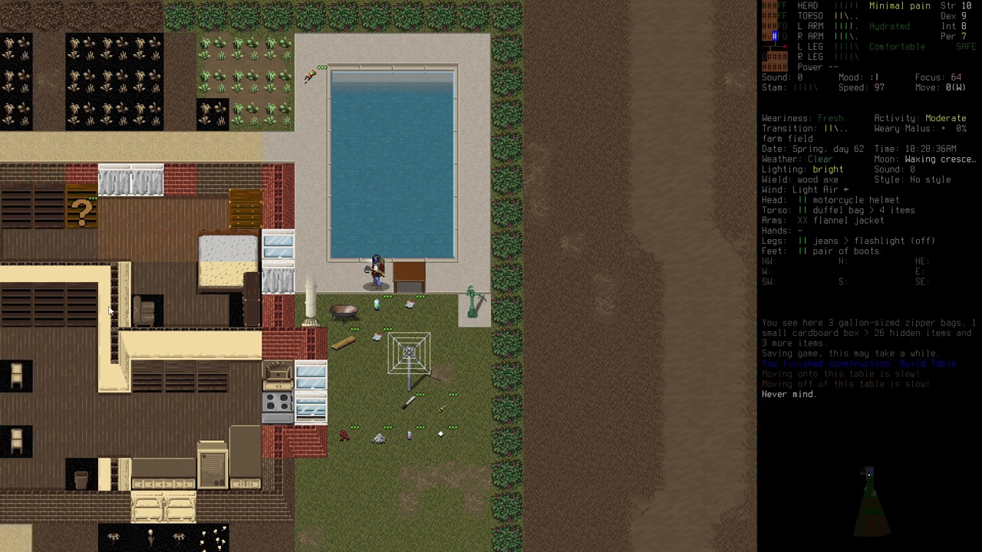
key(&)
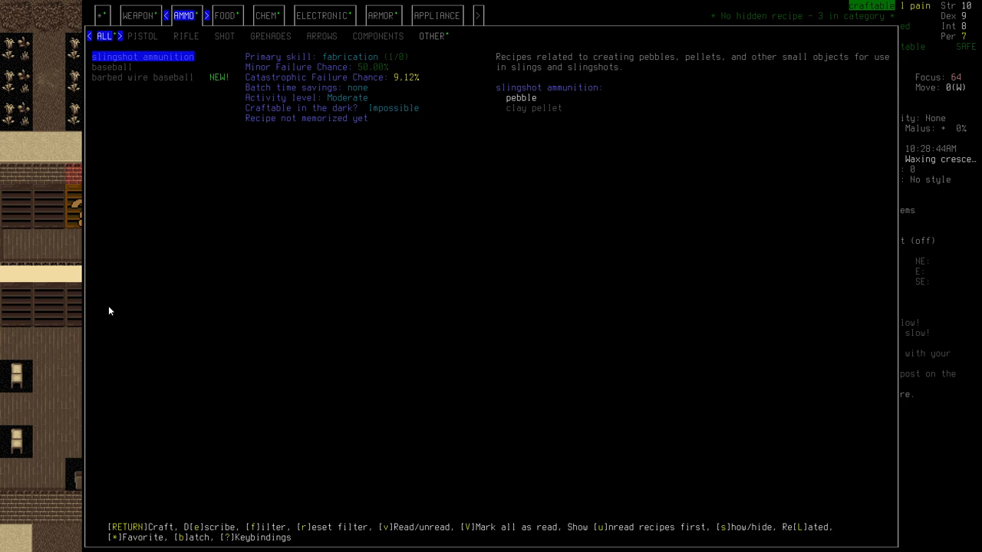
View the boiled egg batch options, then switch to the list of usable items.
click(224, 15)
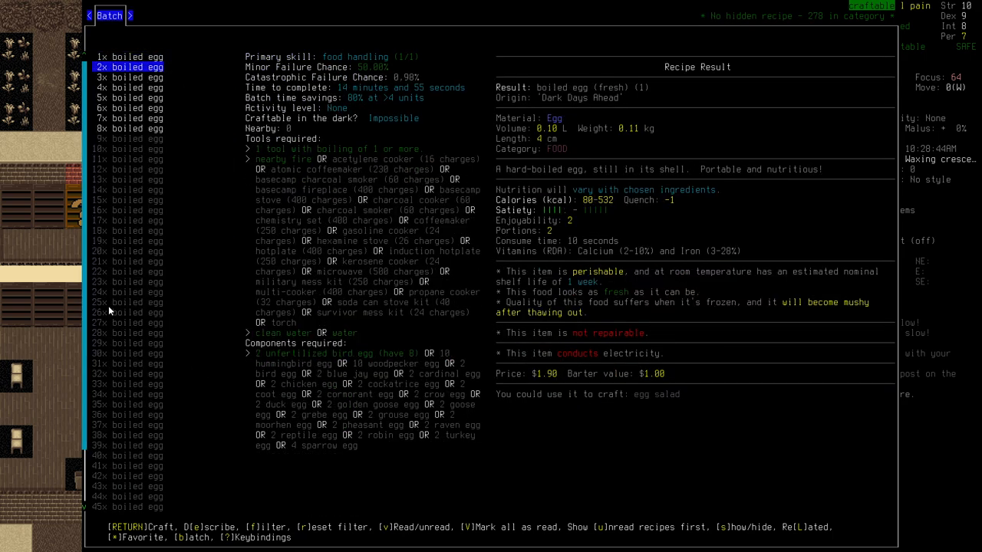
key(Return)
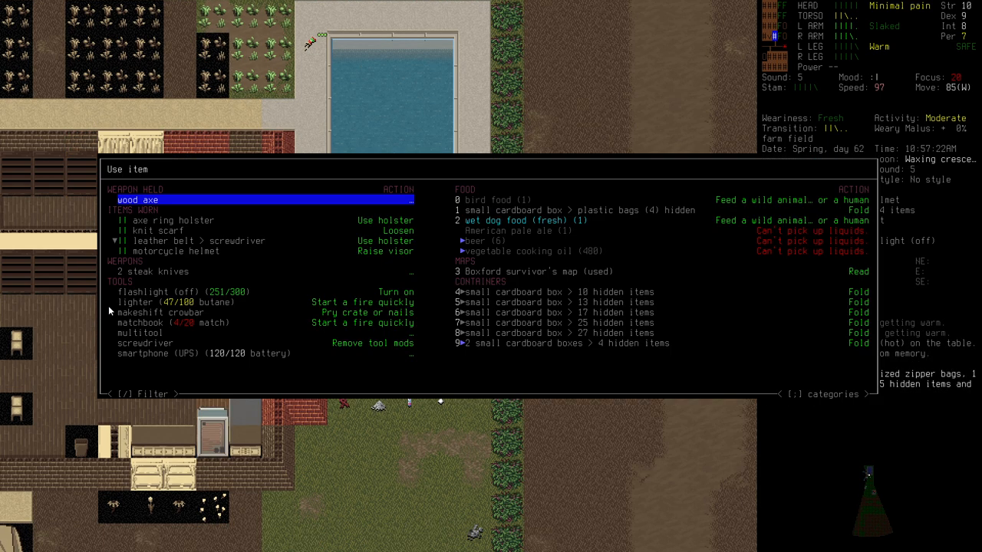
Include nearby items in the Use list, then show batch options for makeshift bandages.
key(down)
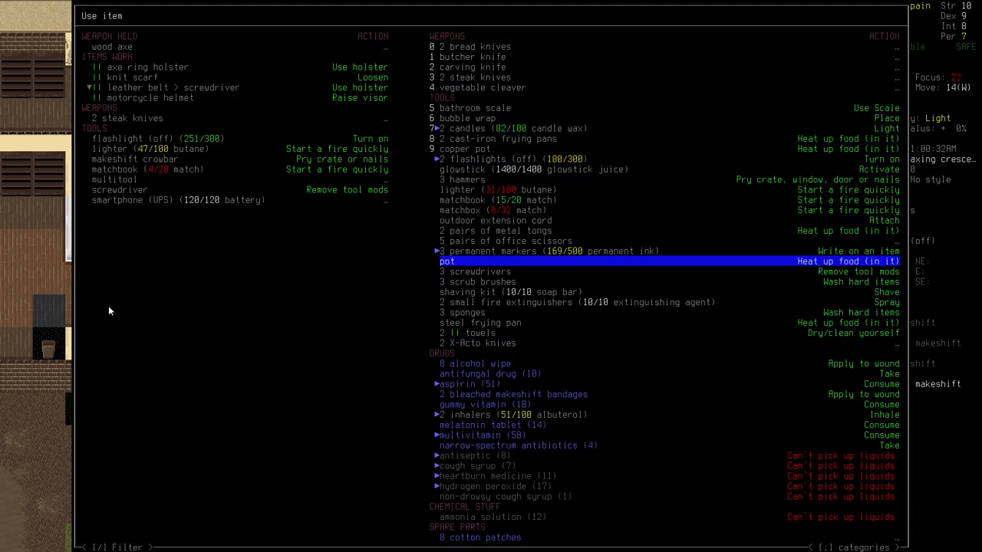
click(512, 393)
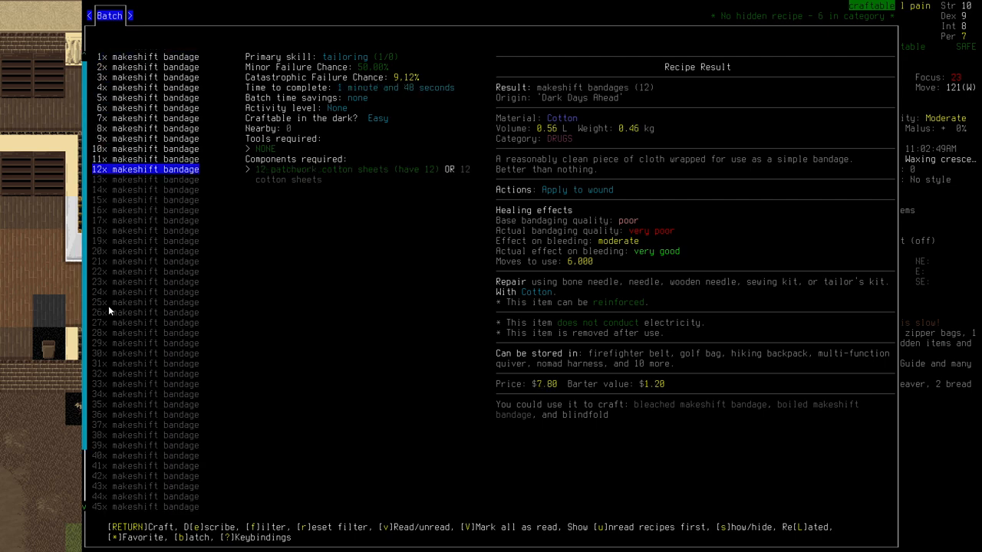
Close the batch and Recent crafting menus and walk into the farmhouse kitchen.
key(Escape)
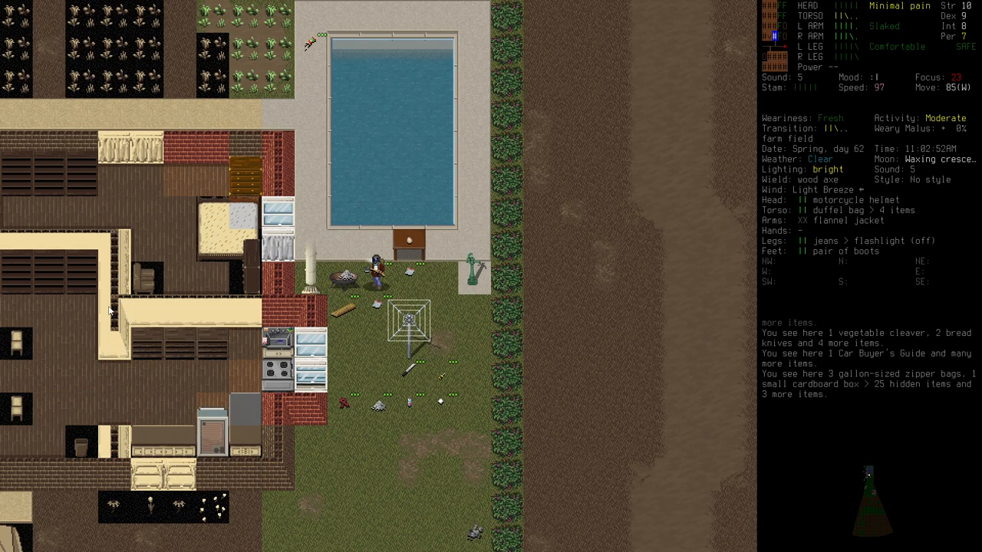
key(&)
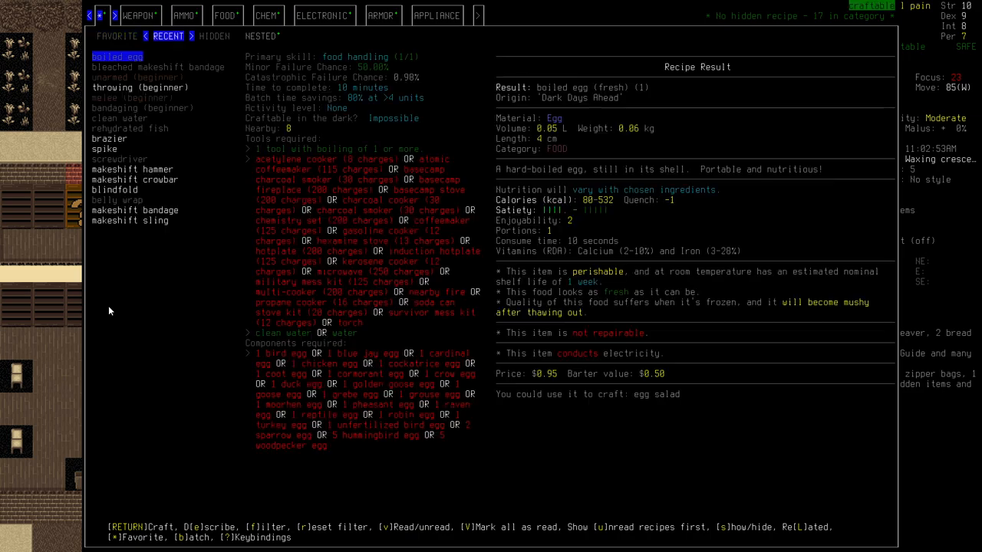
click(135, 209)
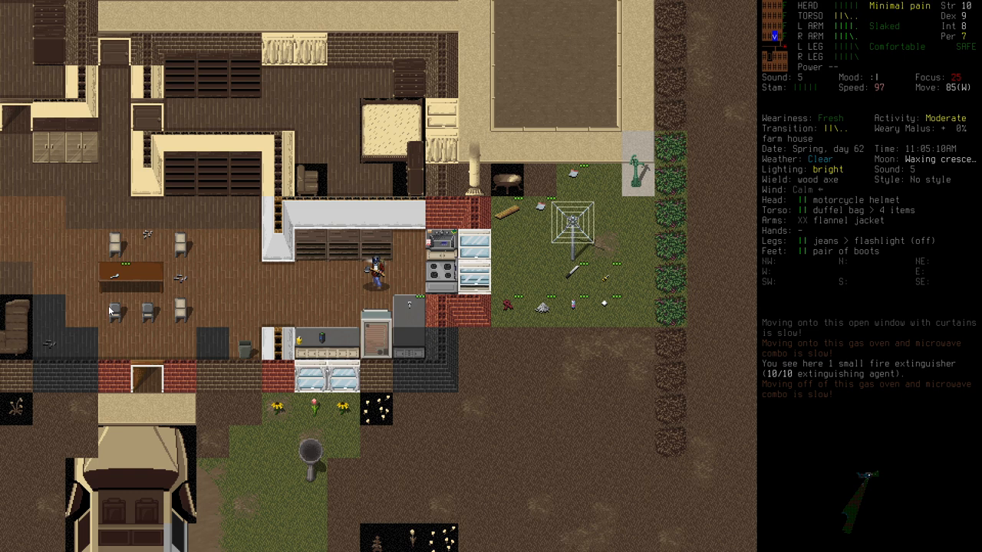
key(*)
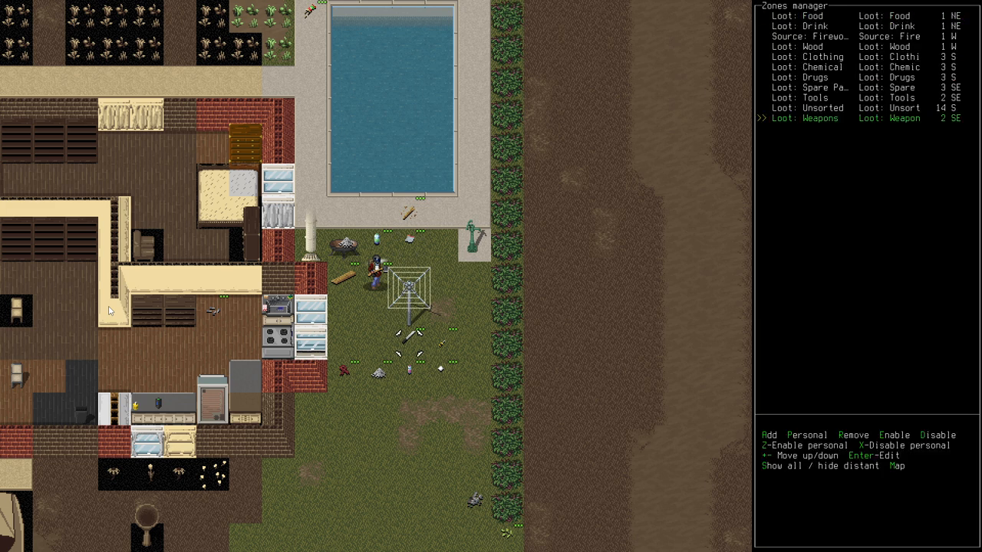
Close the zones manager before deconstructing the kitchen's wooden rack.
key(up)
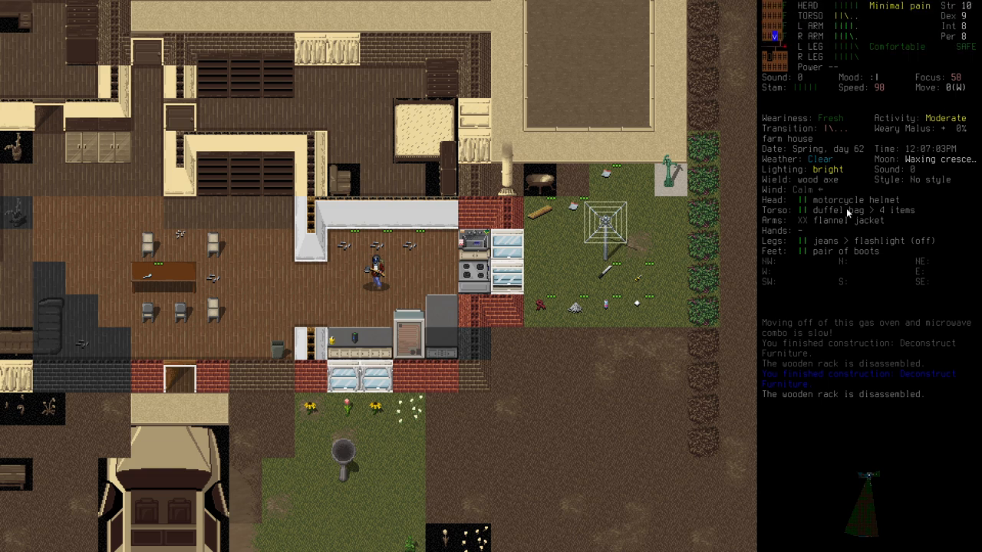
Walk back to the pool and build a second wooden table beside it.
key(w)
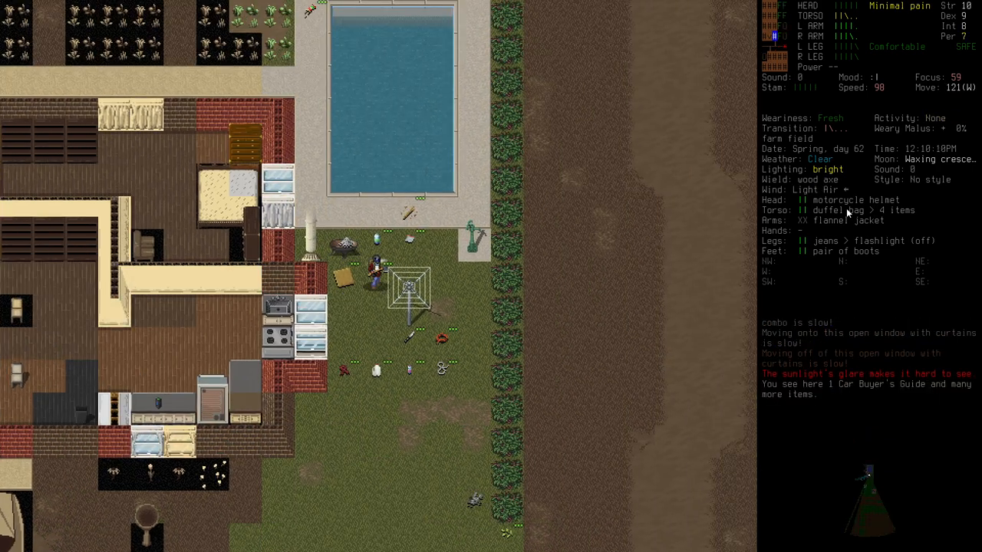
key(b)
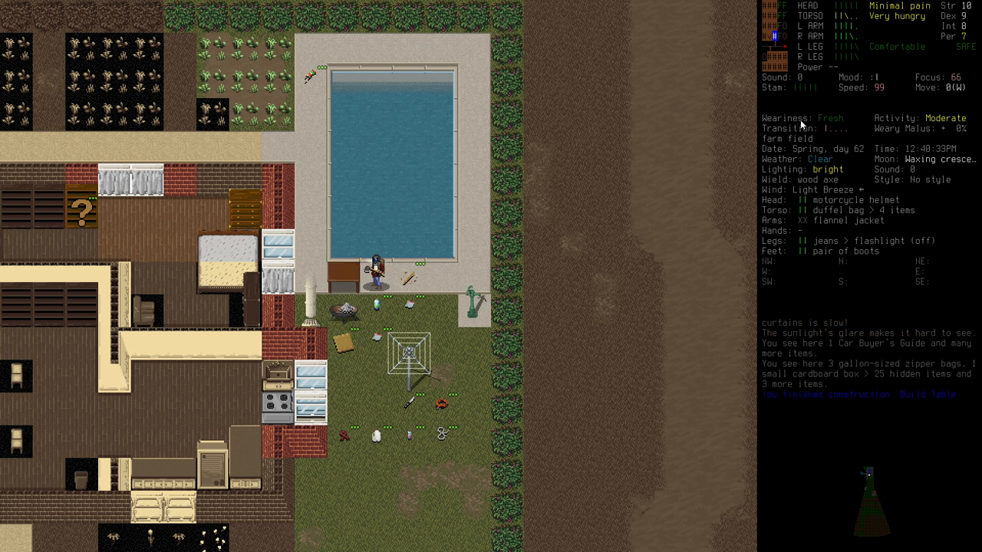
mouse_move(812, 123)
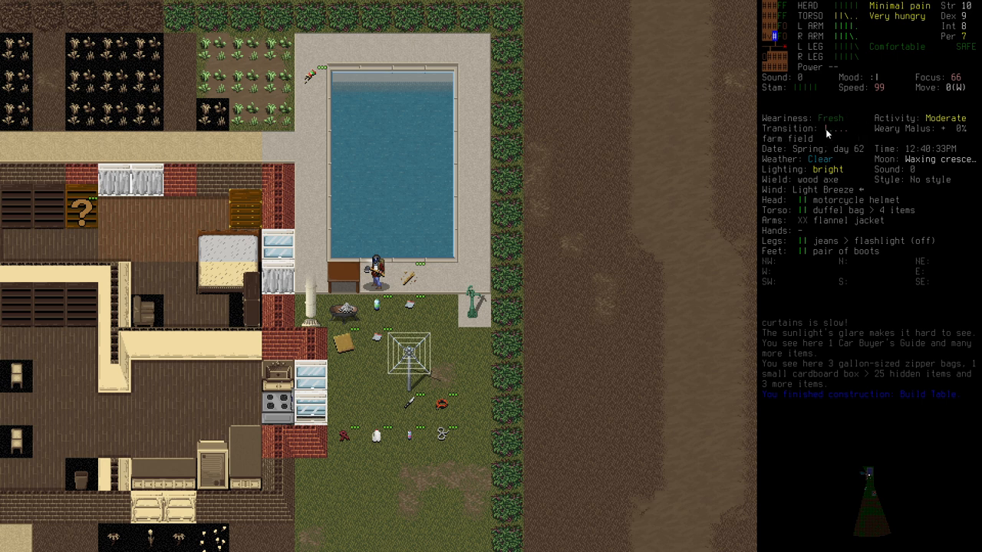
key(E)
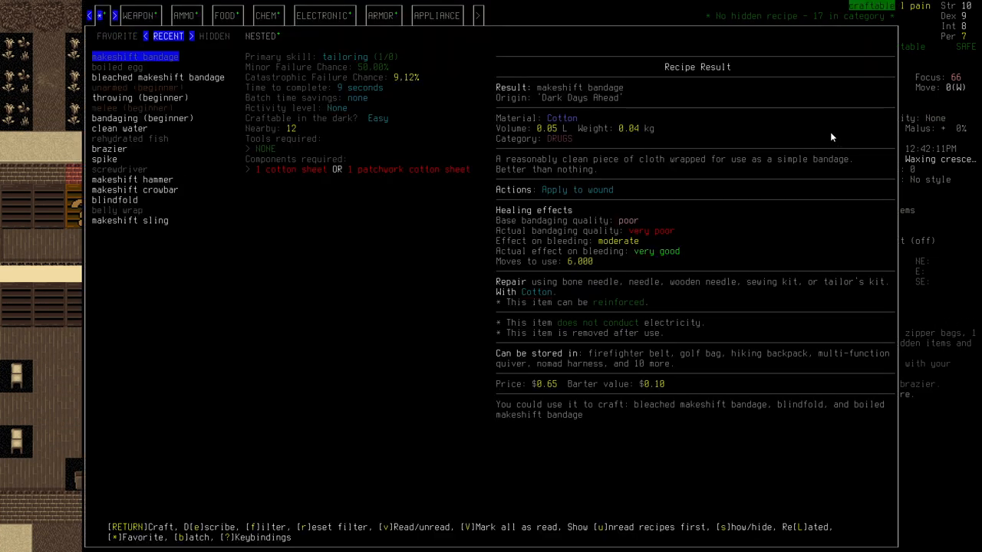
Craft boiled makeshift bandages and put the leftover clean water in a gallon-sized zipper bag.
key(Down)
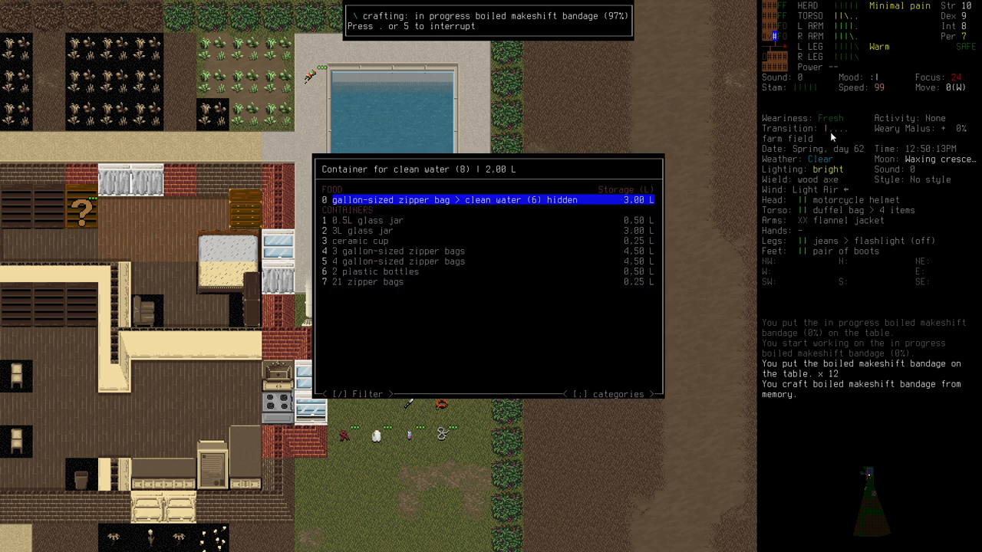
key(down)
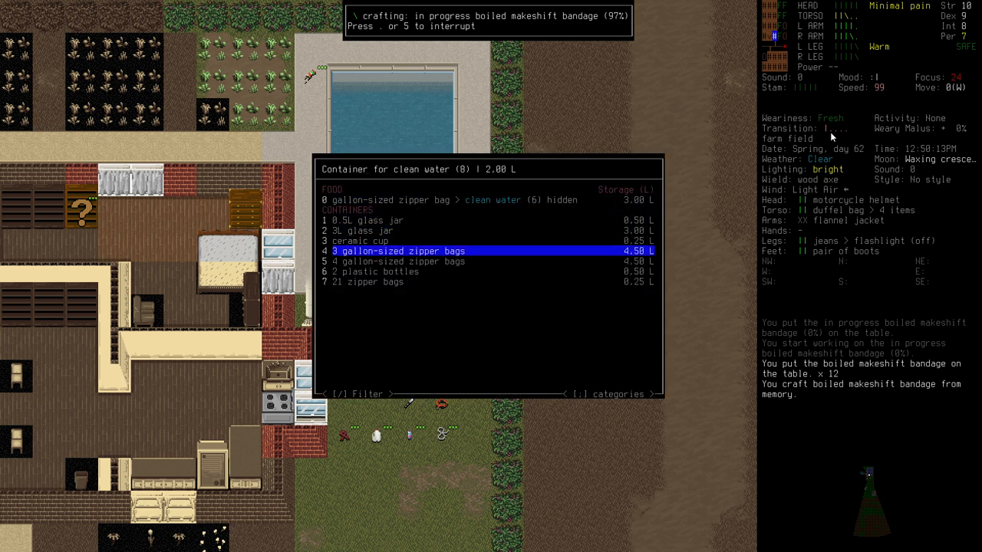
click(407, 251)
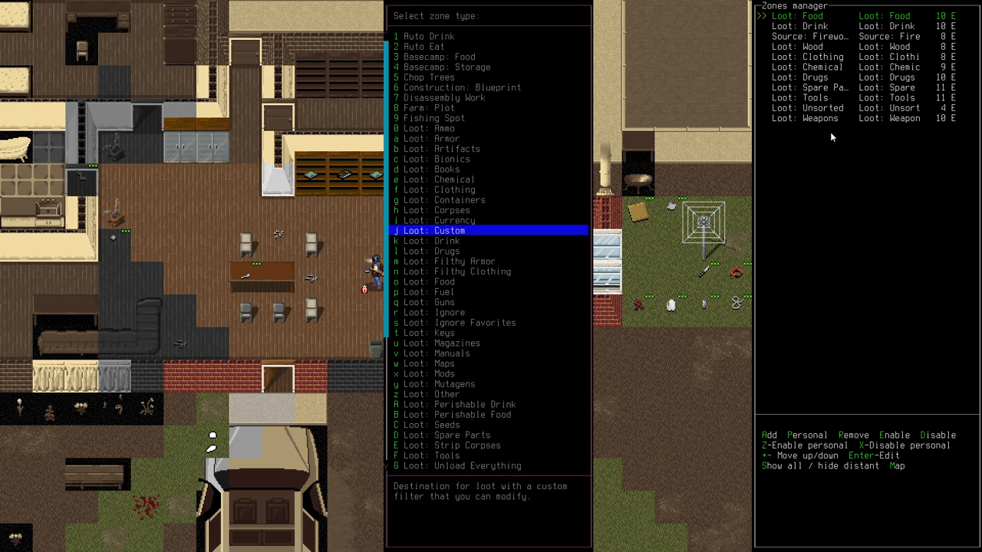
Add a Loot: Manuals zone from the zone type list.
scroll(down, 3)
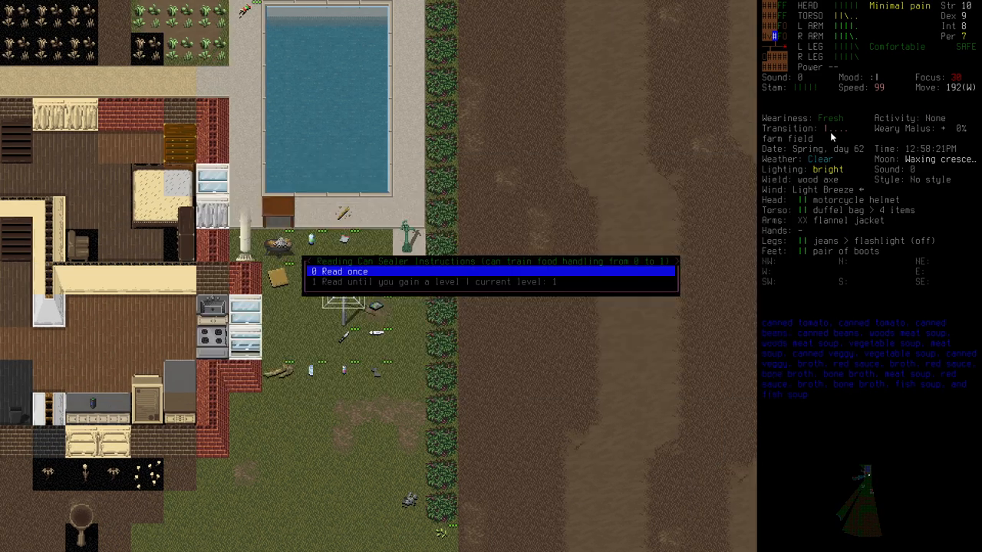
Browse the manuals, then read Ham Radio Illustrated once to learn electronics.
click(343, 270)
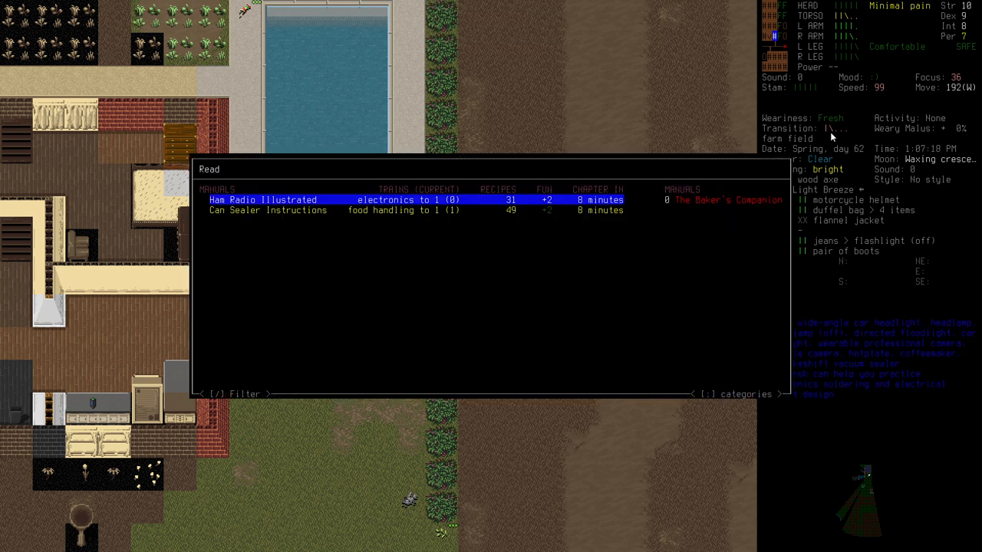
key(DOWN)
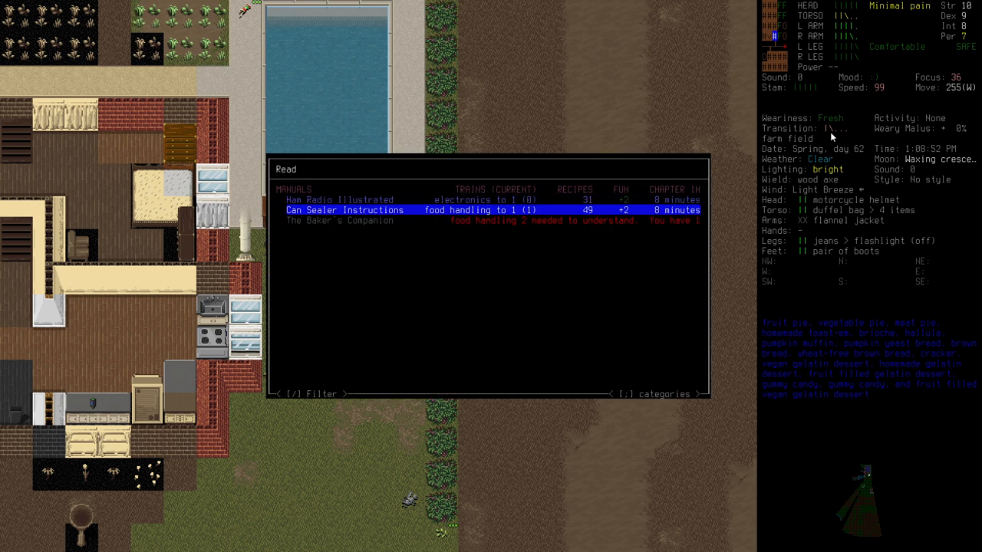
key(Down)
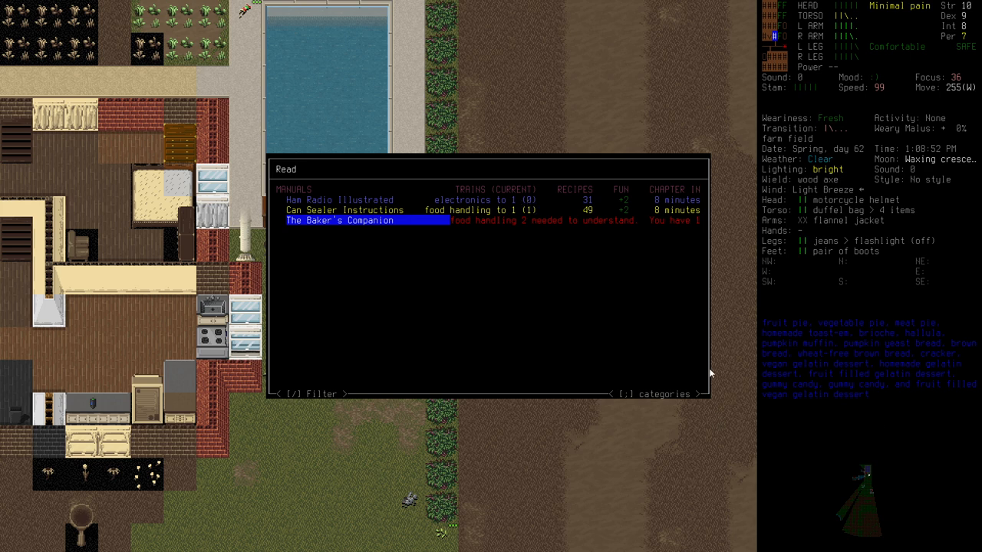
mouse_move(669, 350)
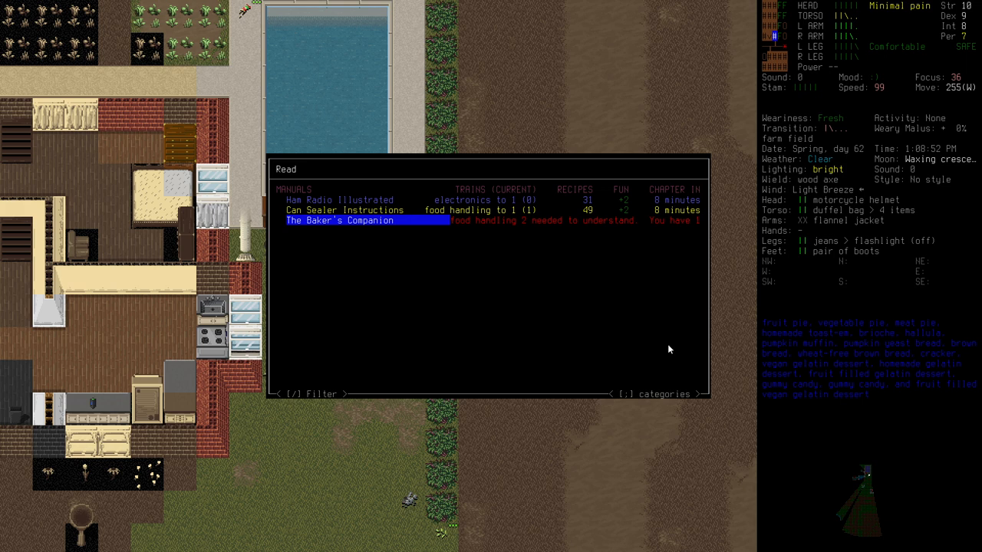
key(up)
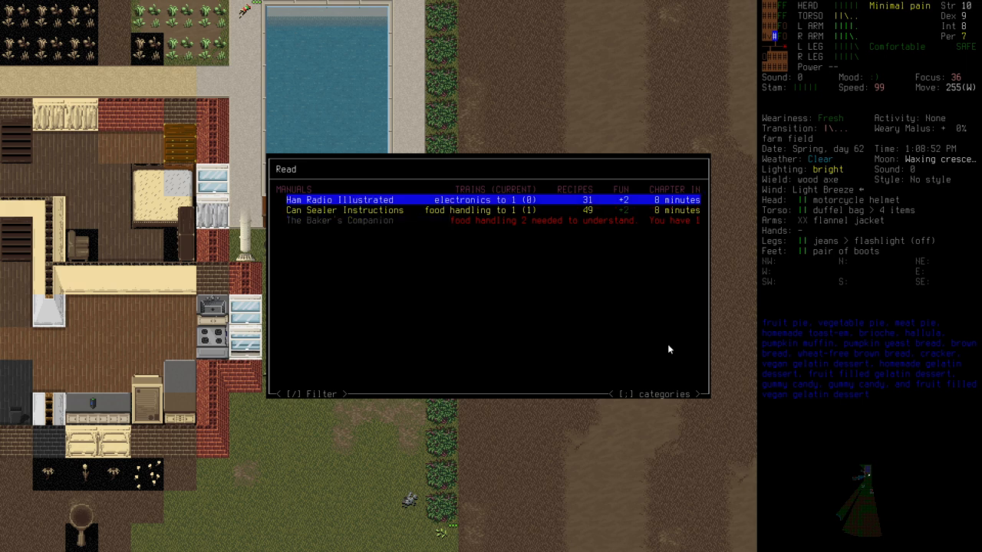
click(342, 200)
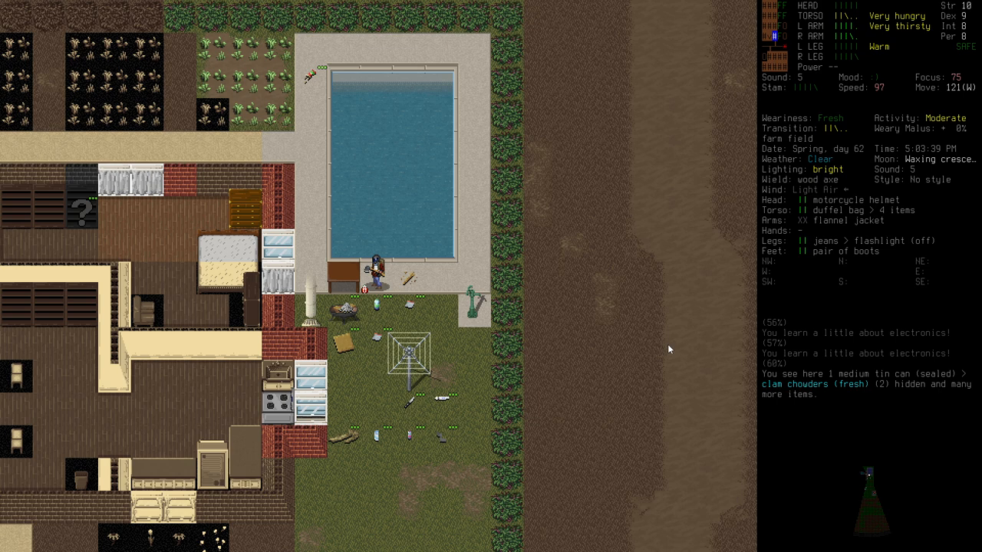
Add Auto Eat and Auto Drink zones in the zone manager and close it.
key(g)
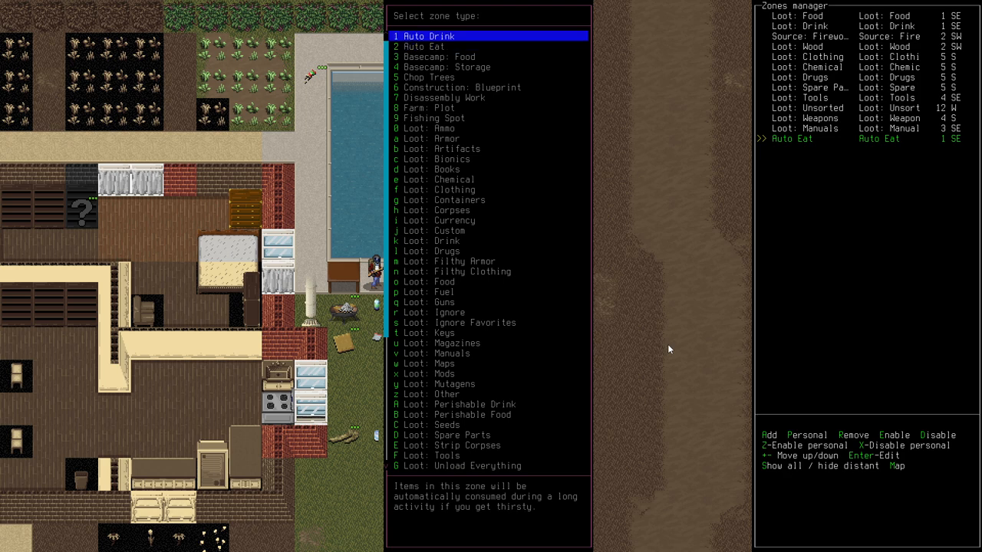
click(426, 37)
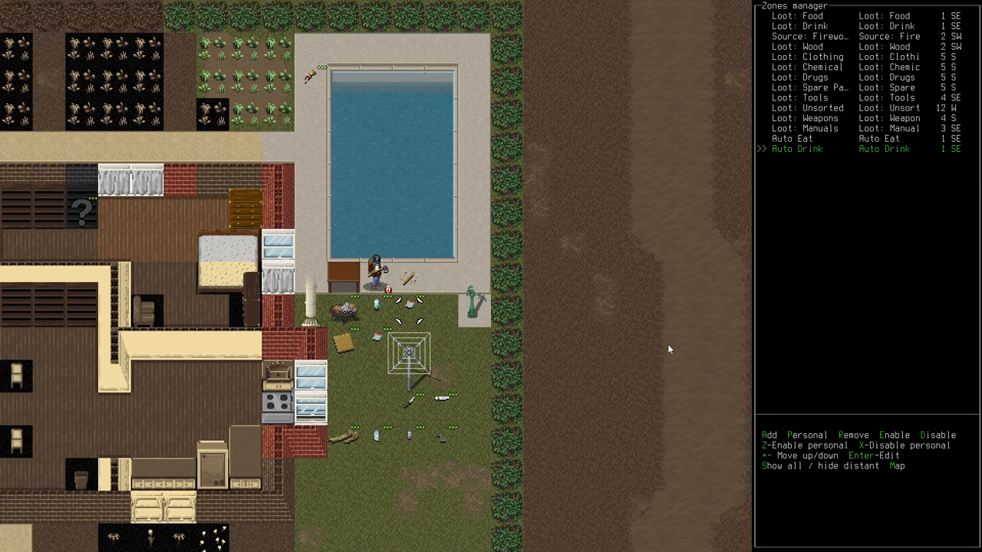
key(Escape)
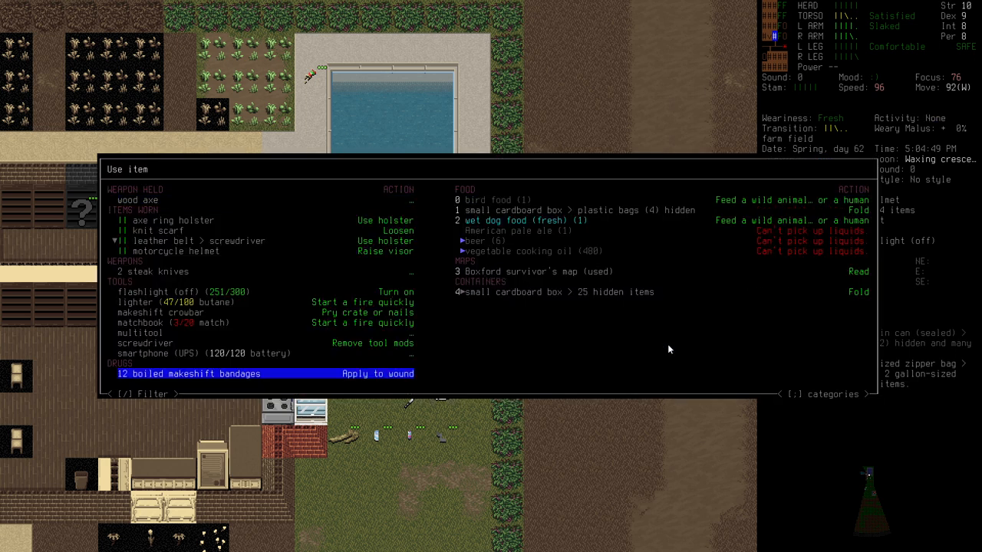
Apply boiled makeshift bandages to the left and right arm wounds.
click(187, 374)
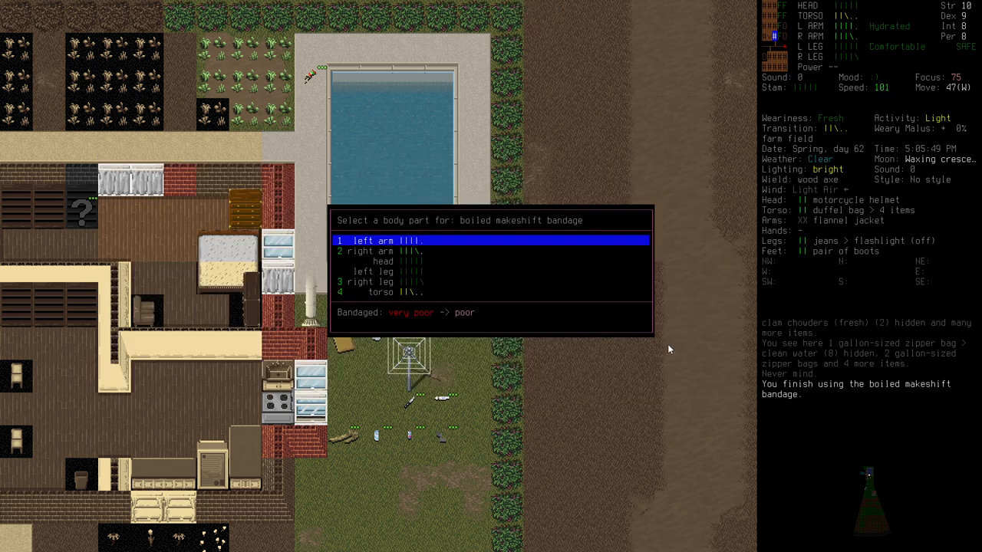
key(down)
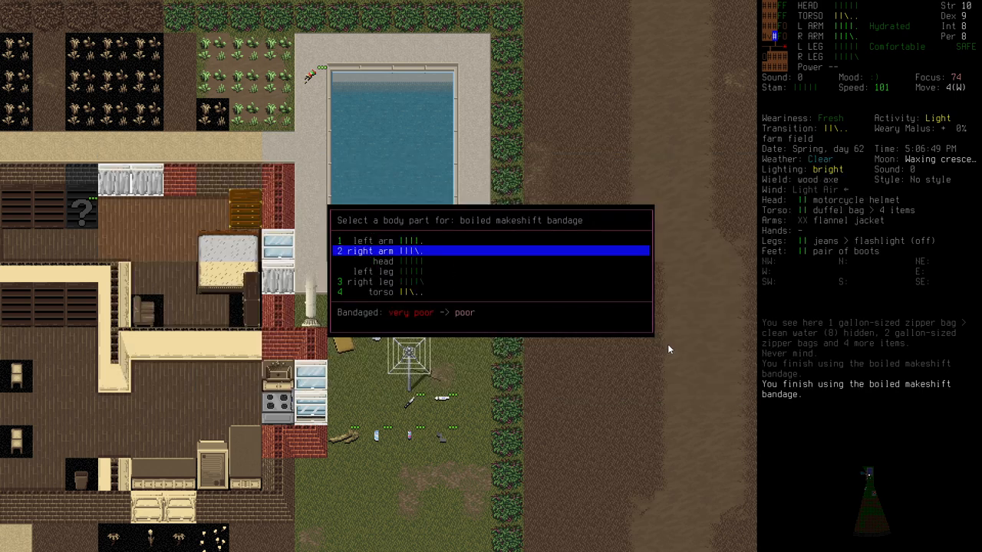
key(down)
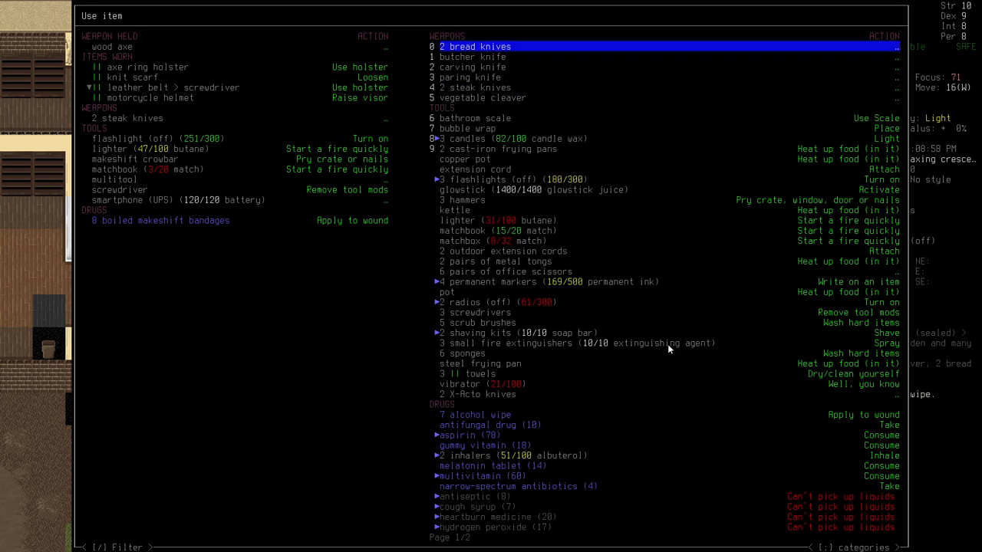
Keep reading until theoretical electronics reaches level 1.
click(474, 414)
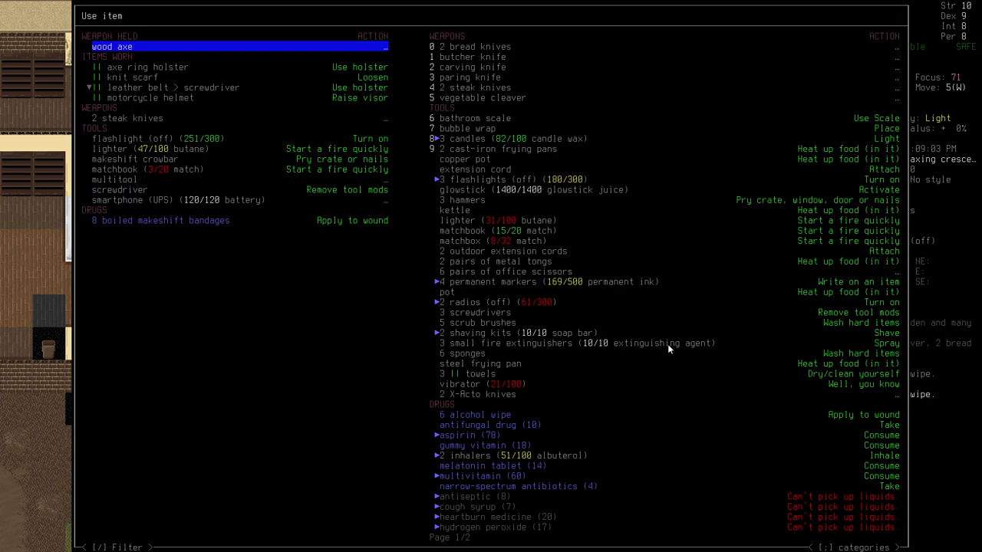
click(472, 57)
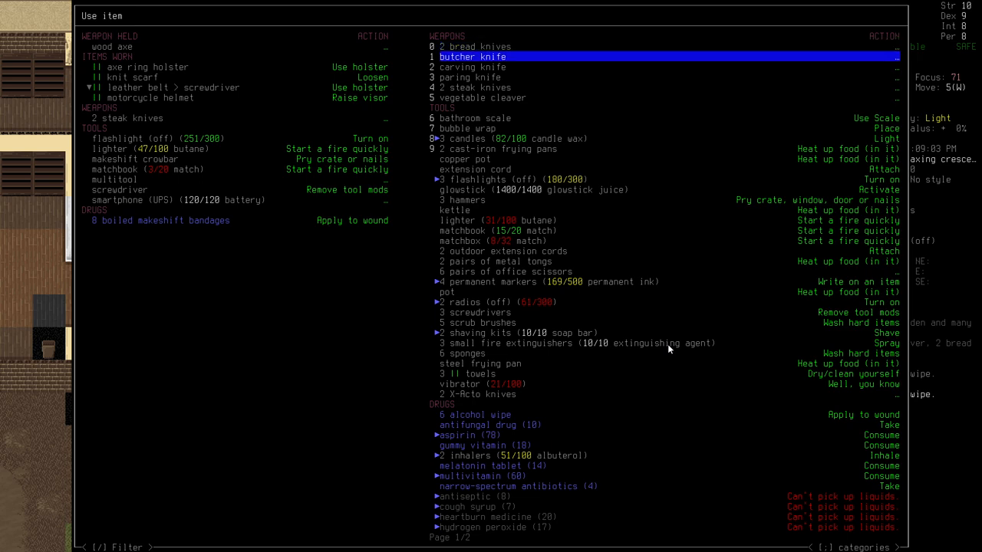
click(474, 414)
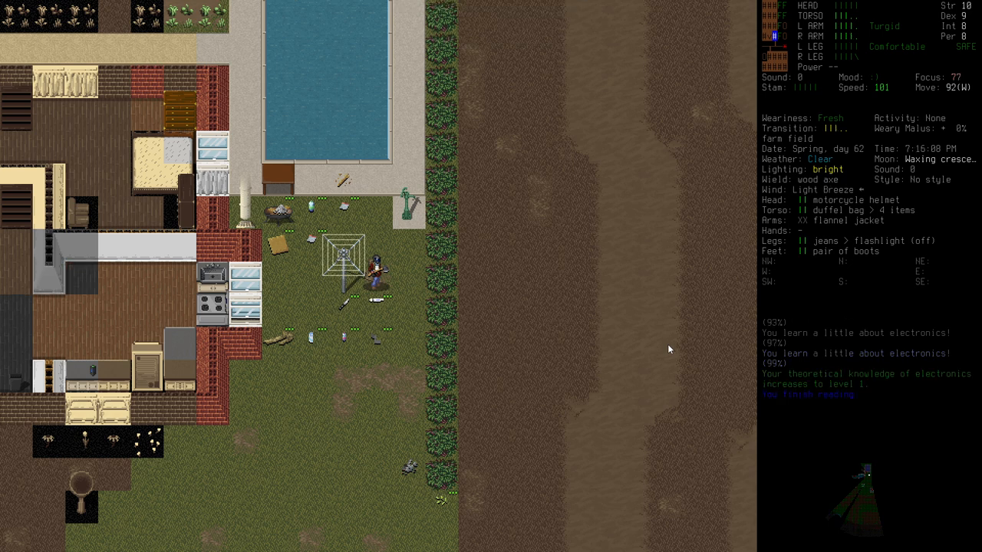
Check the remaining manuals, then bring up the world map to plan a route to town.
key(r)
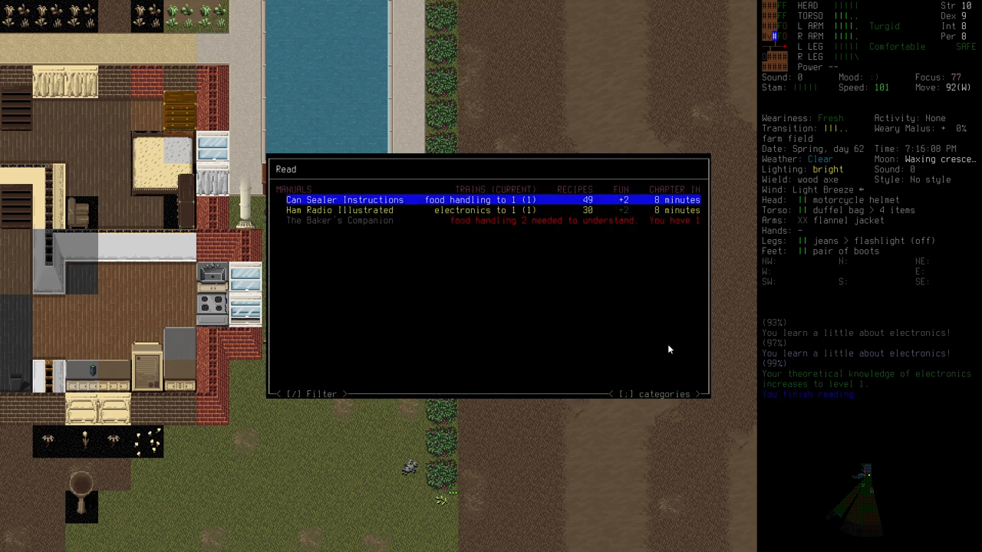
key(Escape)
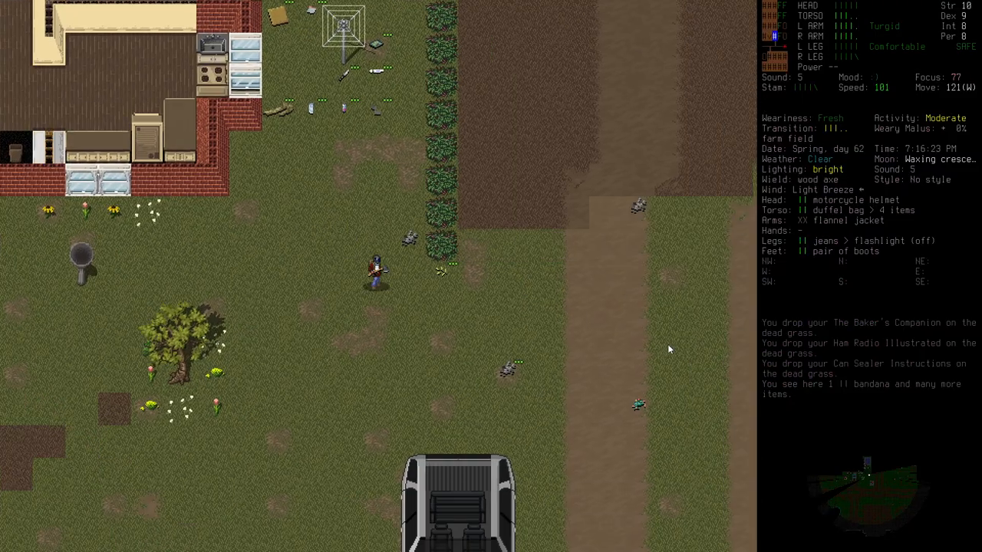
key(m)
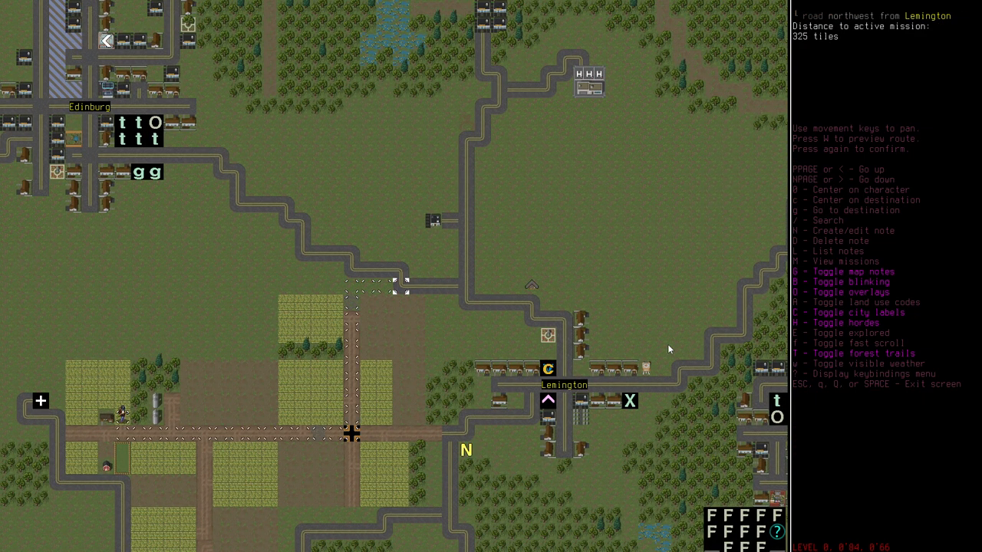
Auto-travel along the road to the town edge beside the parked bus, mission 313 tiles away.
key(Escape)
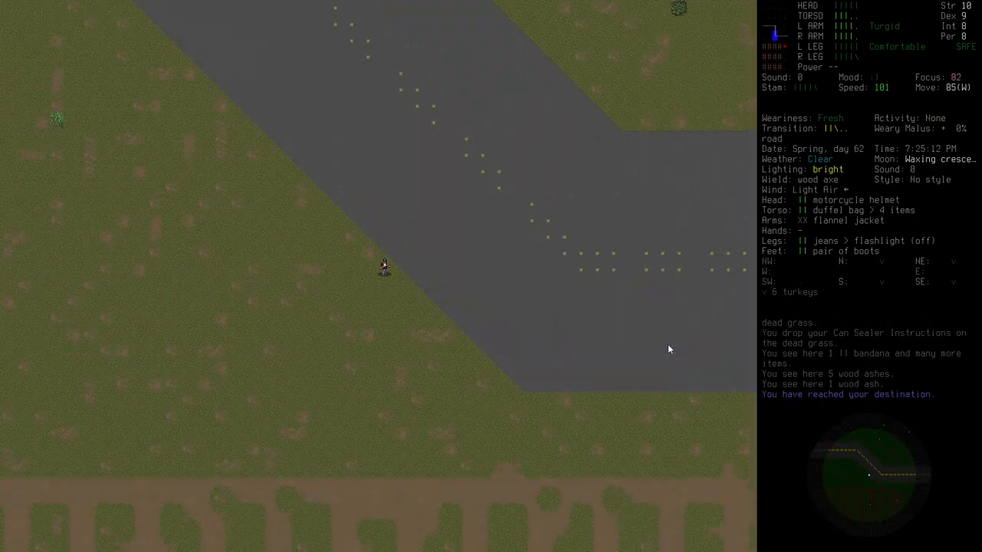
key(m)
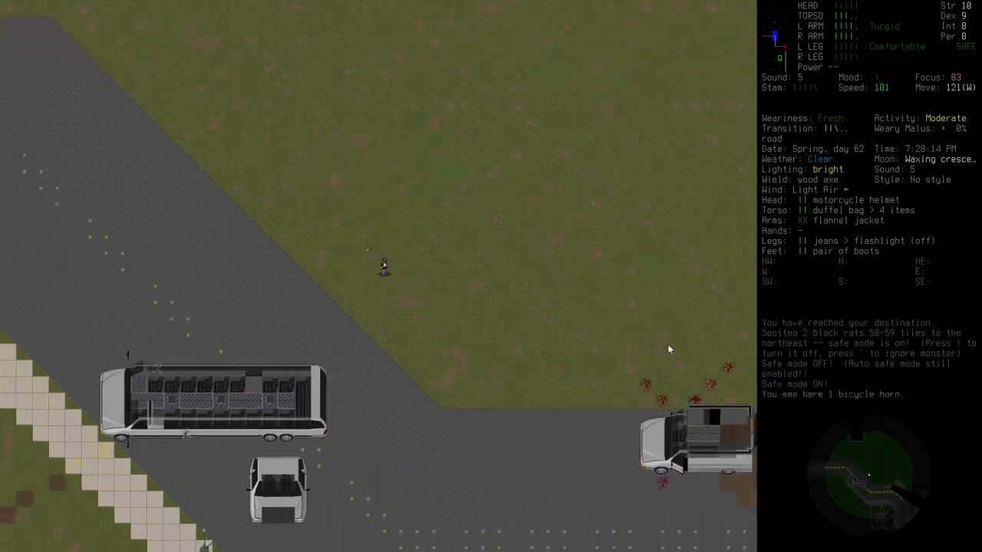
key(g)
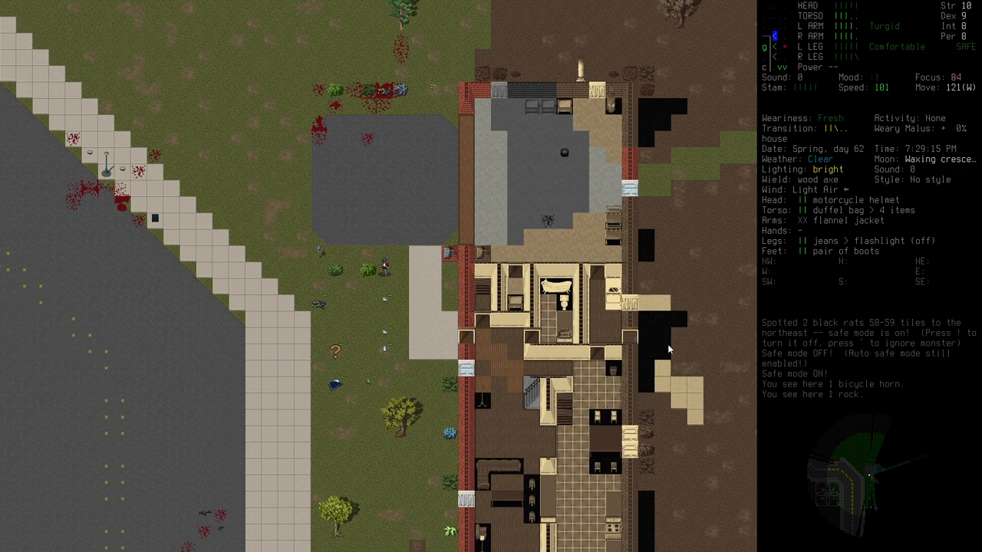
key(m)
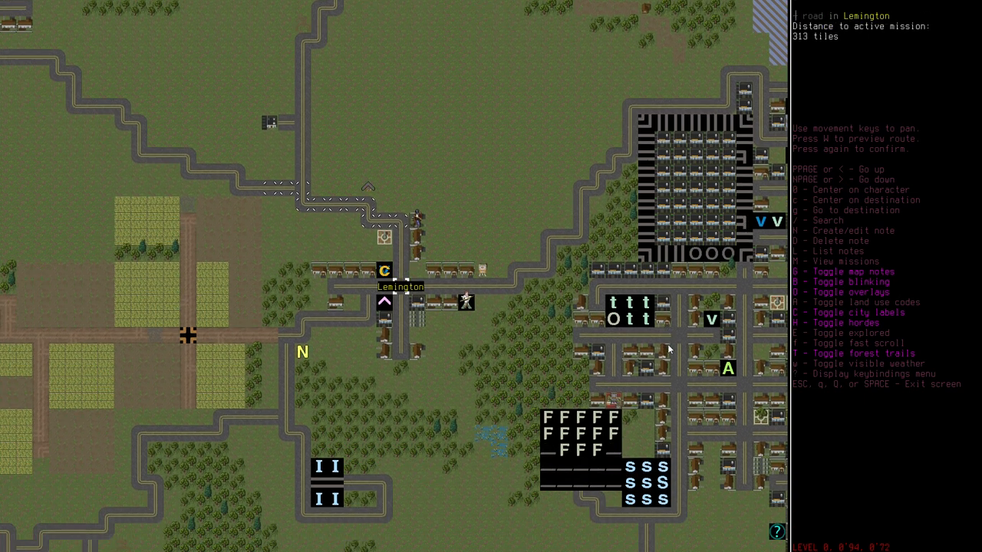